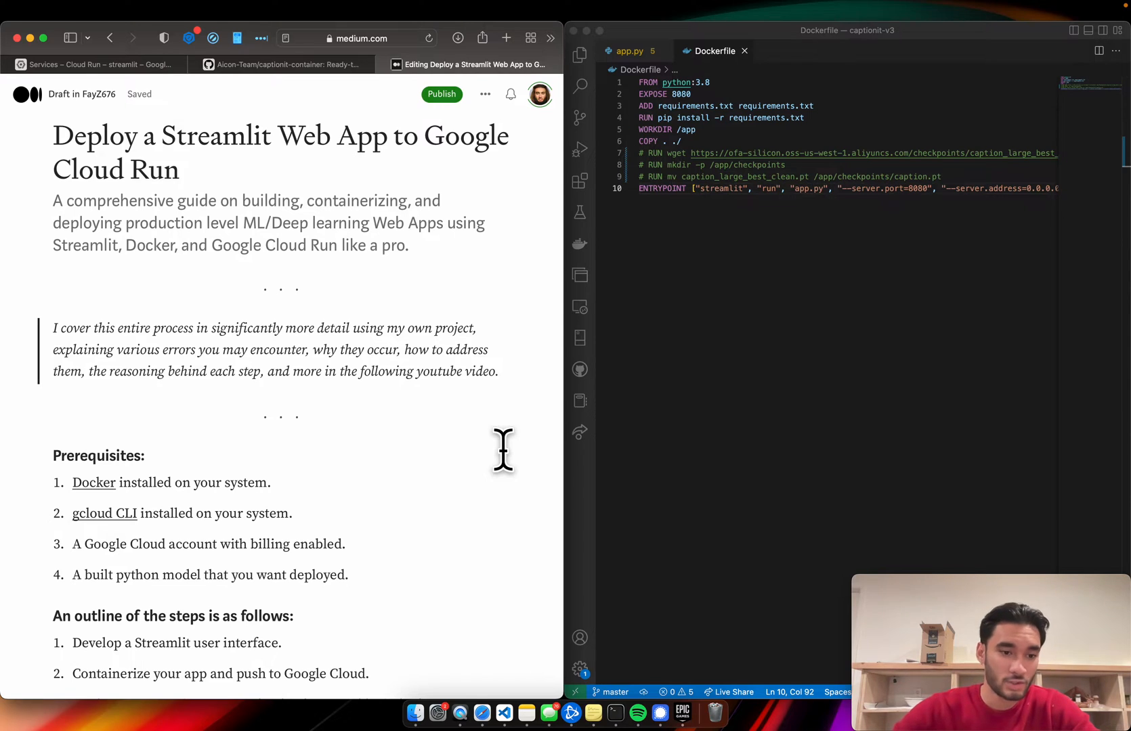
# Scroll through the Medium draft and bring the VS Code editor with app.py into focus
pyautogui.scroll(-3)
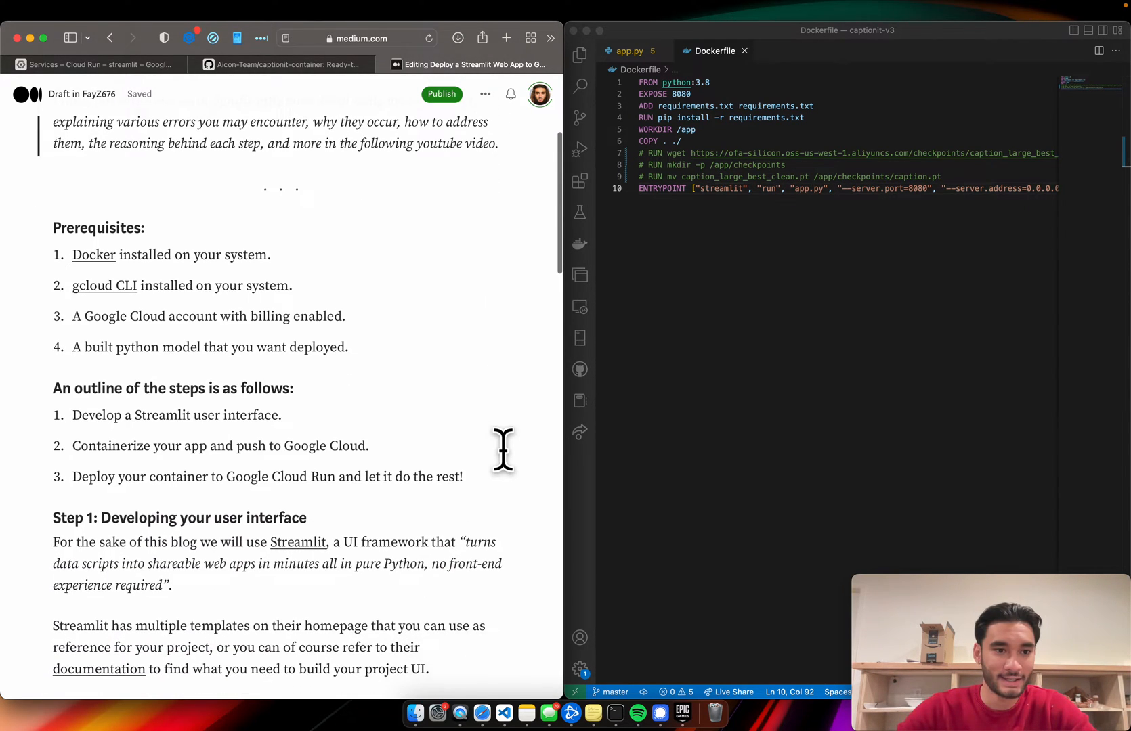
pyautogui.scroll(-3)
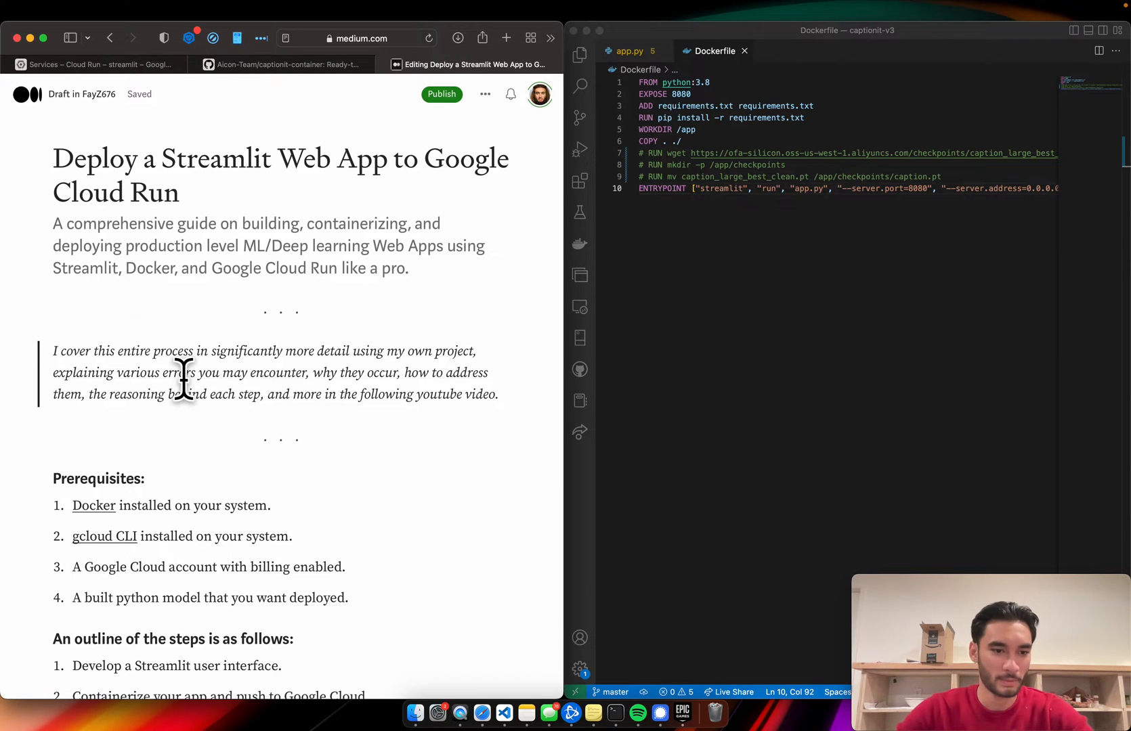
pyautogui.scroll(-3)
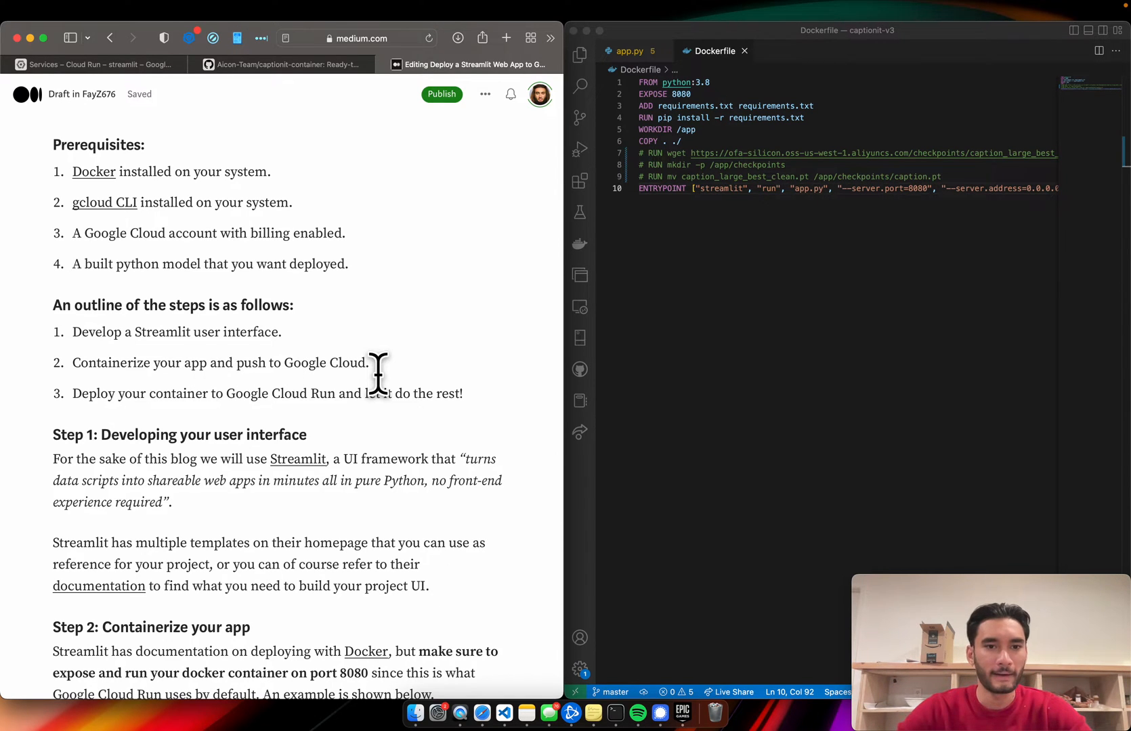
pyautogui.scroll(-3)
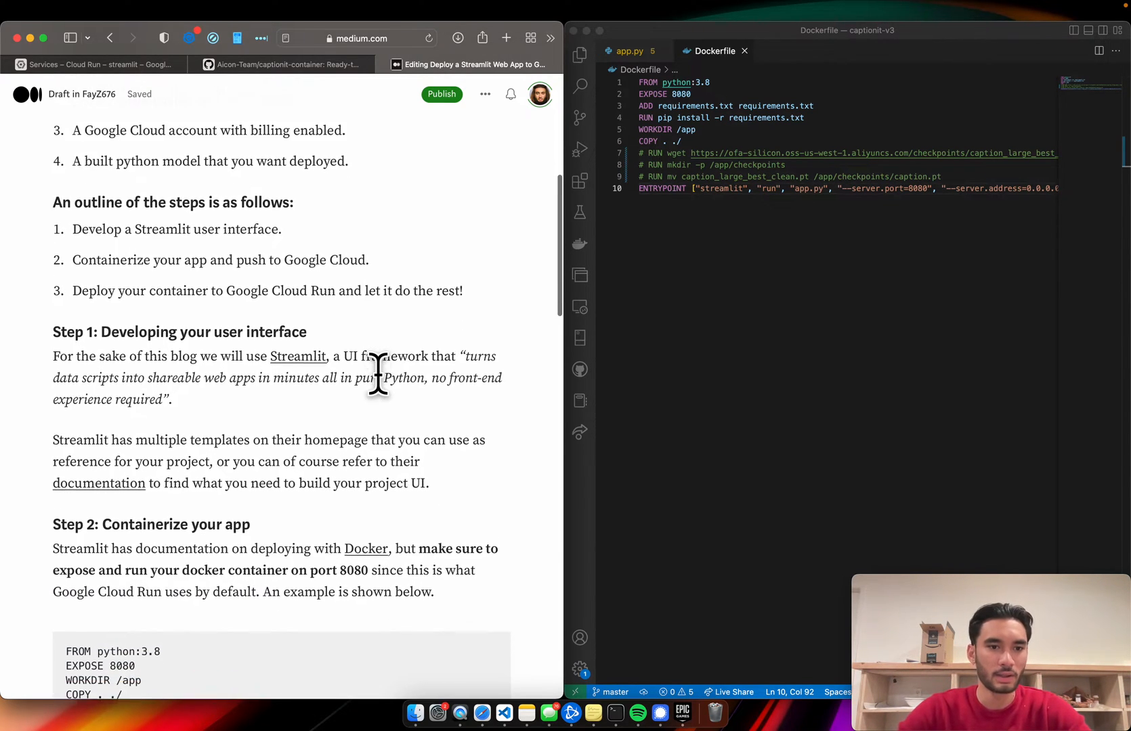
pyautogui.scroll(-3)
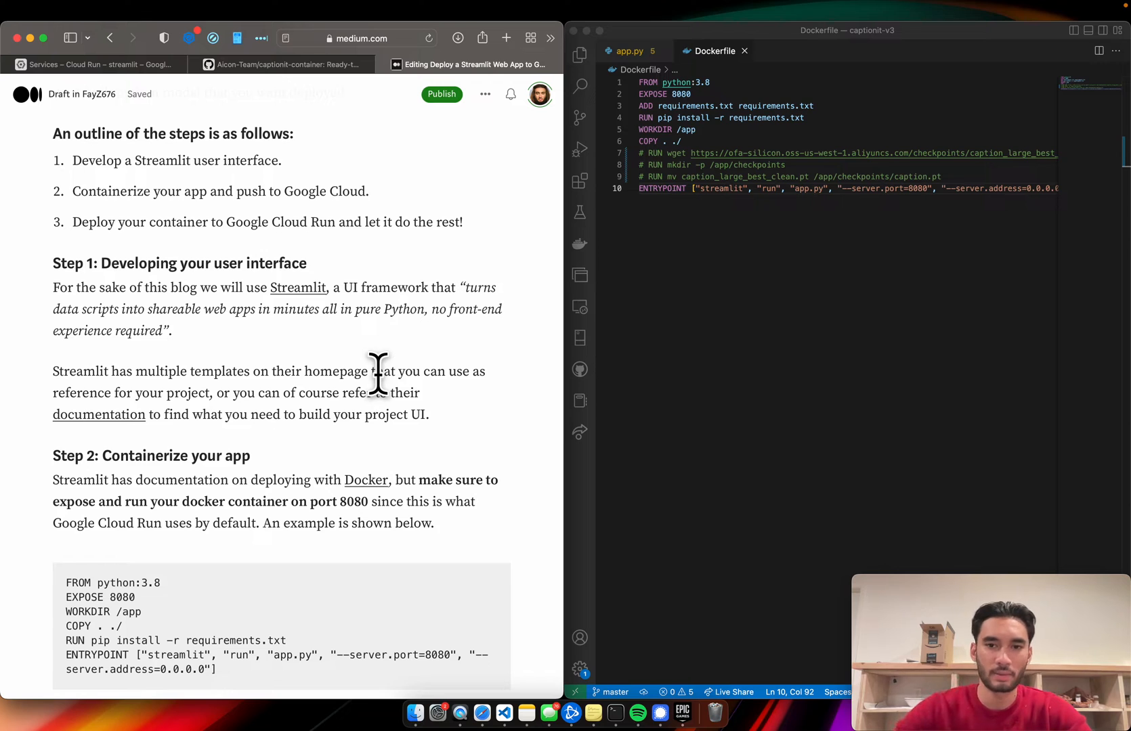
pyautogui.moveTo(671, 425)
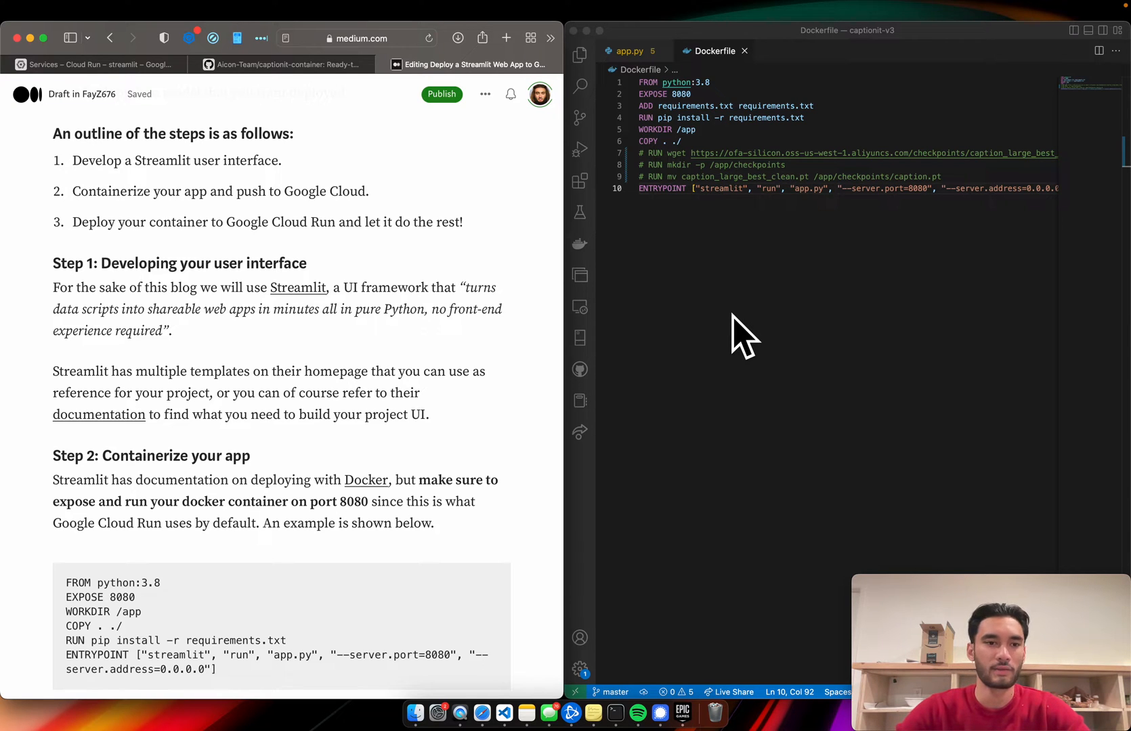
pyautogui.click(629, 51)
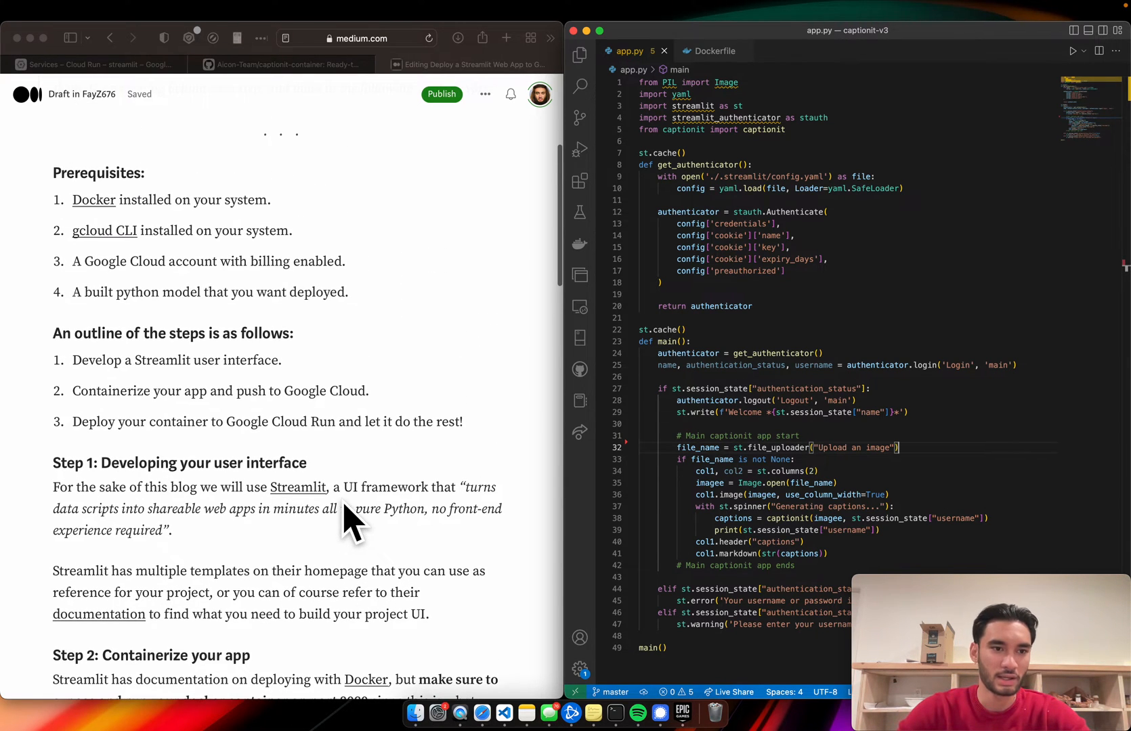
# Review more of app.py, then close the Gradio tab and return to the guide
pyautogui.scroll(-3)
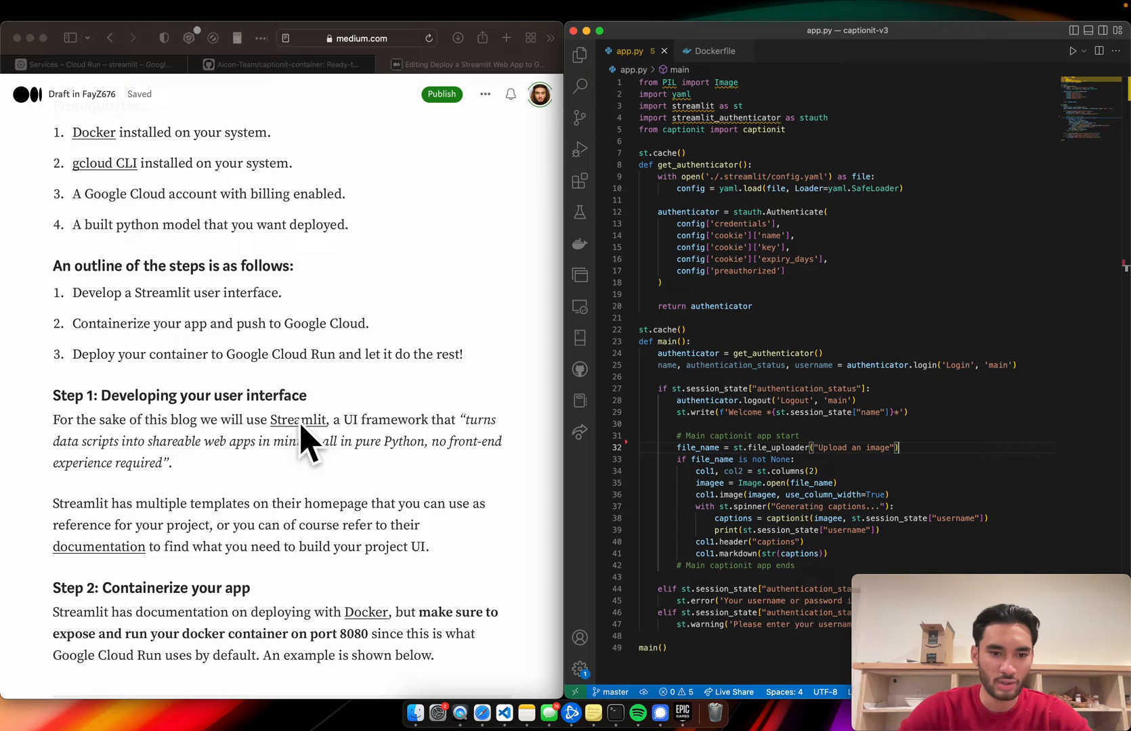
pyautogui.scroll(-3)
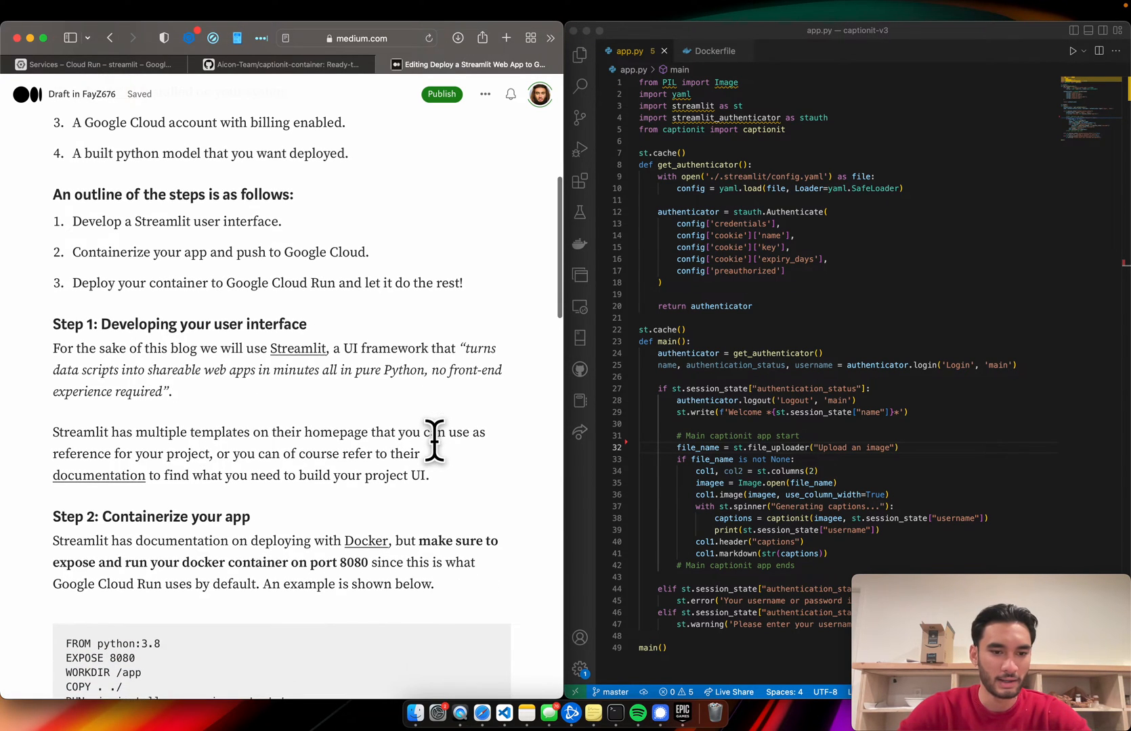
pyautogui.moveTo(99, 476)
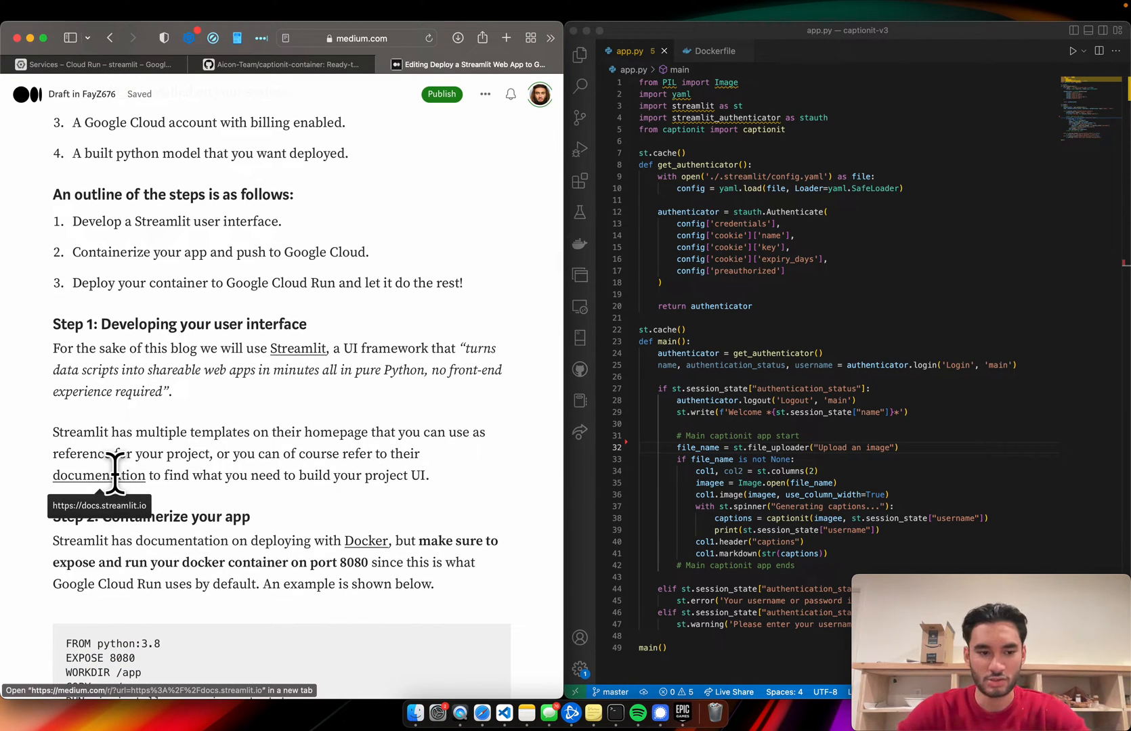
pyautogui.moveTo(398, 401)
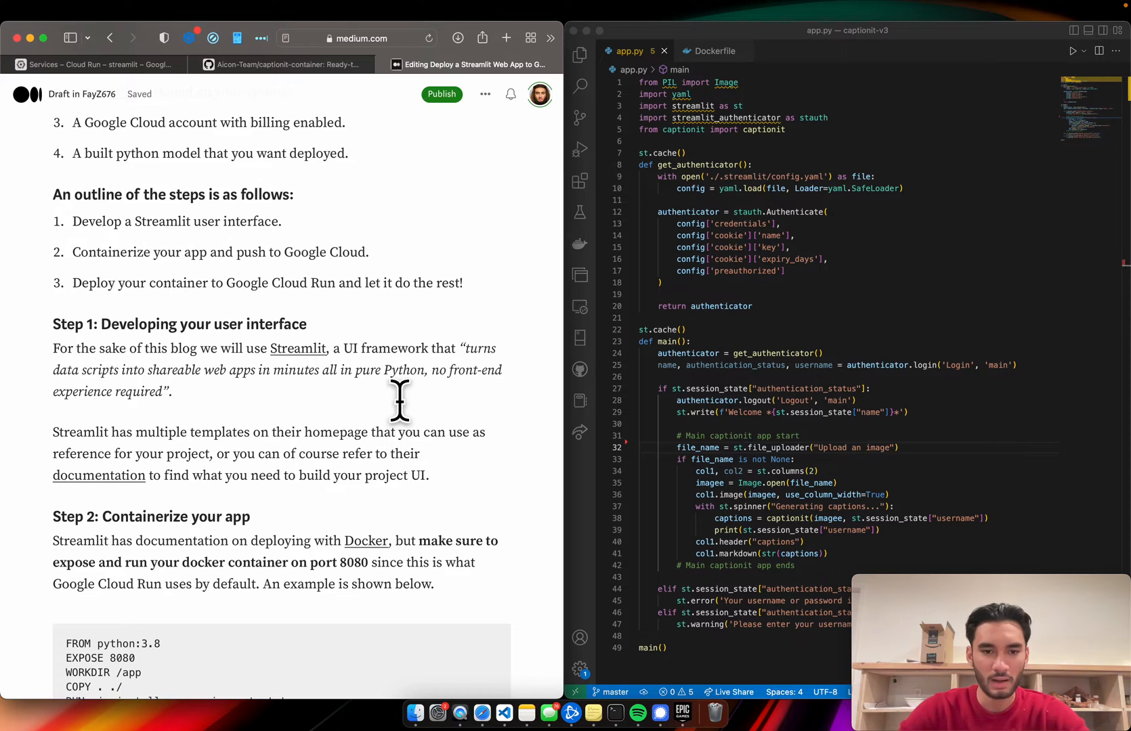
pyautogui.scroll(-3)
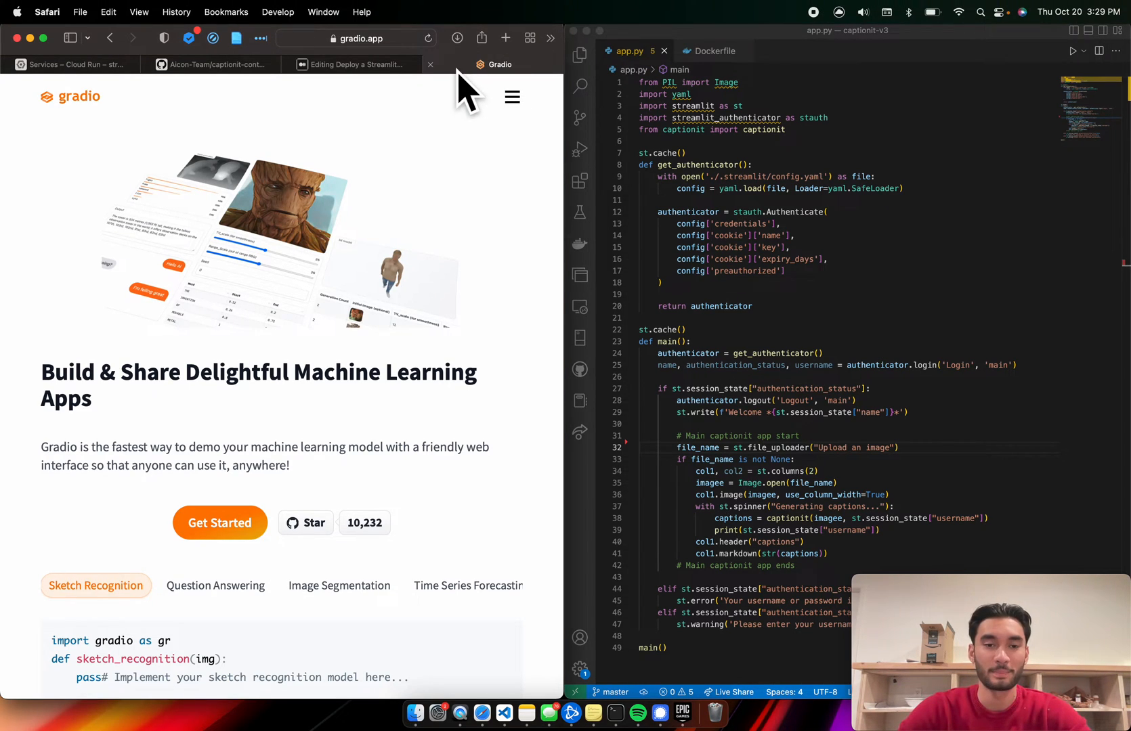
pyautogui.click(464, 64)
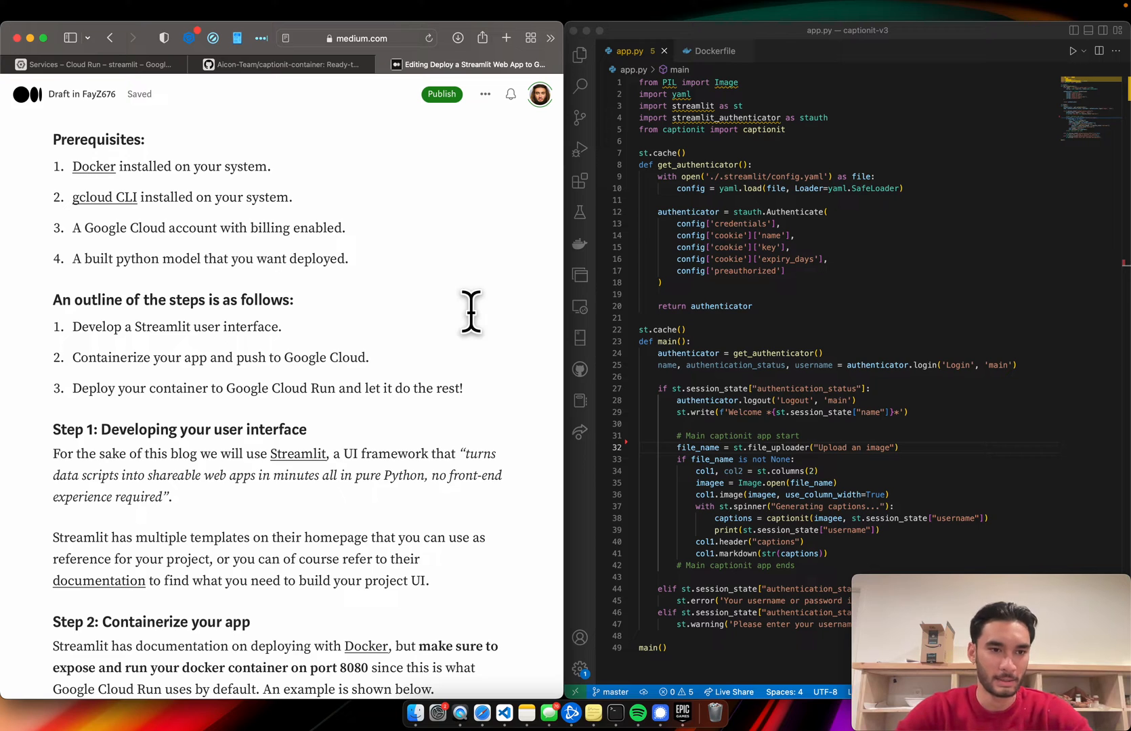
pyautogui.scroll(-3)
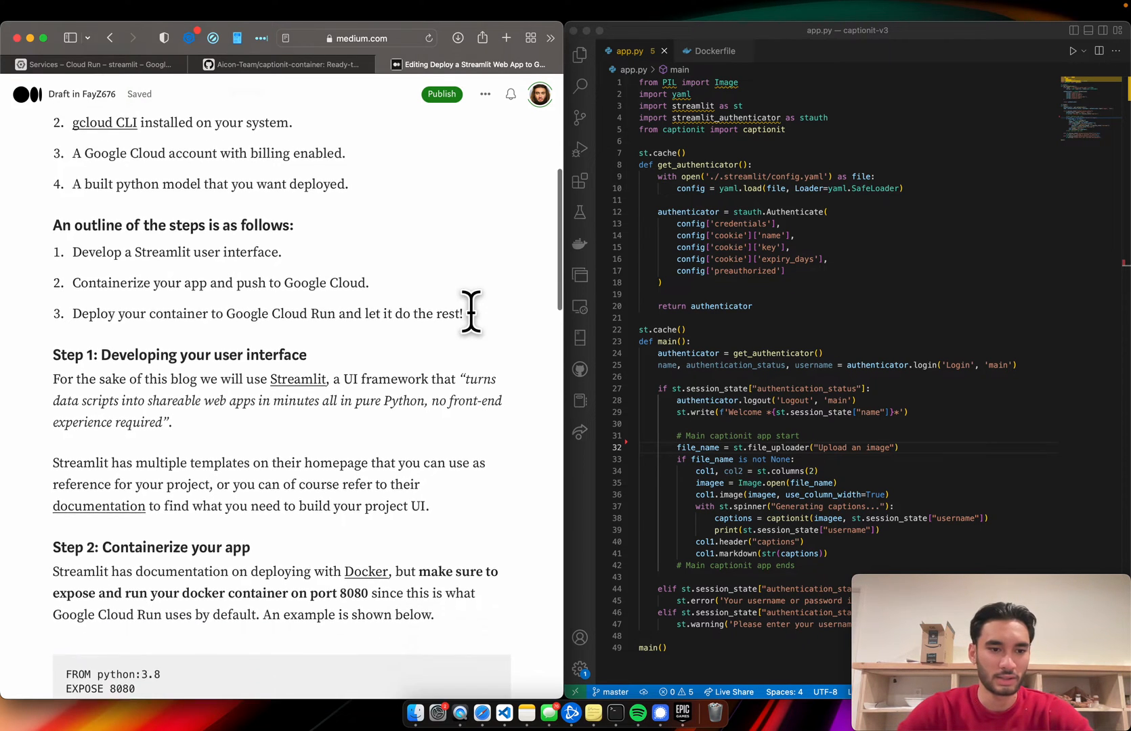
pyautogui.scroll(-3)
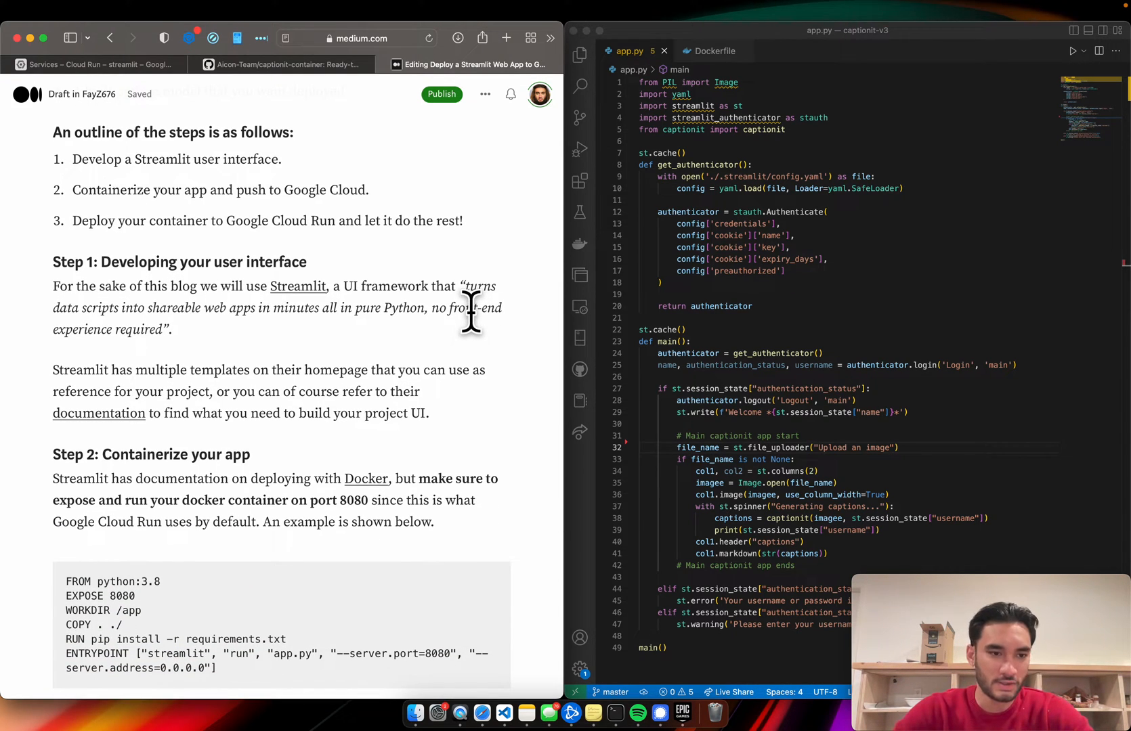
pyautogui.scroll(-3)
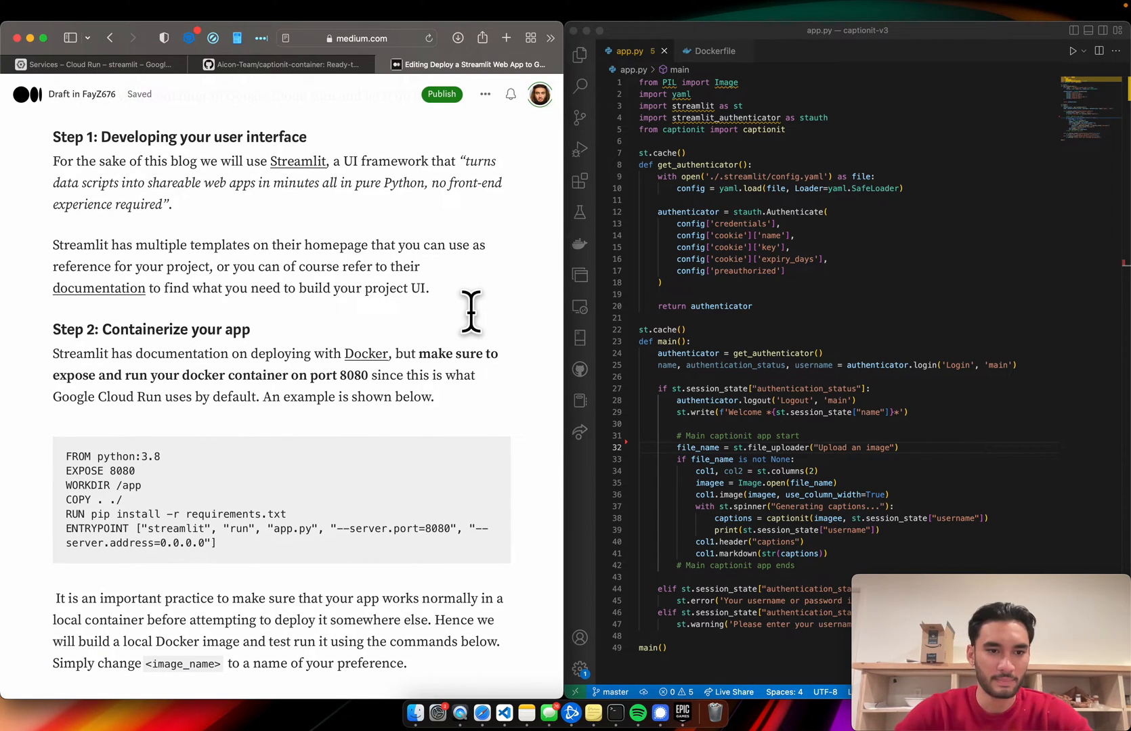
pyautogui.scroll(-3)
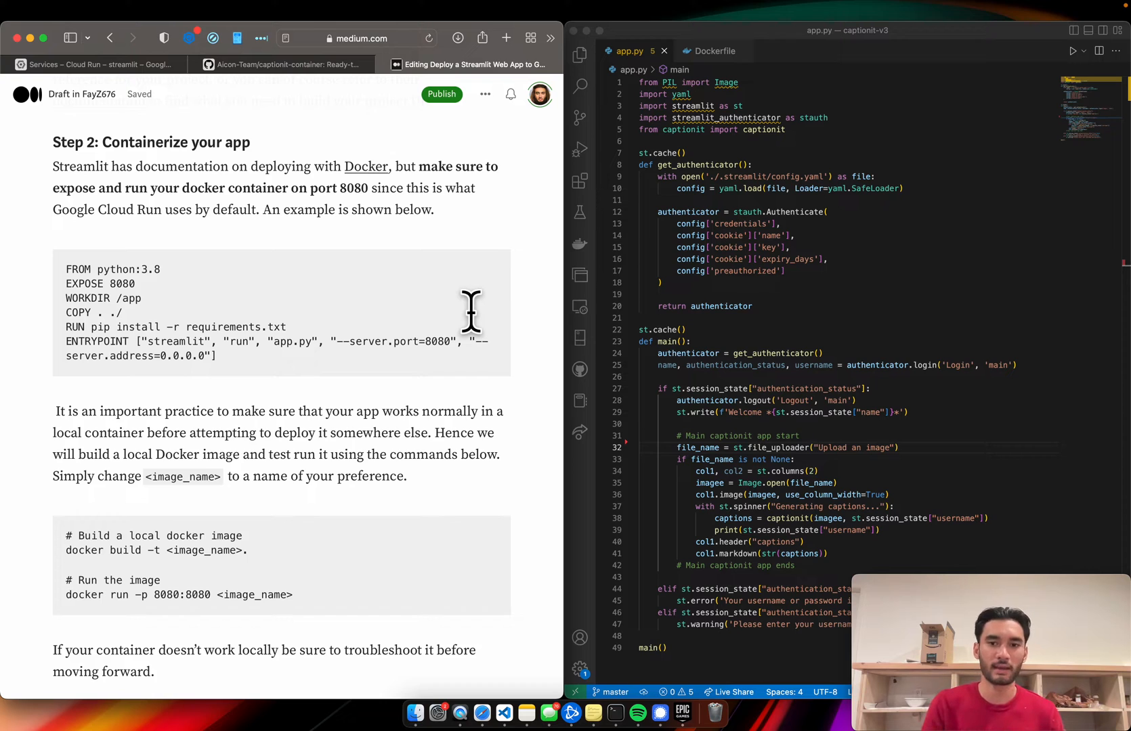
pyautogui.moveTo(514, 82)
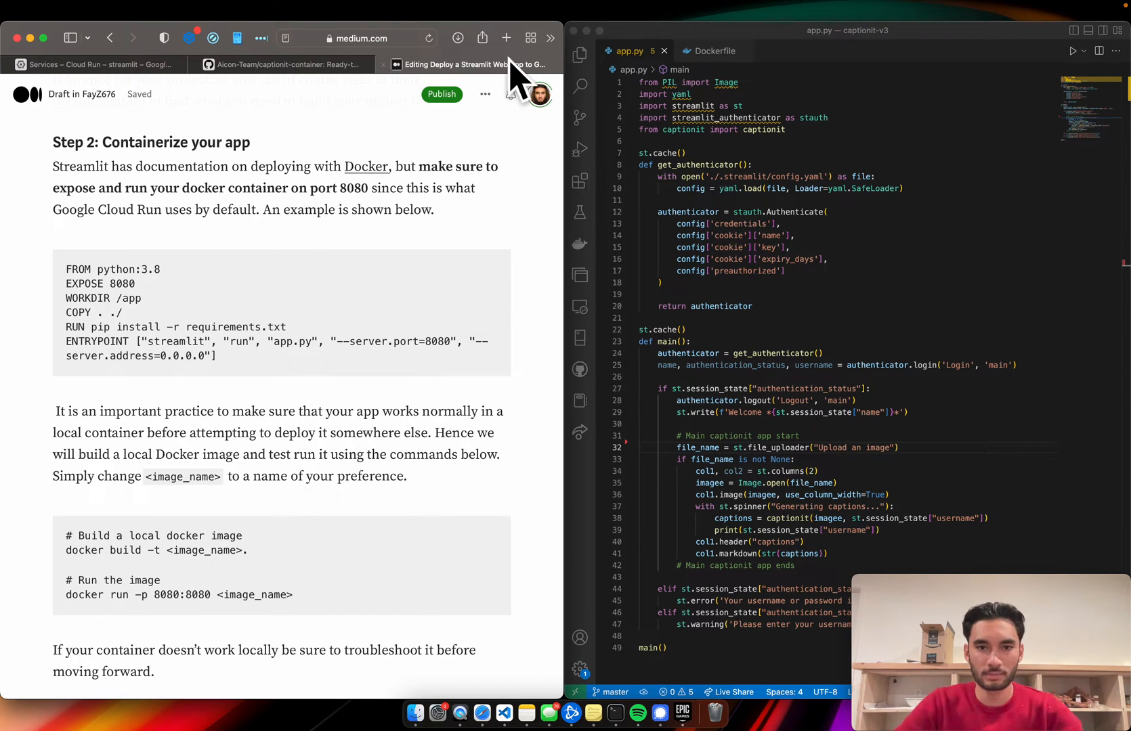
# Search from a new Safari tab for the Streamlit Docker deployment docs ('google c...')
pyautogui.write('google c')
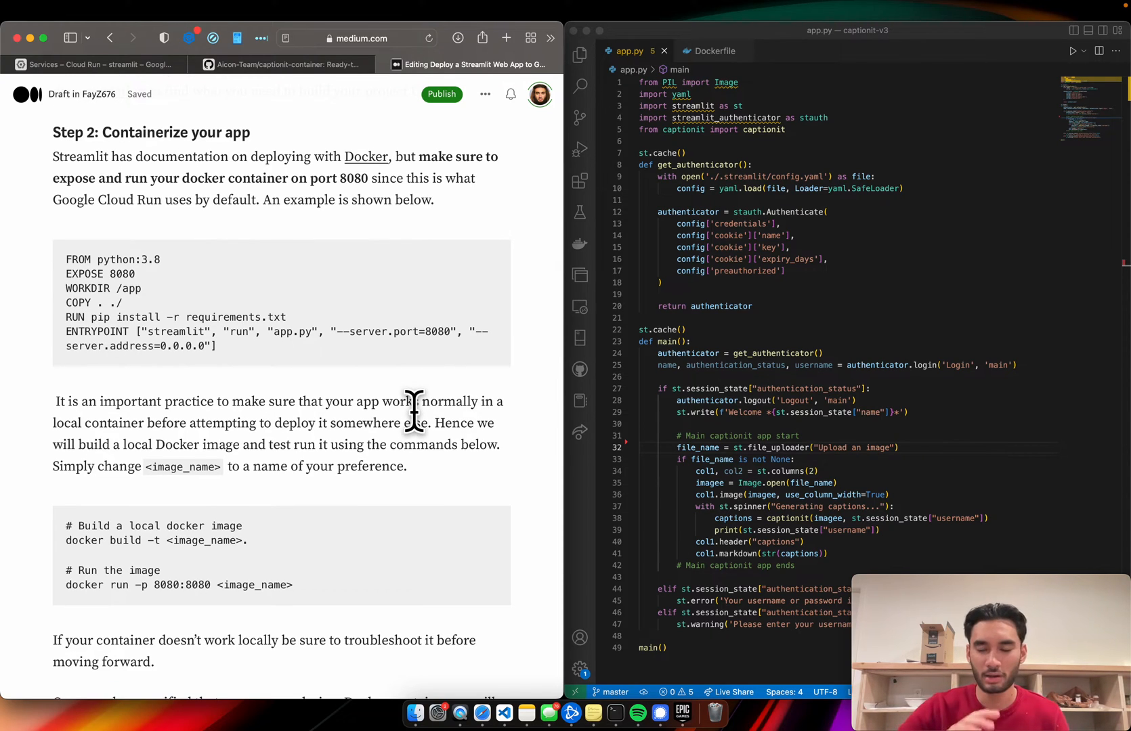
pyautogui.moveTo(417, 371)
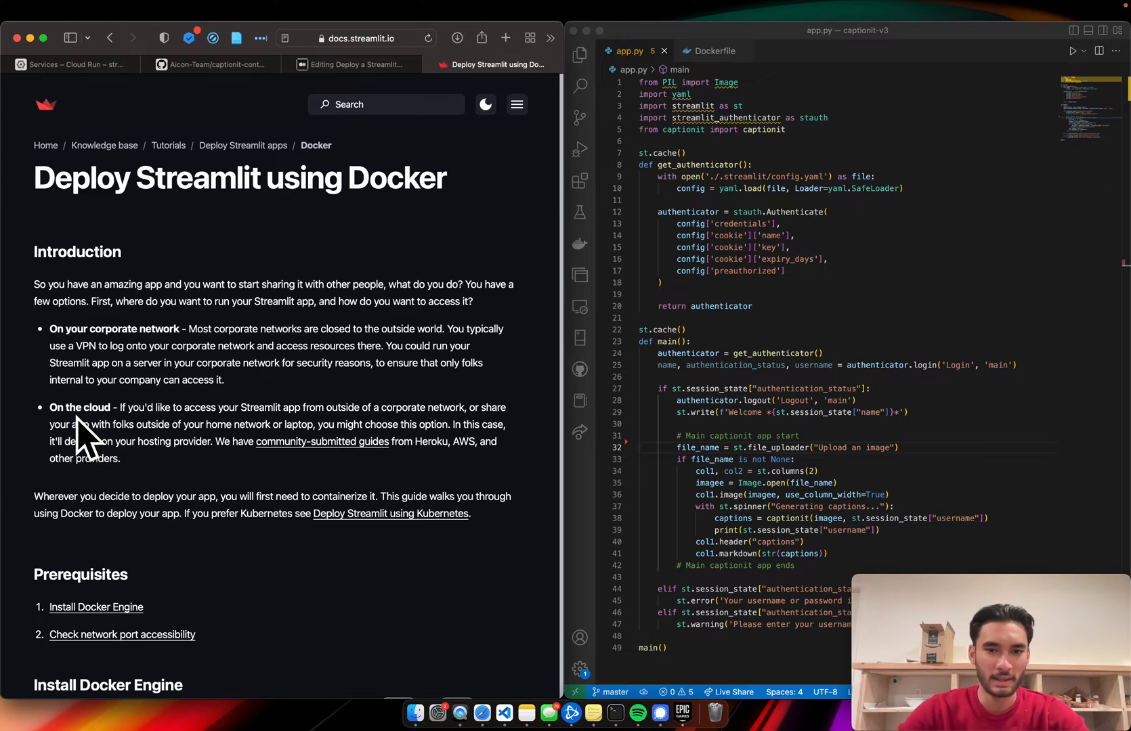
# Review the docs' example Dockerfile and bring up the project's own Dockerfile in VS Code
pyautogui.scroll(-3)
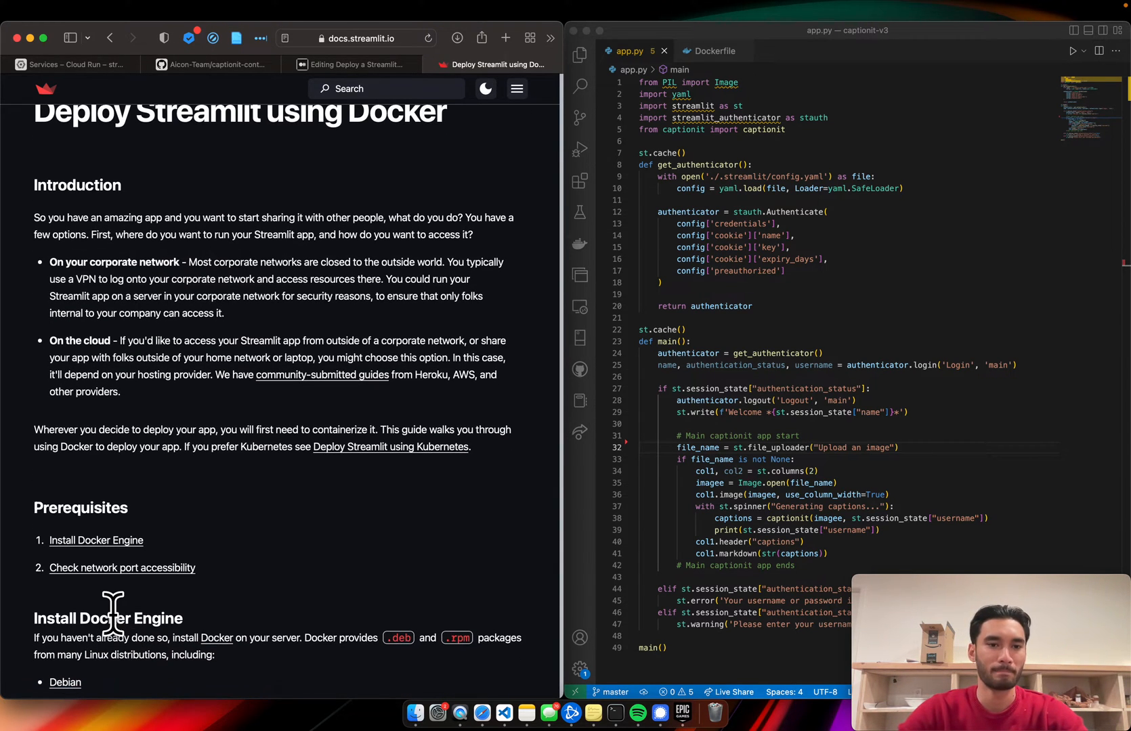
pyautogui.scroll(-3)
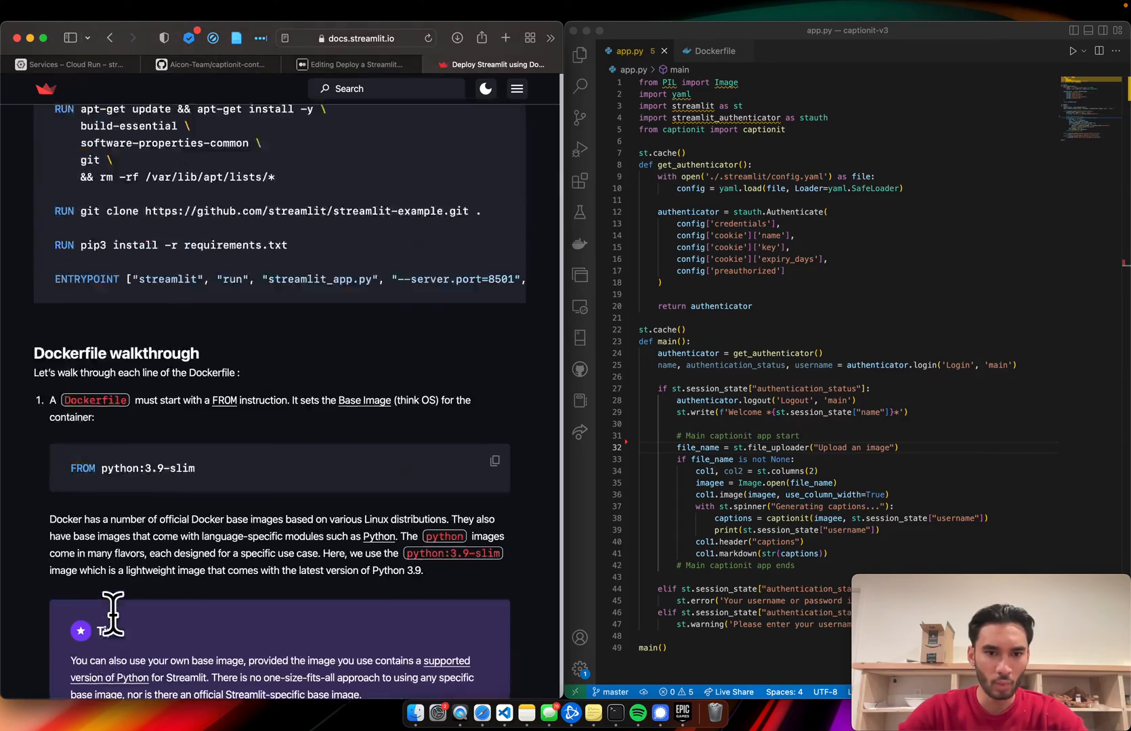
pyautogui.scroll(-3)
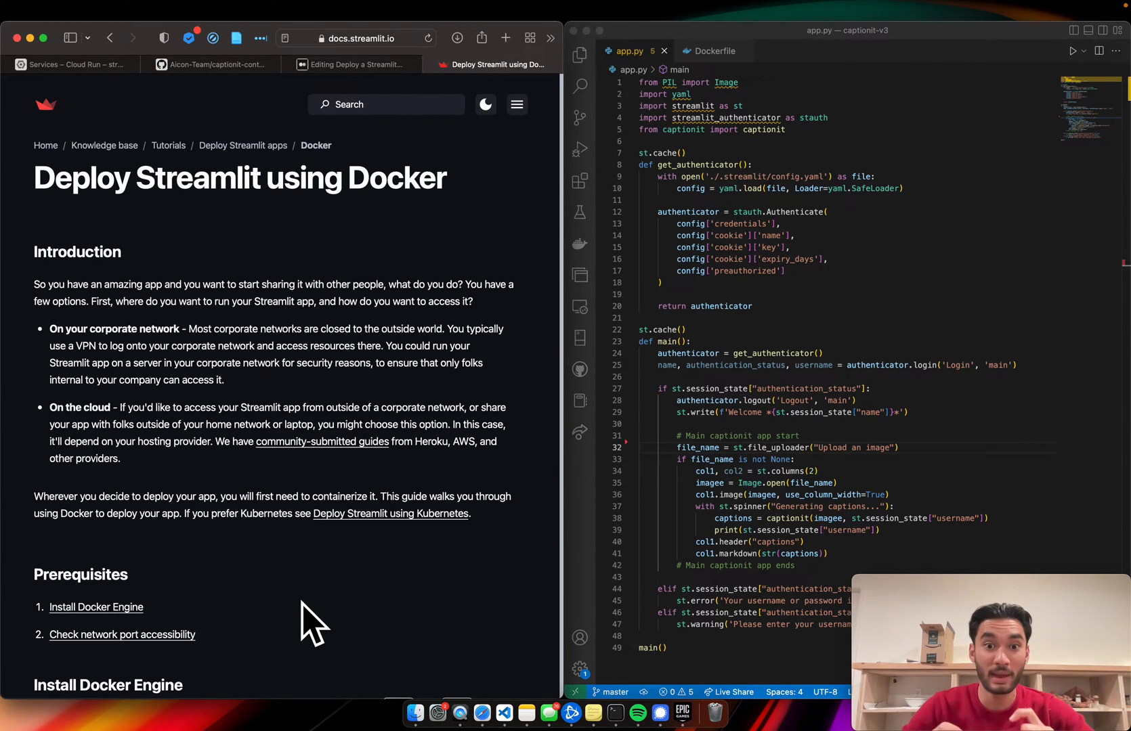
pyautogui.moveTo(794, 497)
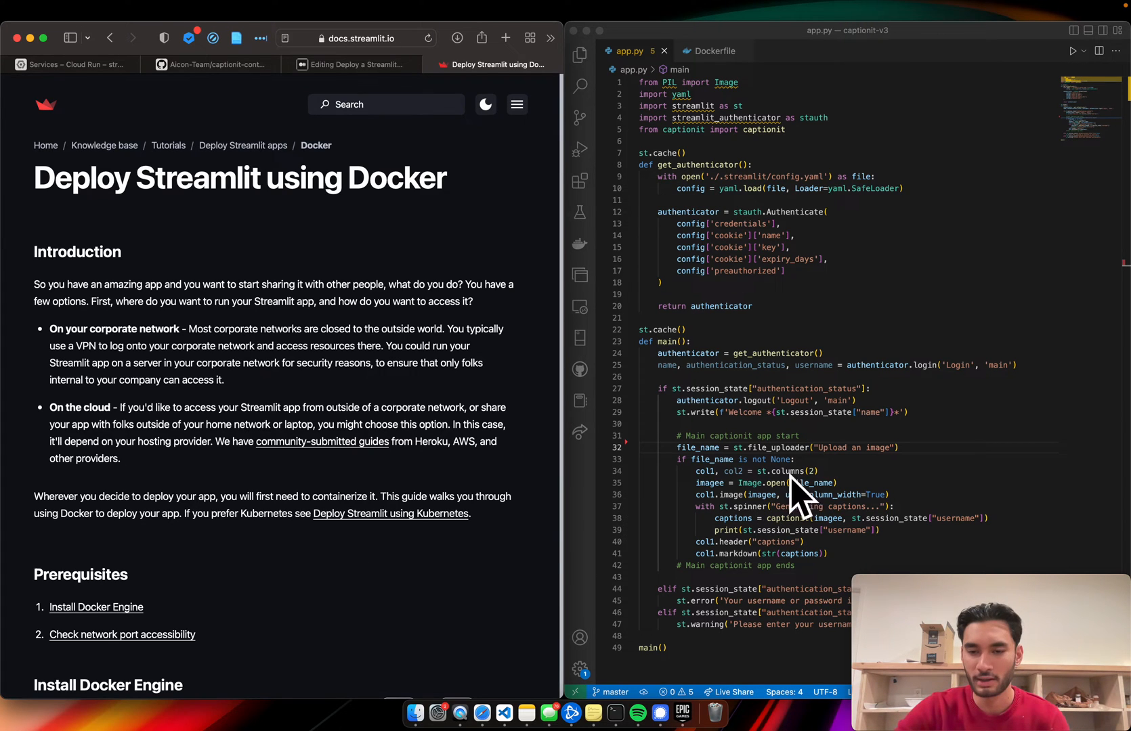
pyautogui.click(712, 50)
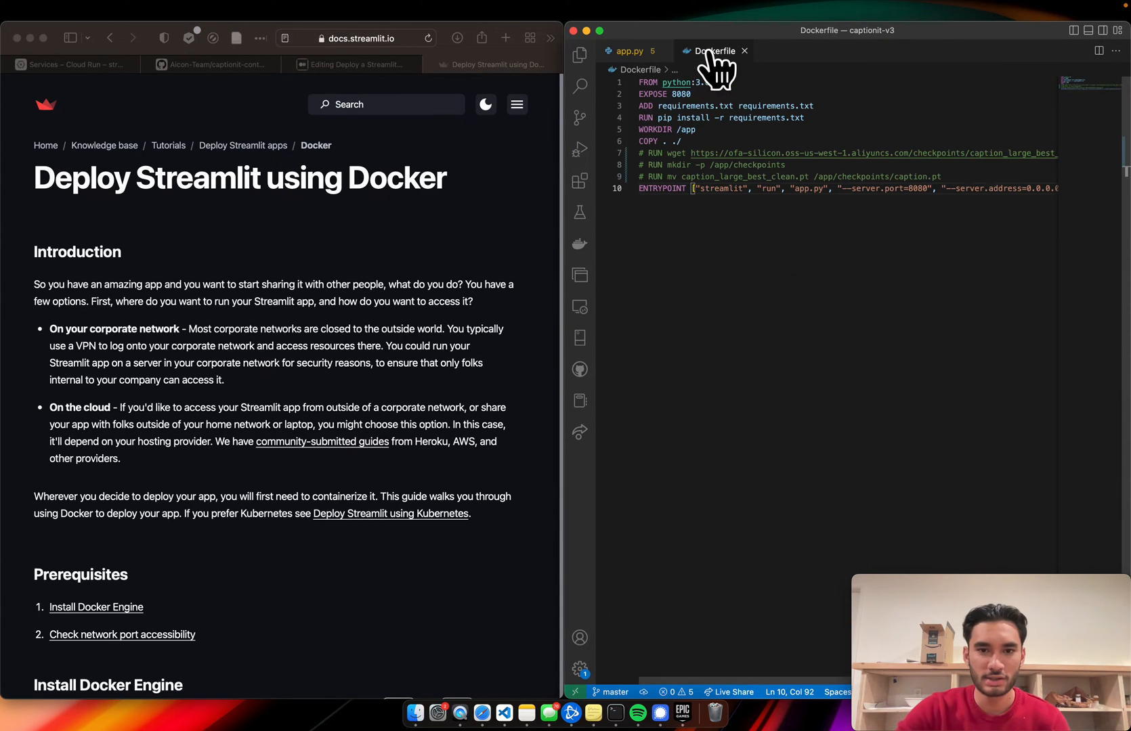
# Highlight the exposed port 8080 in the project's Dockerfile for comparison
pyautogui.scroll(-3)
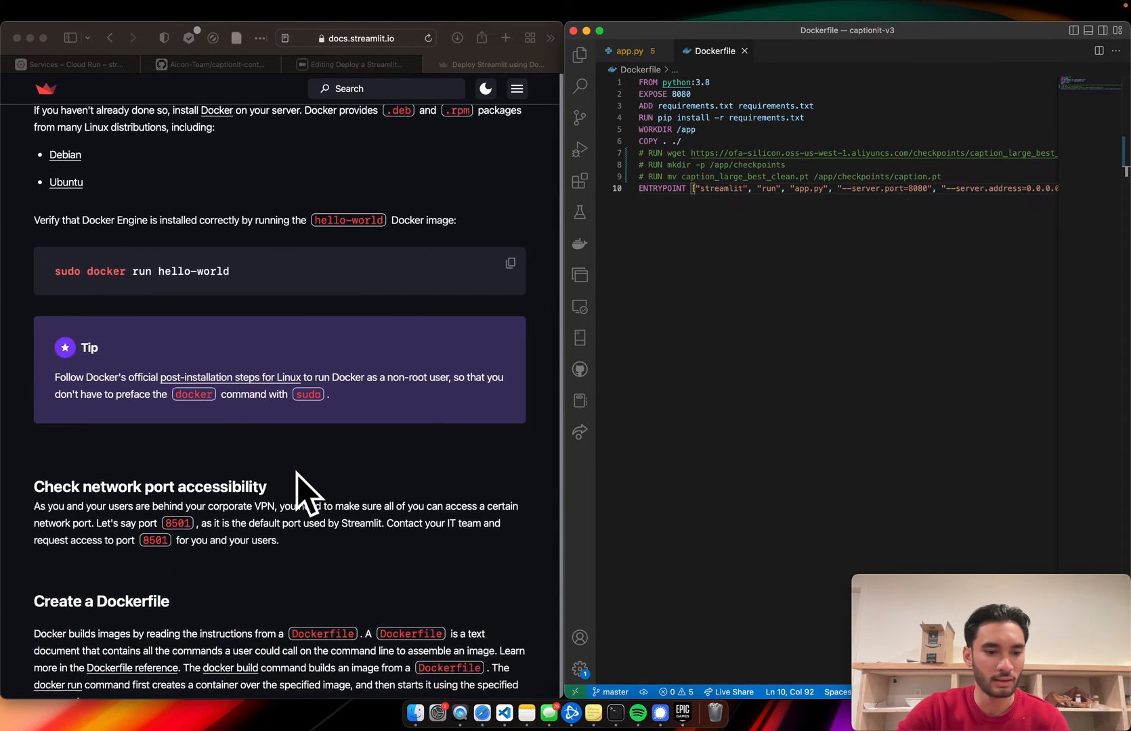
pyautogui.scroll(-3)
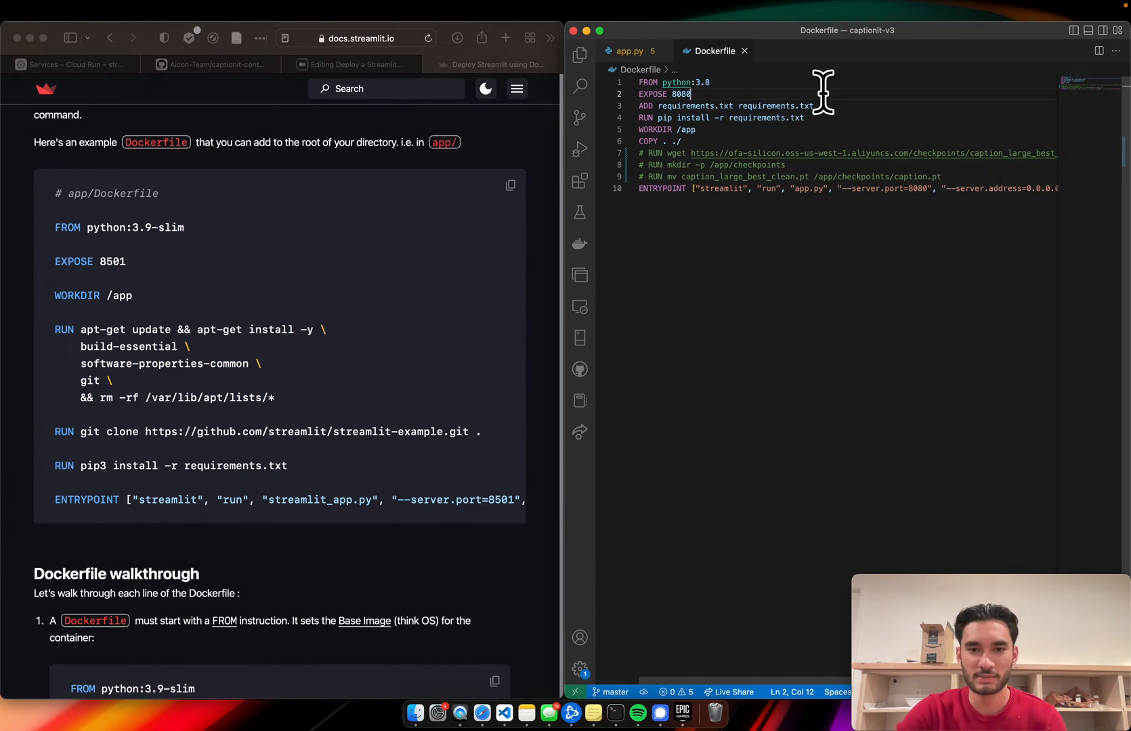
pyautogui.doubleClick(677, 93)
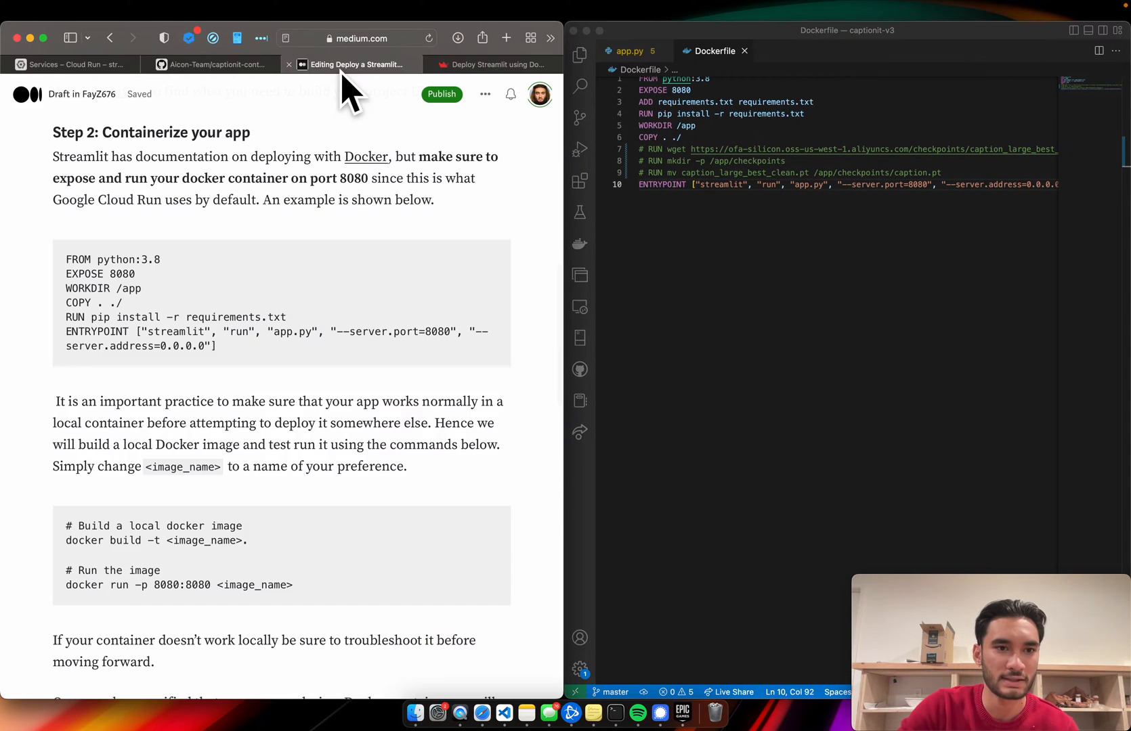
pyautogui.moveTo(470, 373)
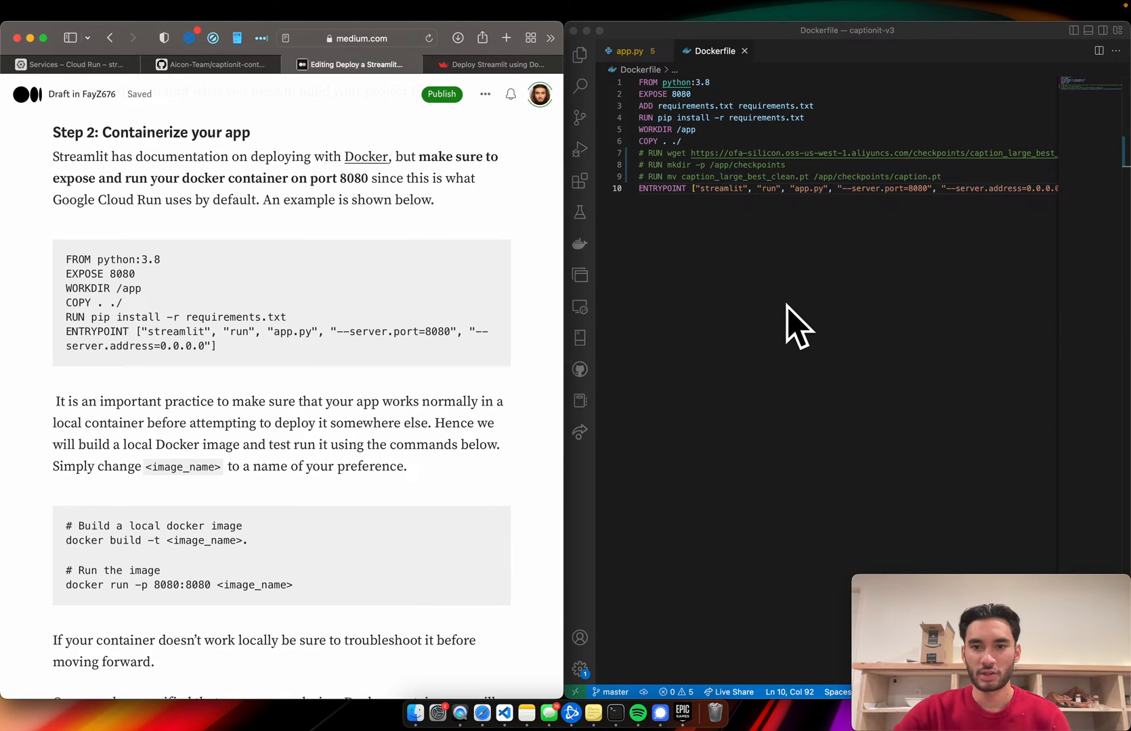
# Fix spacing before the docker build command's trailing period and deselect the run line
pyautogui.scroll(-3)
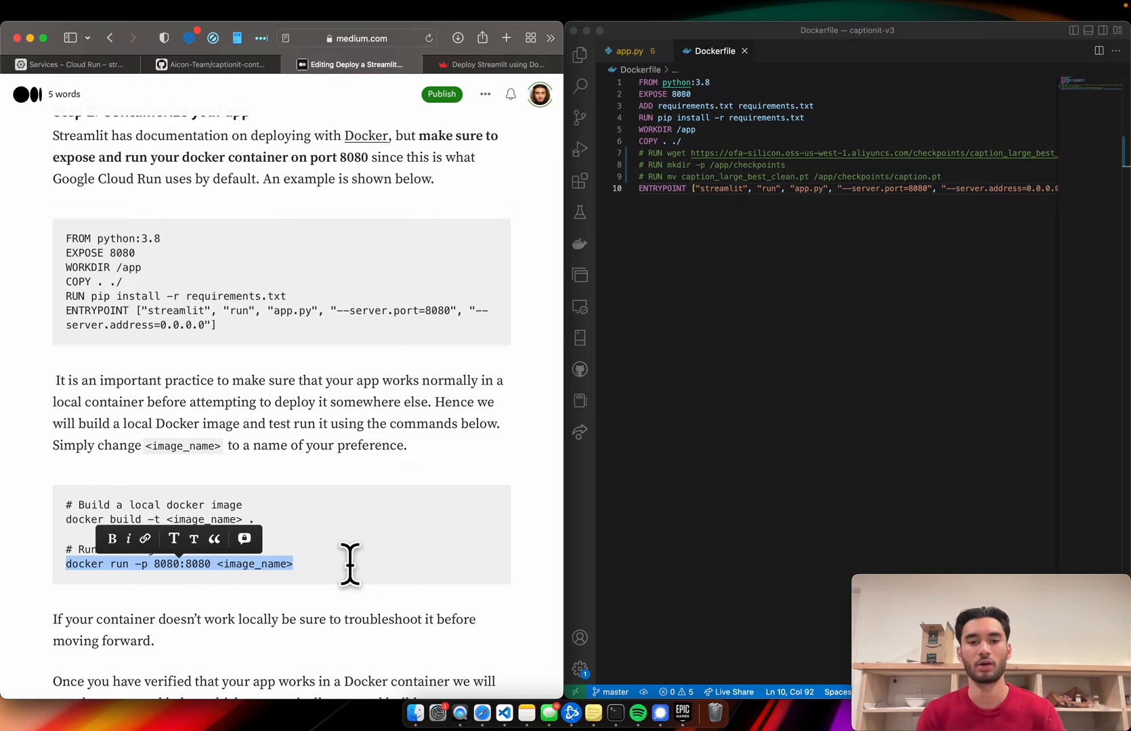
pyautogui.click(241, 564)
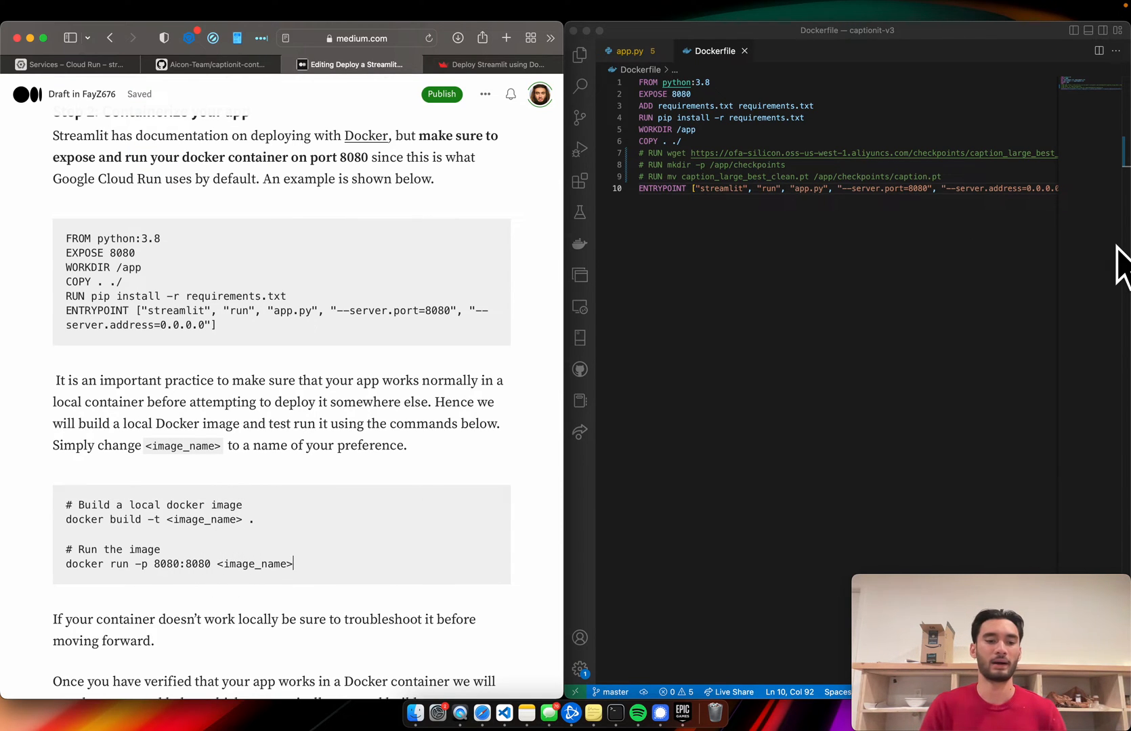
pyautogui.moveTo(281, 569)
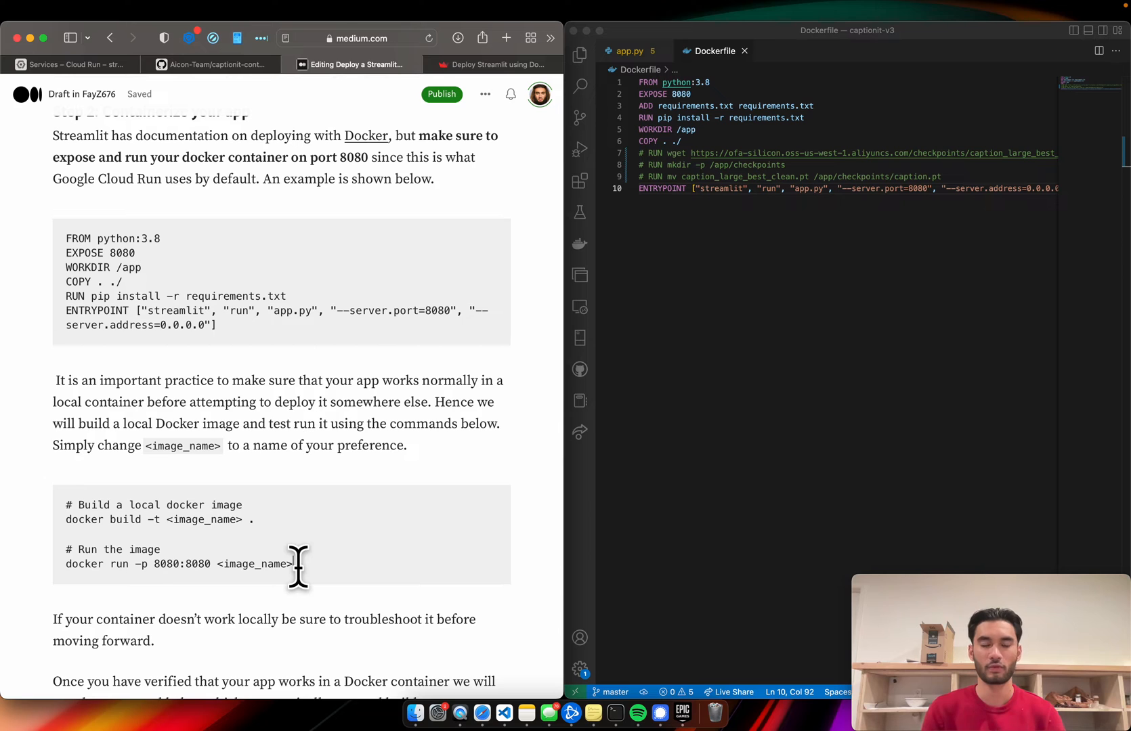
pyautogui.scroll(-3)
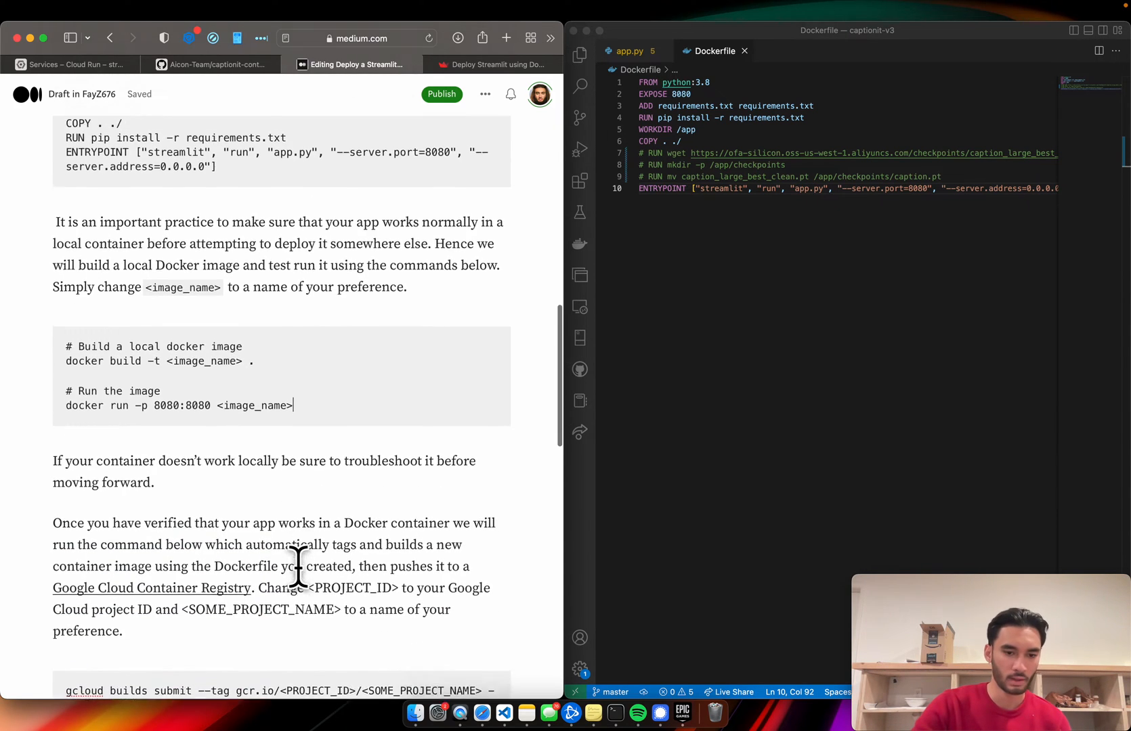
pyautogui.scroll(-3)
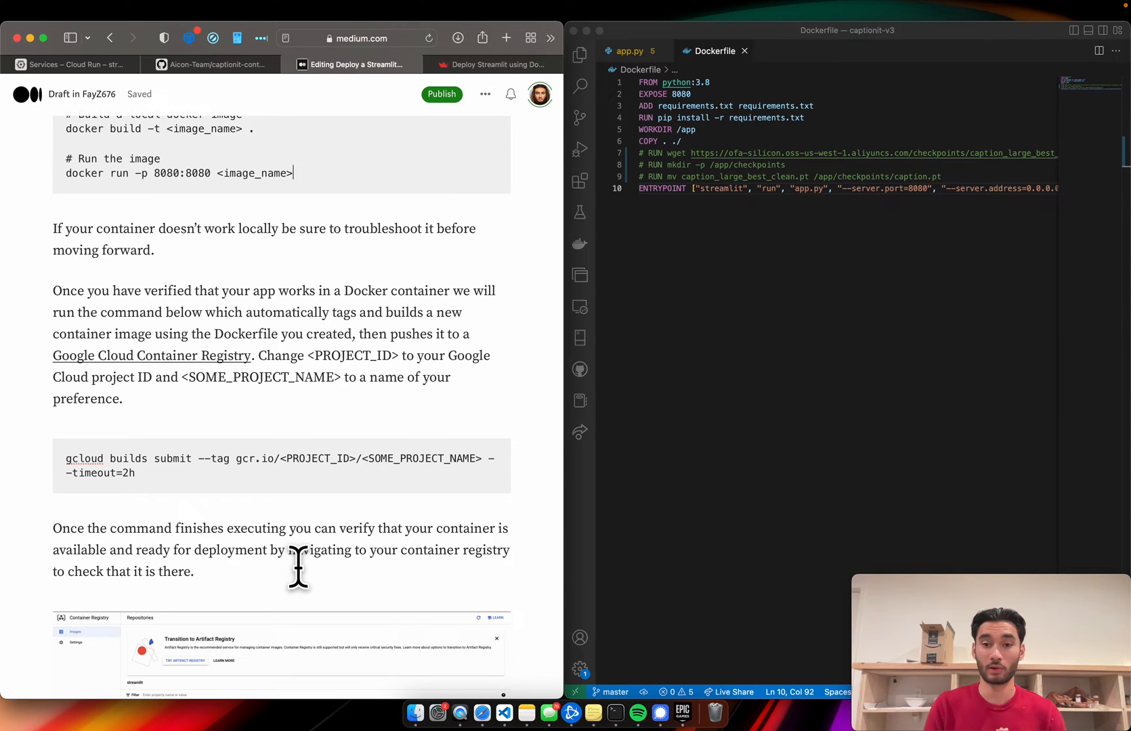
pyautogui.moveTo(210, 423)
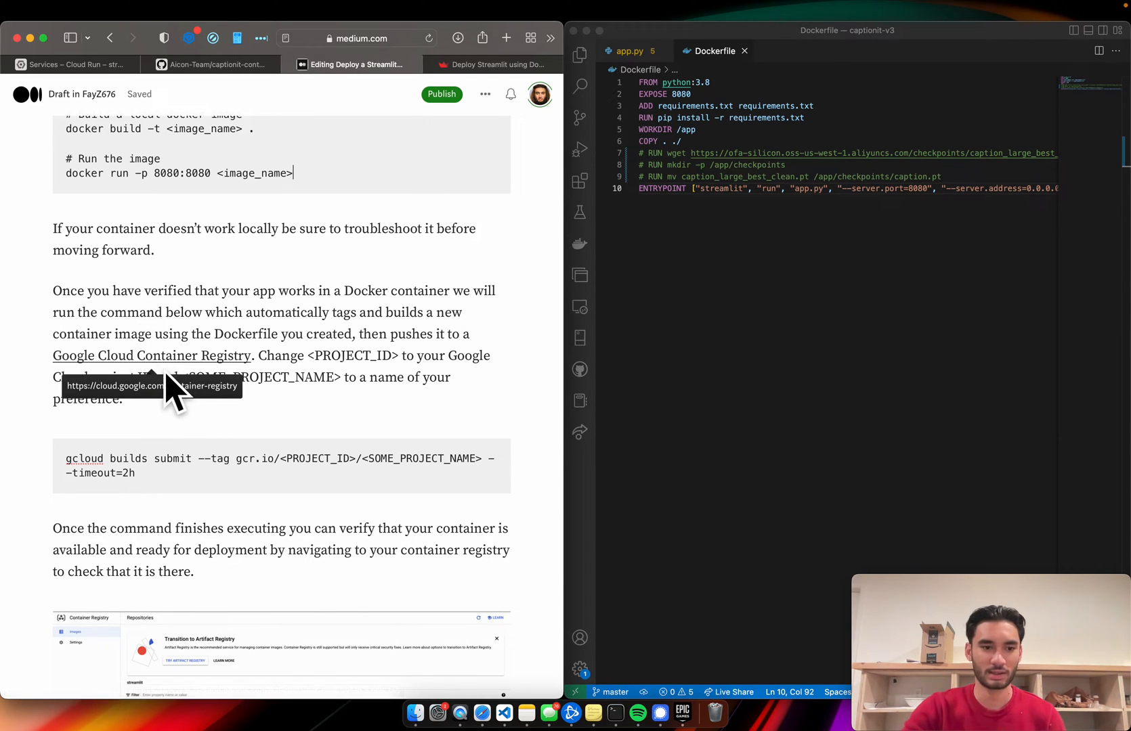
pyautogui.scroll(-3)
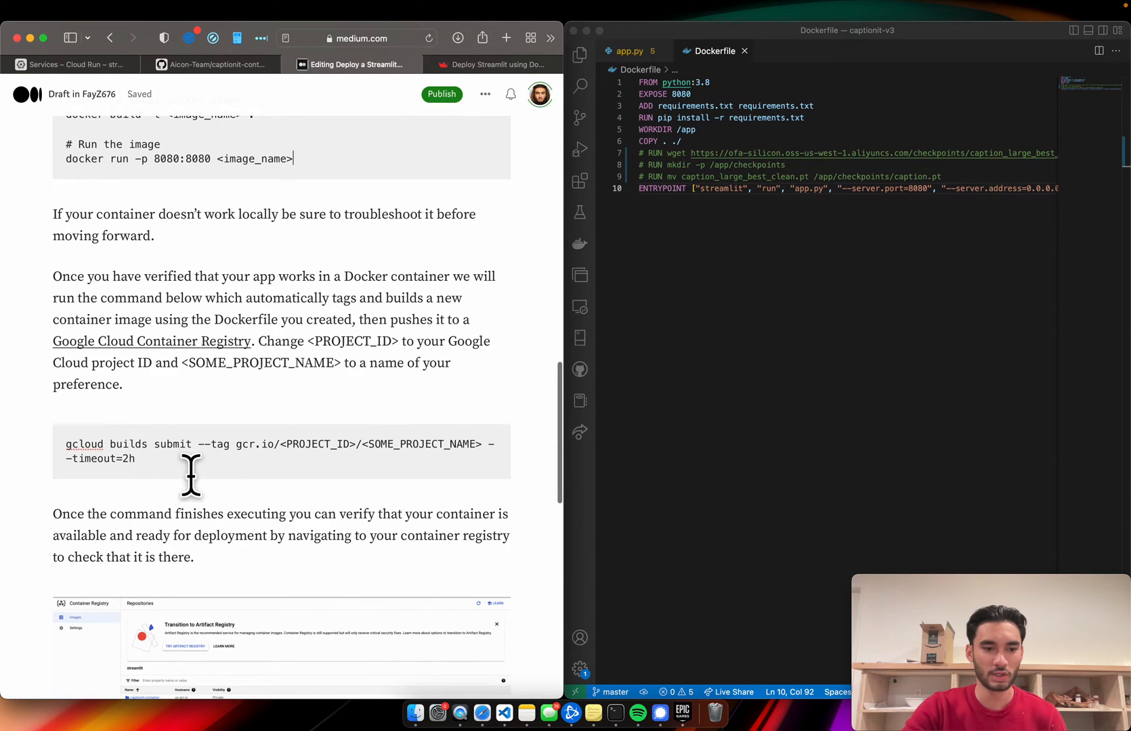
pyautogui.moveTo(65, 444); pyautogui.dragTo(135, 459)
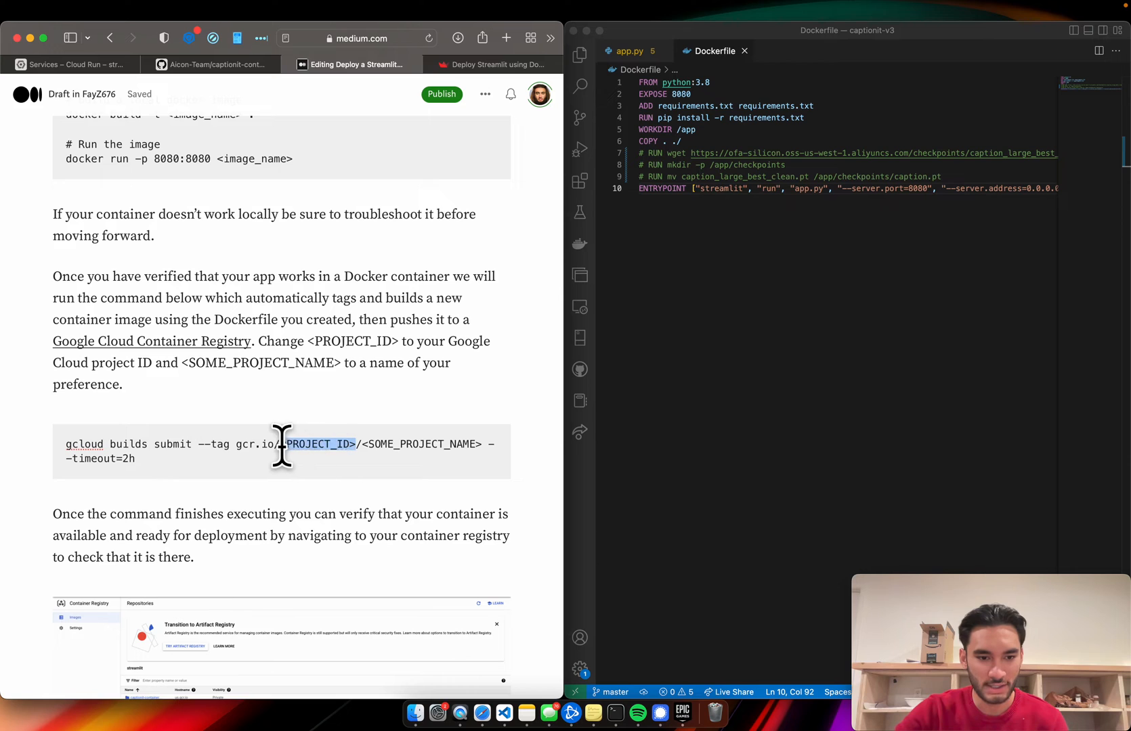
pyautogui.click(71, 64)
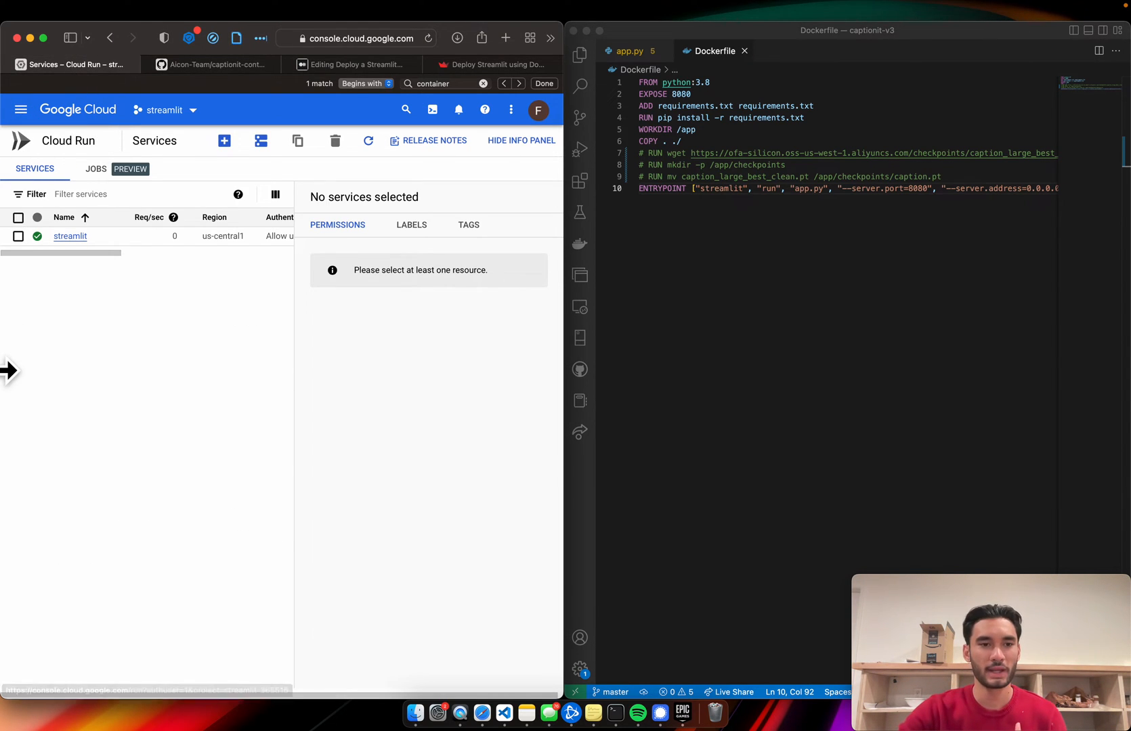
pyautogui.moveTo(21, 110)
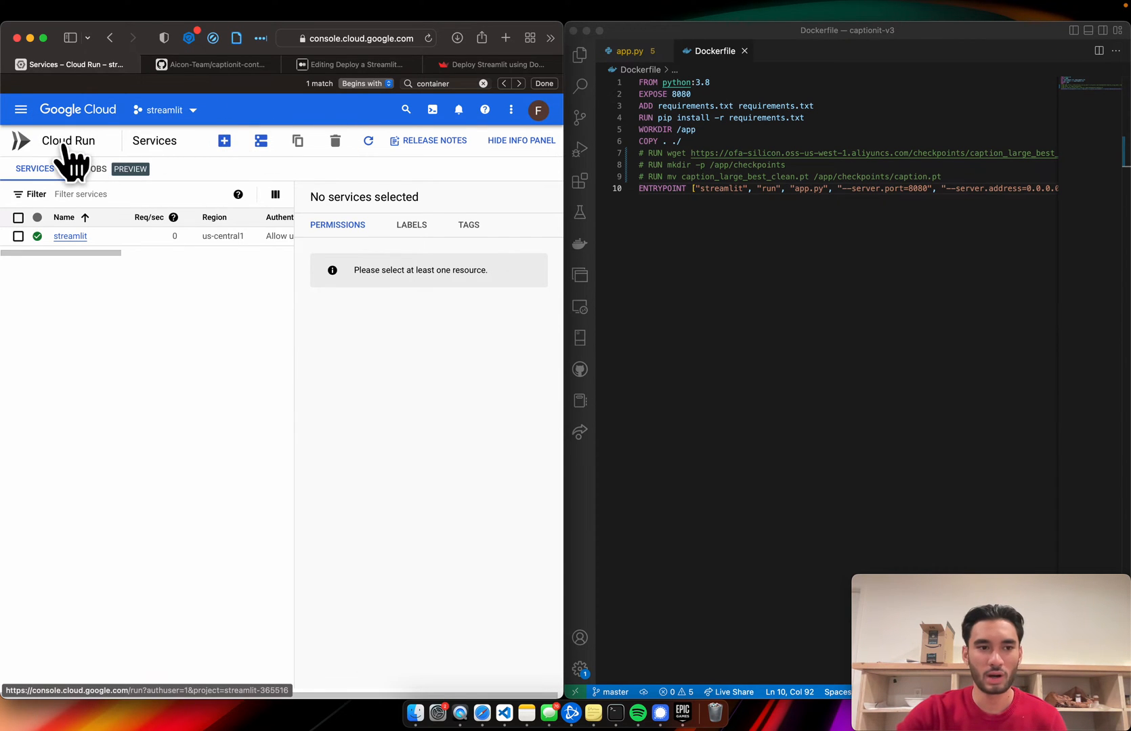
# Leave the Cloud Run services page for Compute Engine VM instances, then return to the Medium draft
pyautogui.click(21, 109)
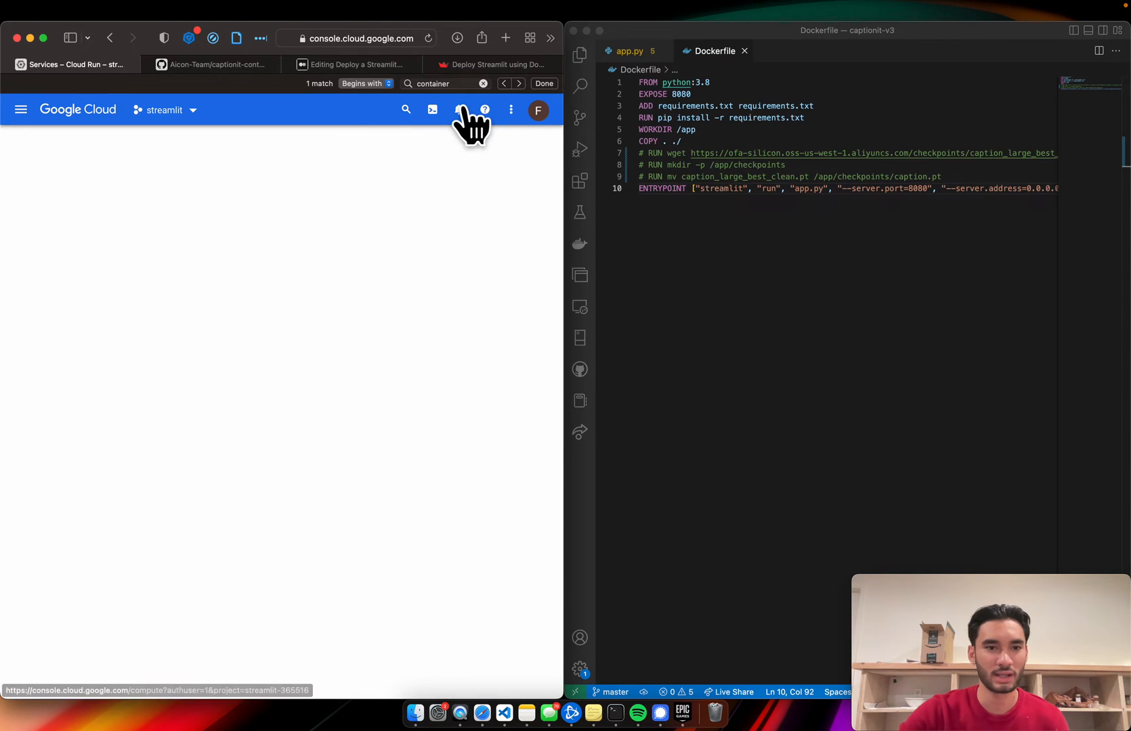
pyautogui.click(471, 110)
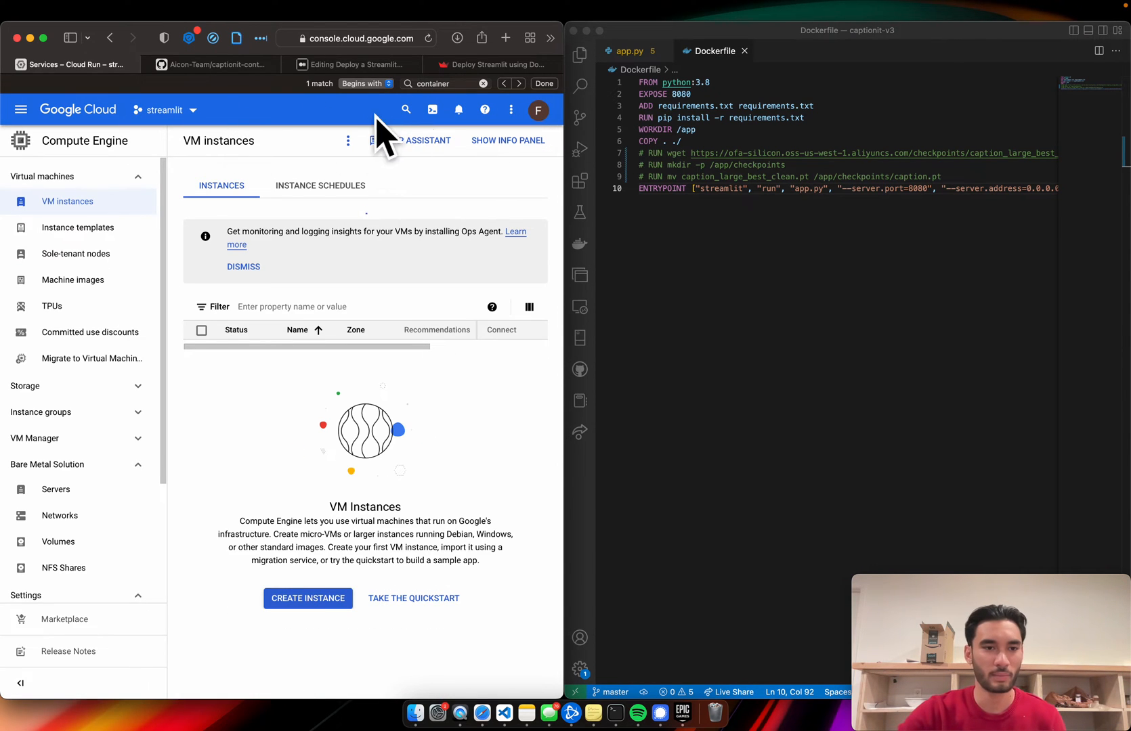
pyautogui.click(164, 109)
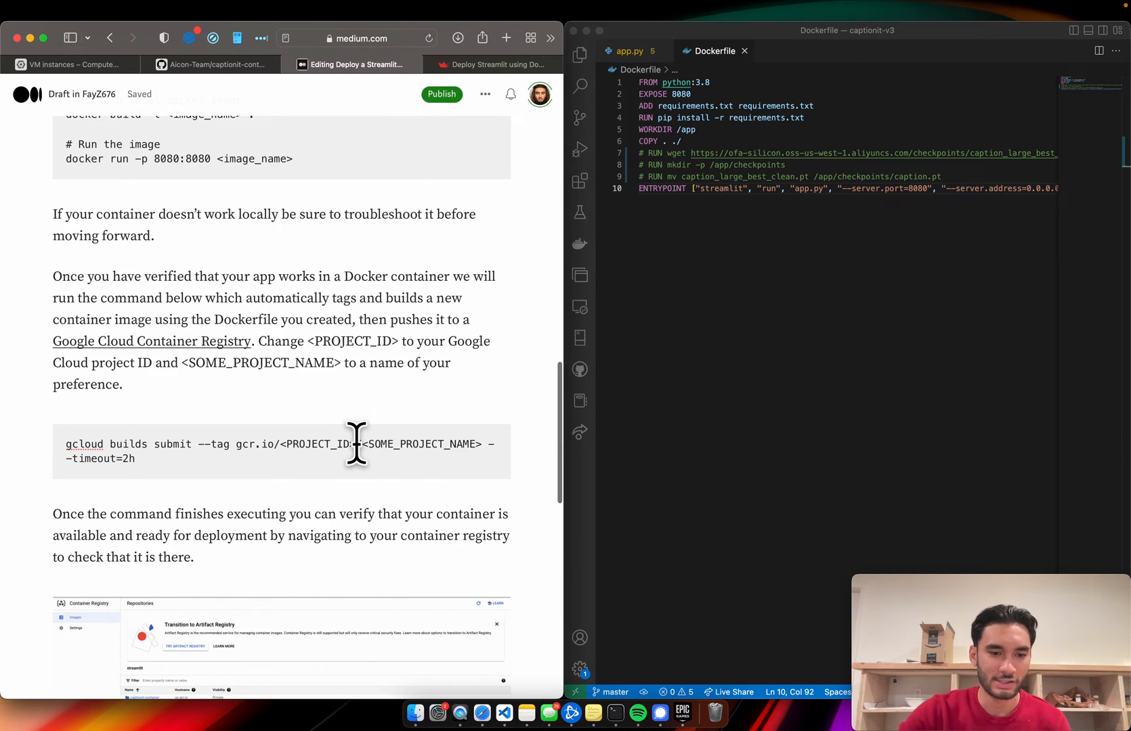
# Highlight the project ID in the gcloud command, then go back to the Google Cloud console tab
pyautogui.doubleClick(317, 444)
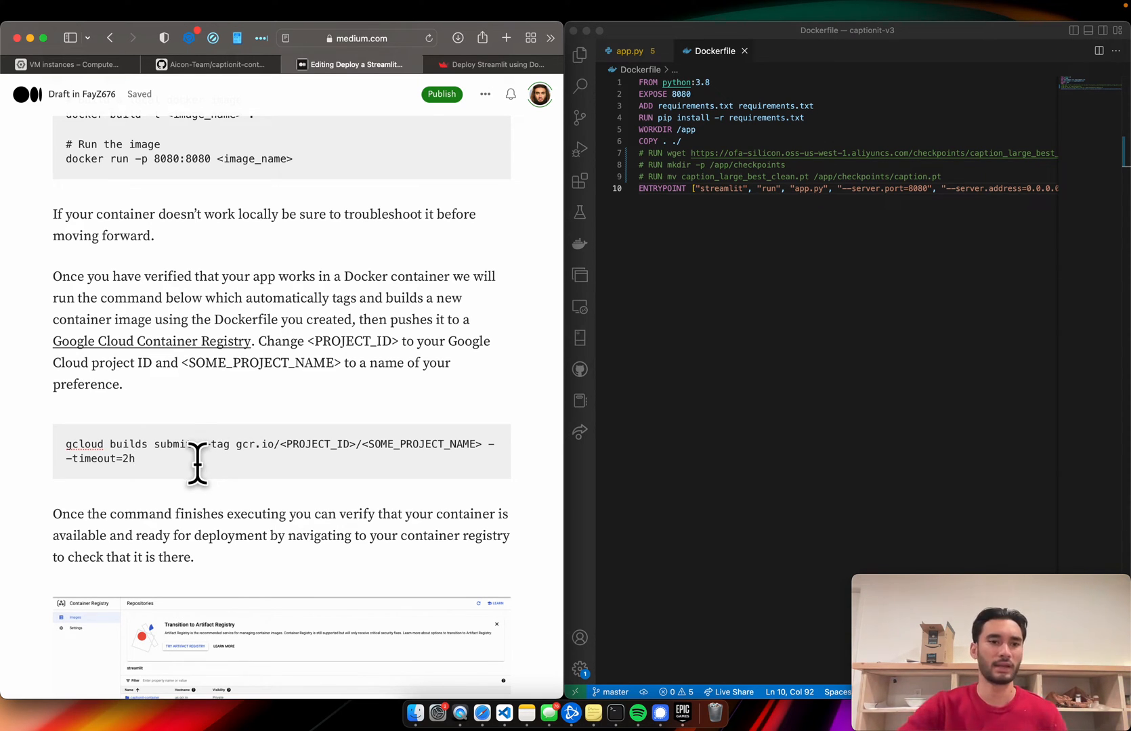
pyautogui.moveTo(152, 134)
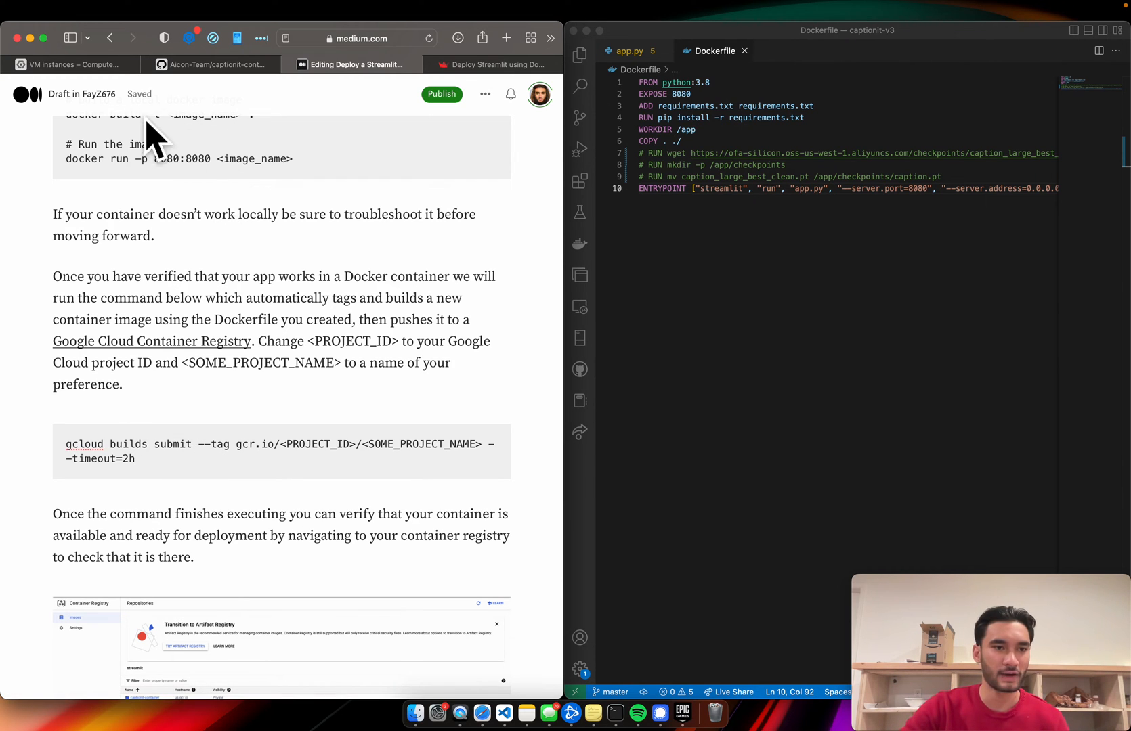
pyautogui.click(69, 64)
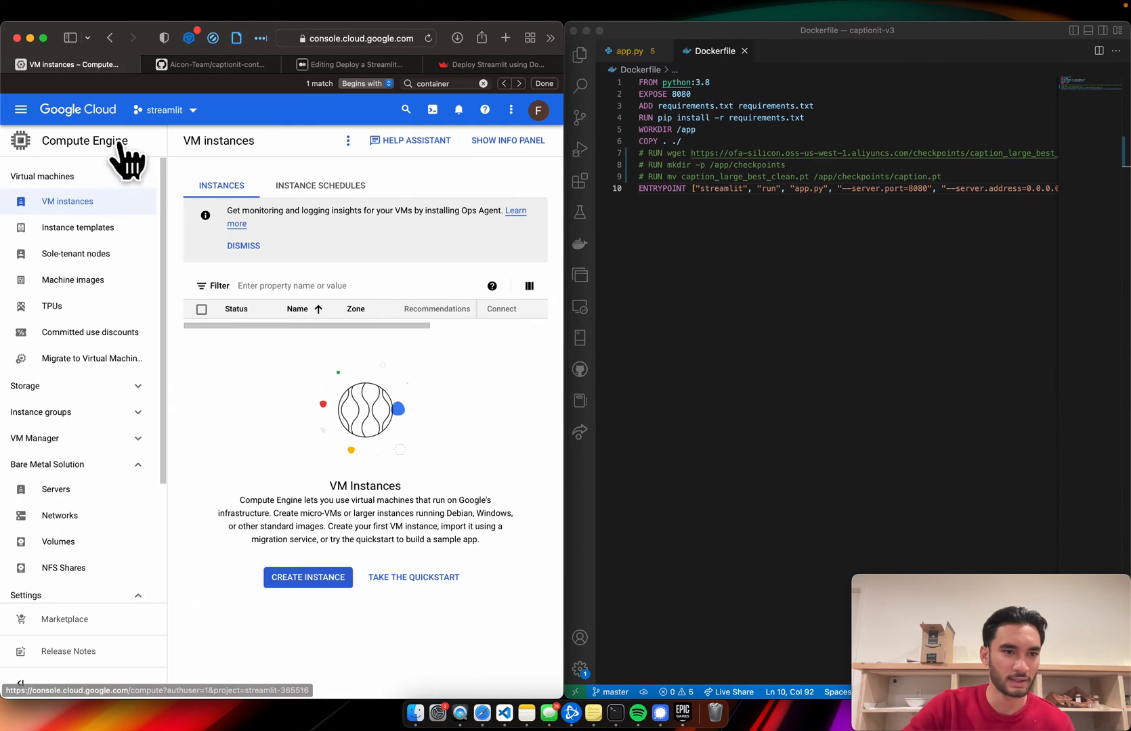
# Open Container Registry from the products menu and confirm the captionit-container repository is listed
pyautogui.click(21, 110)
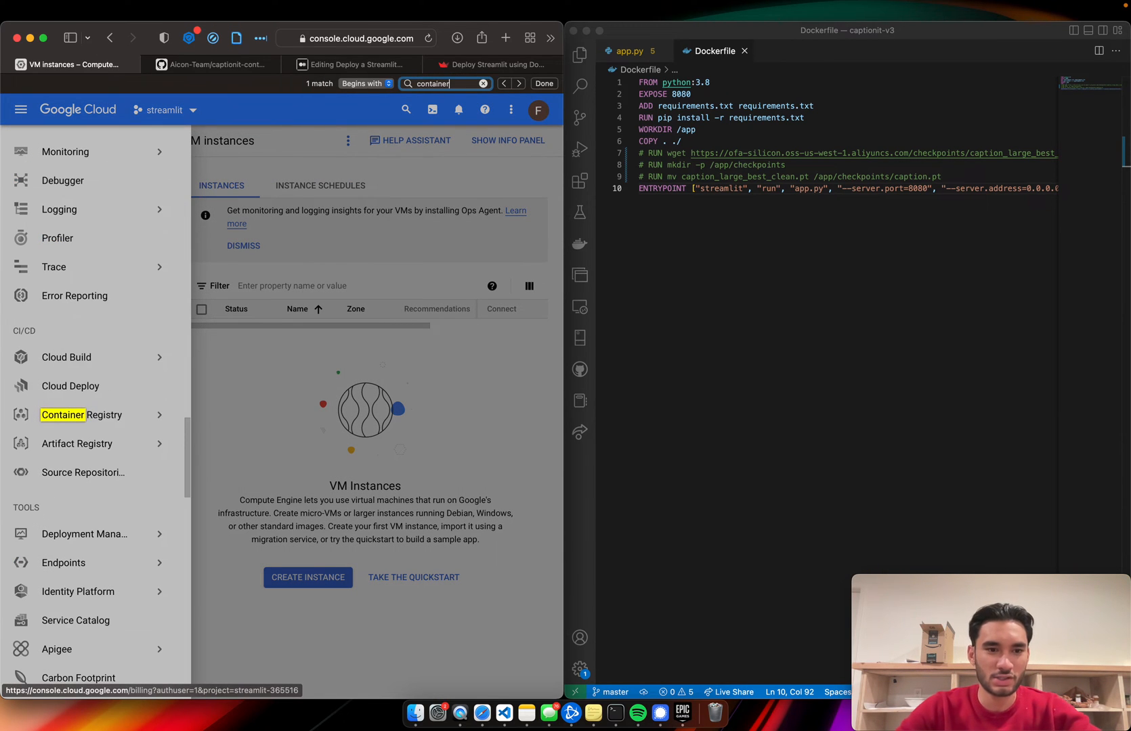
pyautogui.moveTo(66, 357)
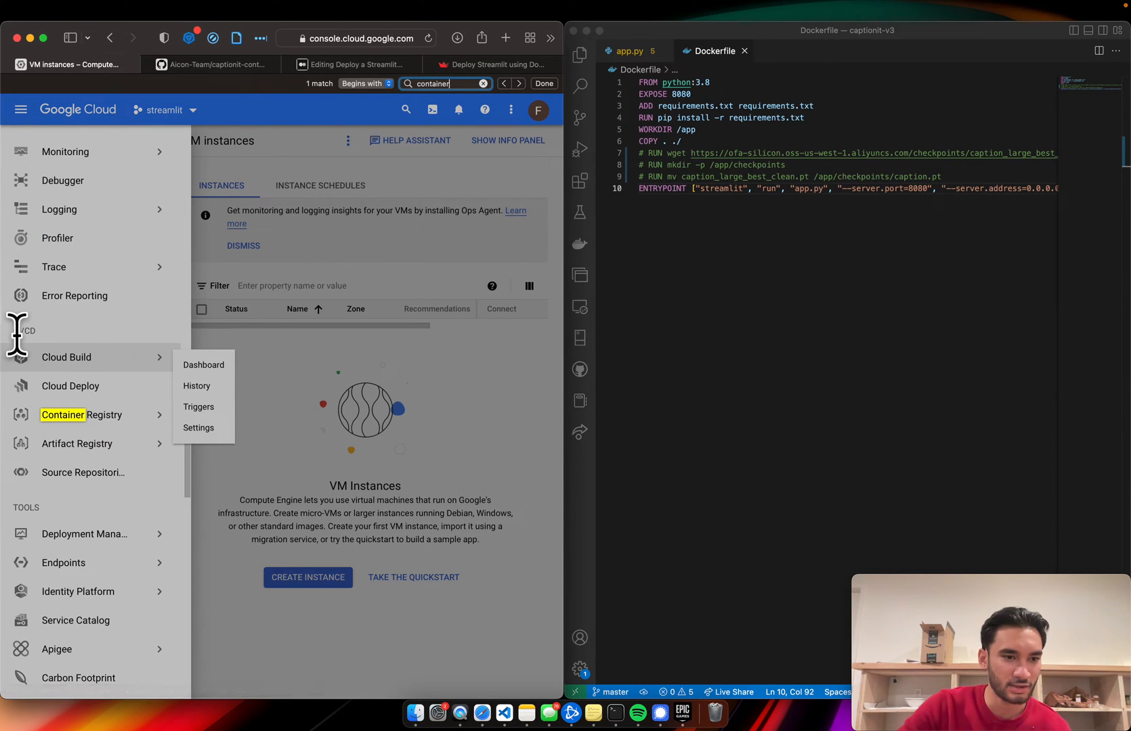
pyautogui.moveTo(82, 414)
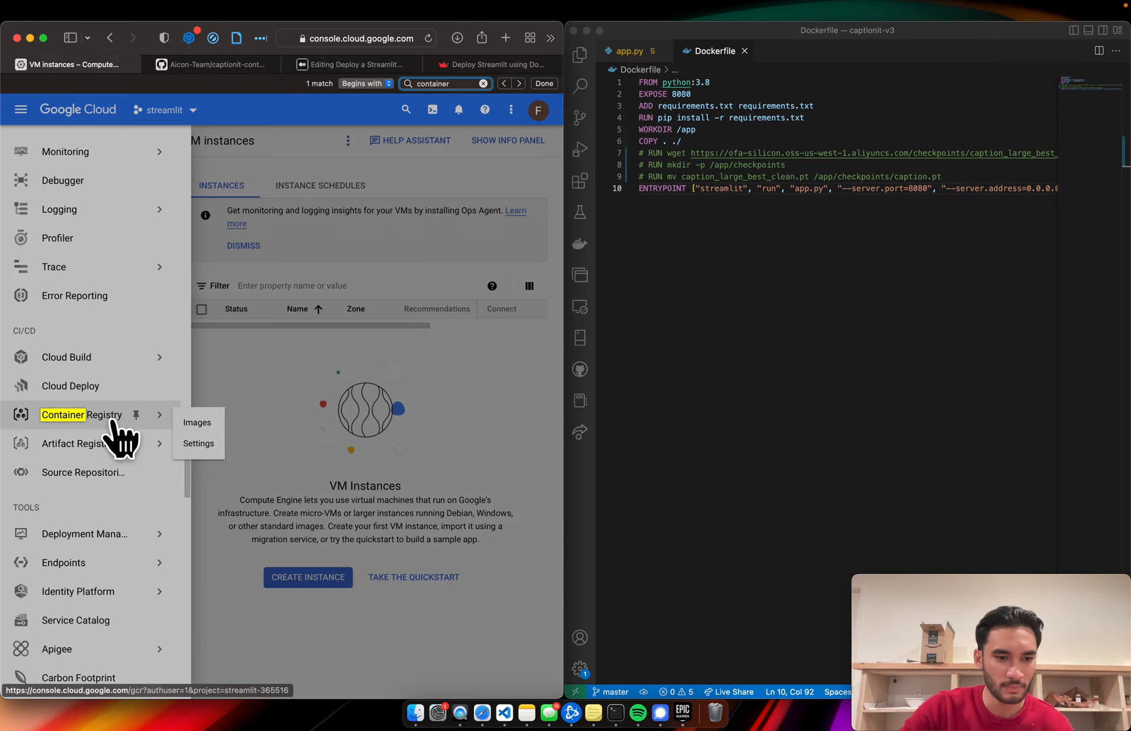
pyautogui.click(81, 414)
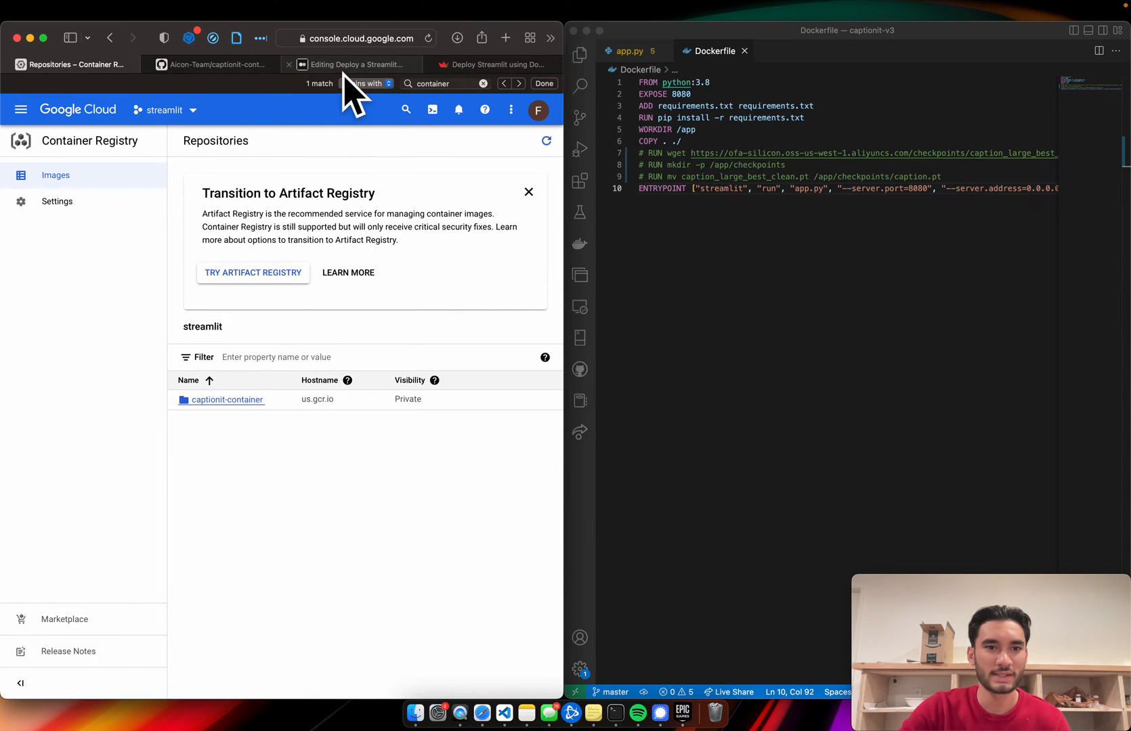
pyautogui.click(353, 63)
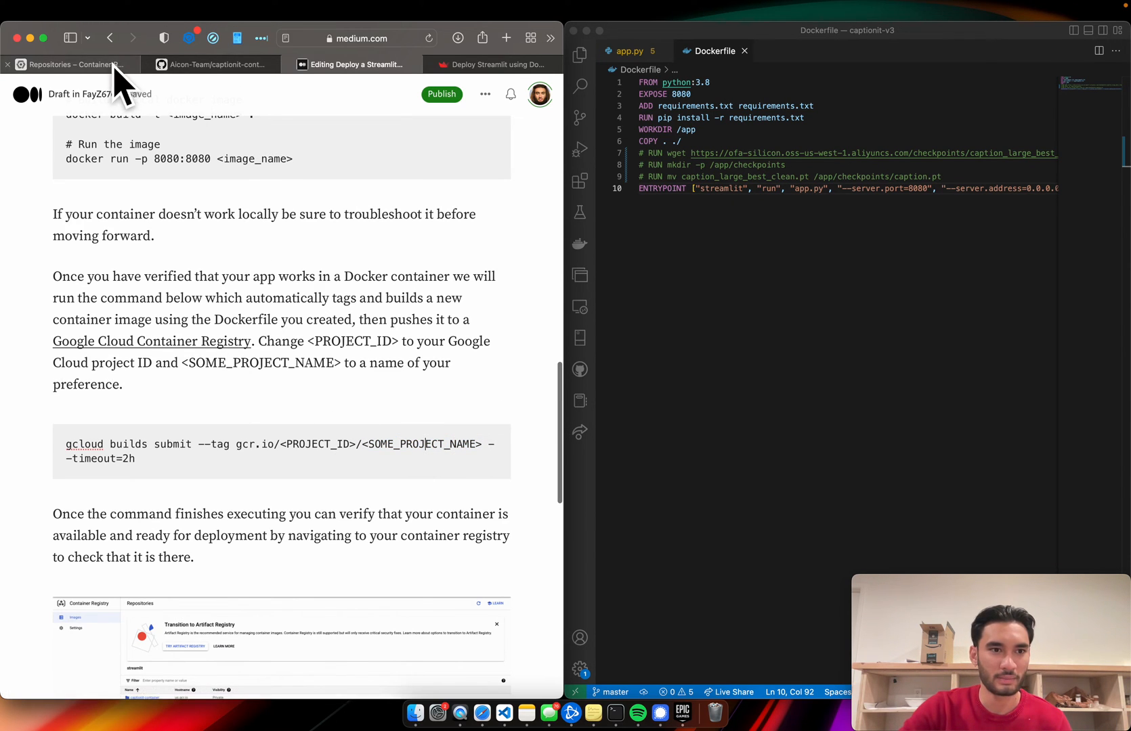
# Compare the repository list against the Medium draft by switching between the two tabs
pyautogui.click(69, 63)
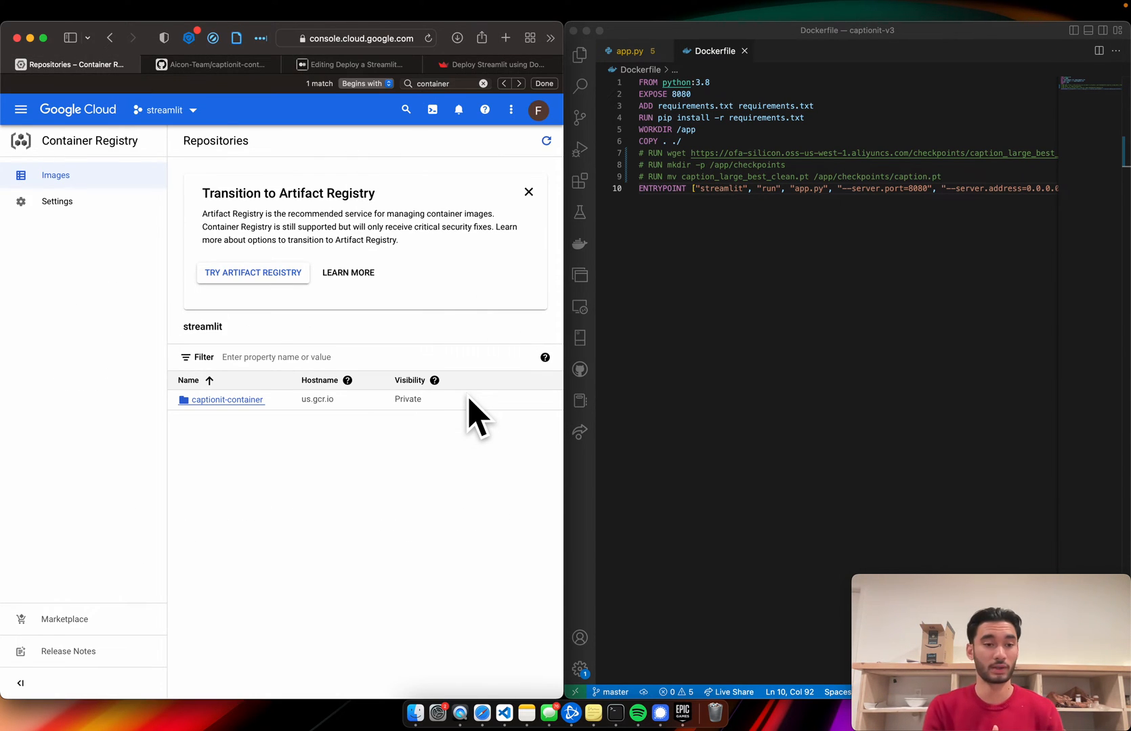
pyautogui.click(352, 64)
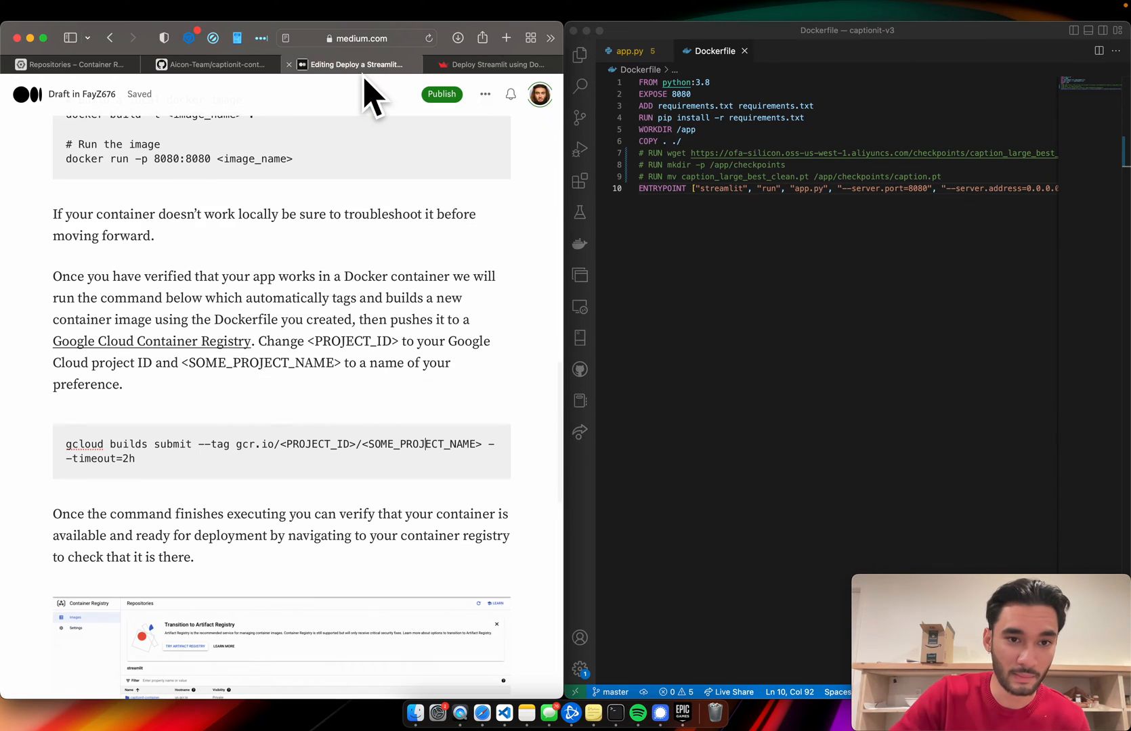
pyautogui.click(72, 64)
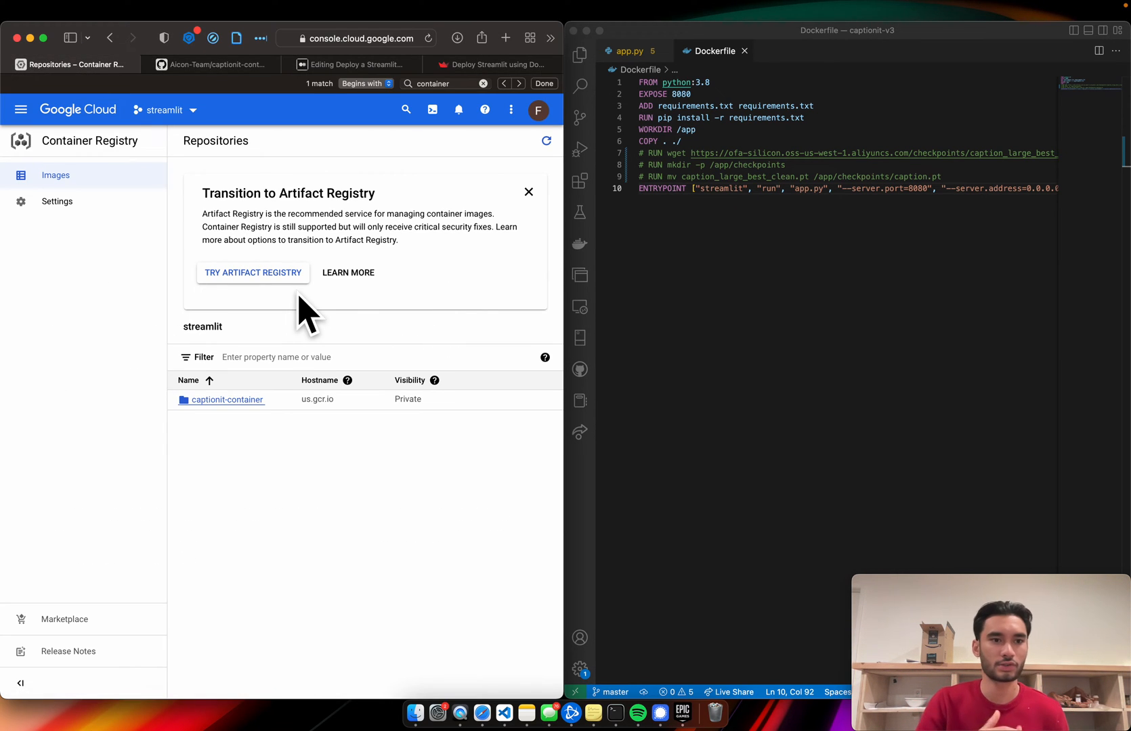
pyautogui.moveTo(260, 464)
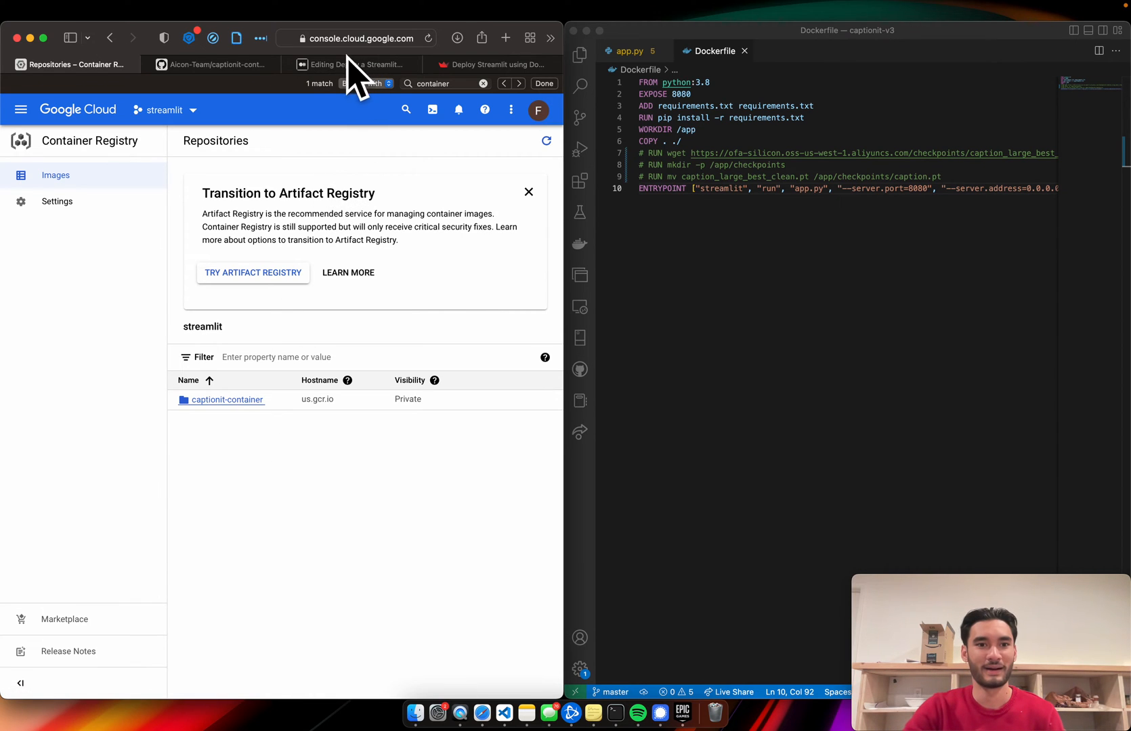
pyautogui.click(351, 64)
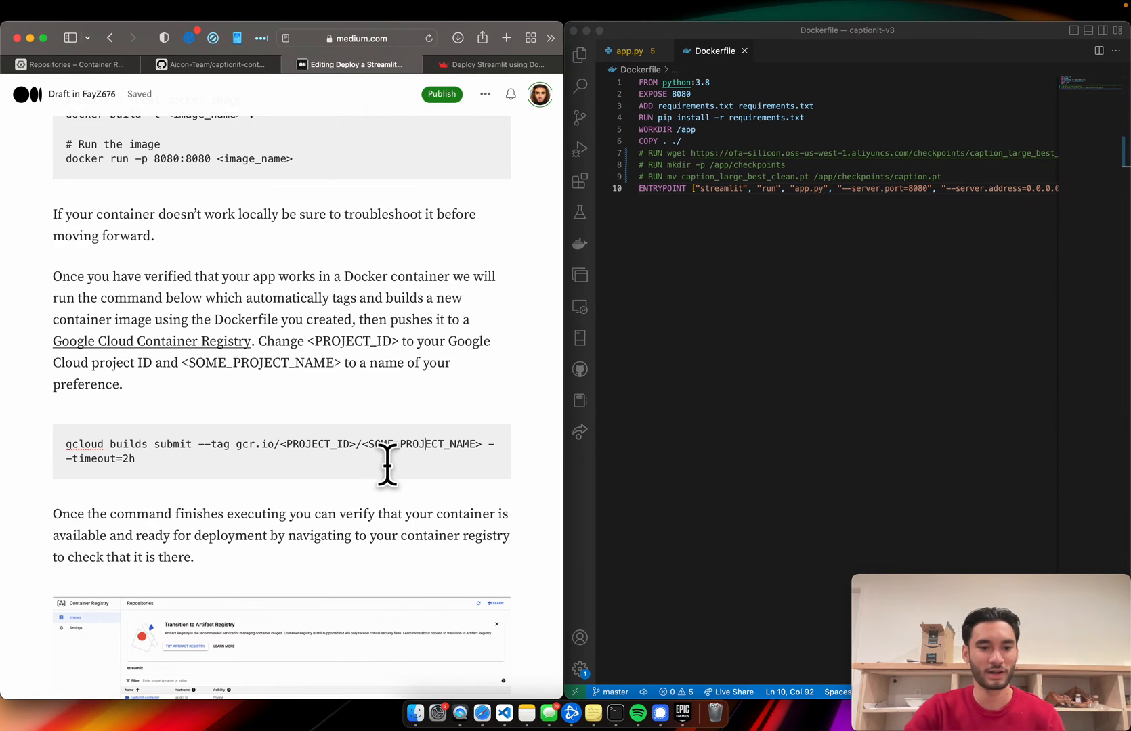
# Reach Step 3 in the draft and open the console's navigation menu to head to Cloud Run
pyautogui.scroll(-3)
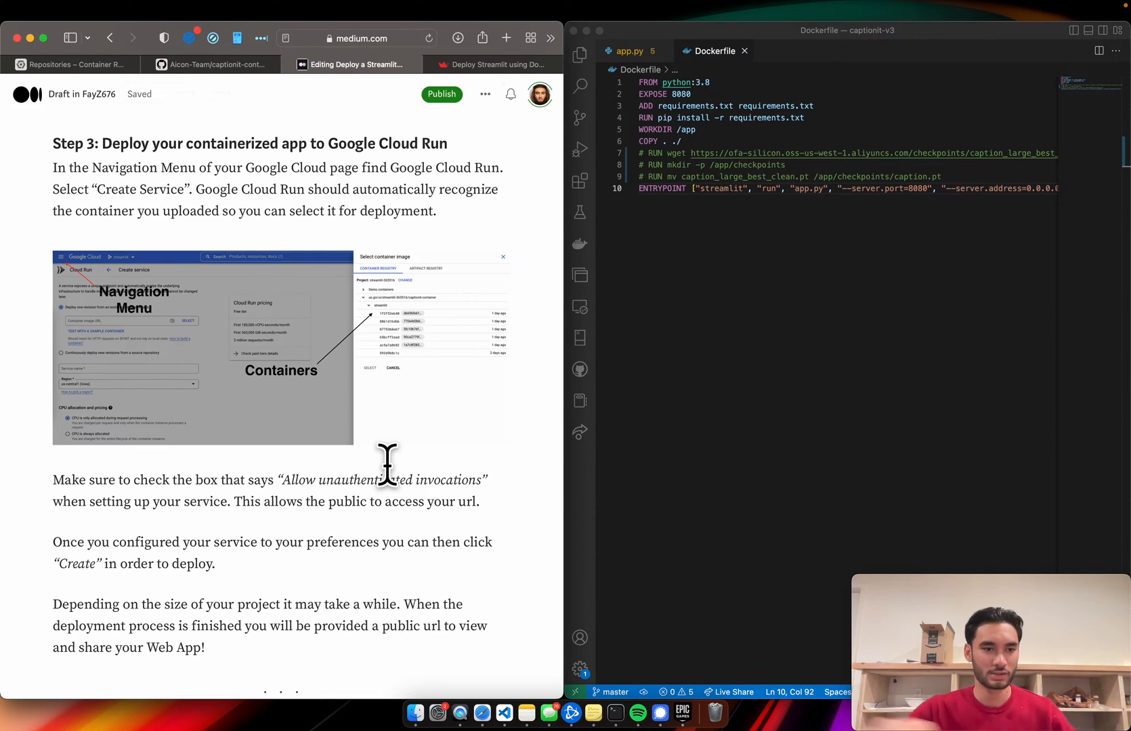
pyautogui.click(72, 63)
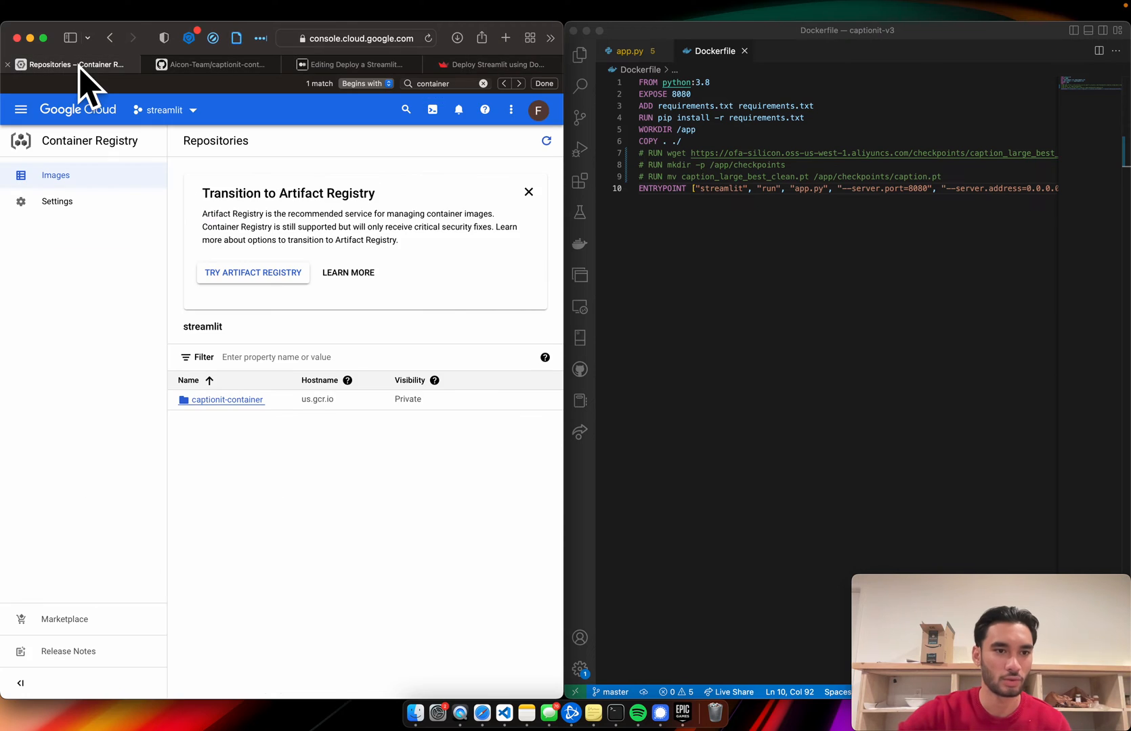
pyautogui.click(21, 110)
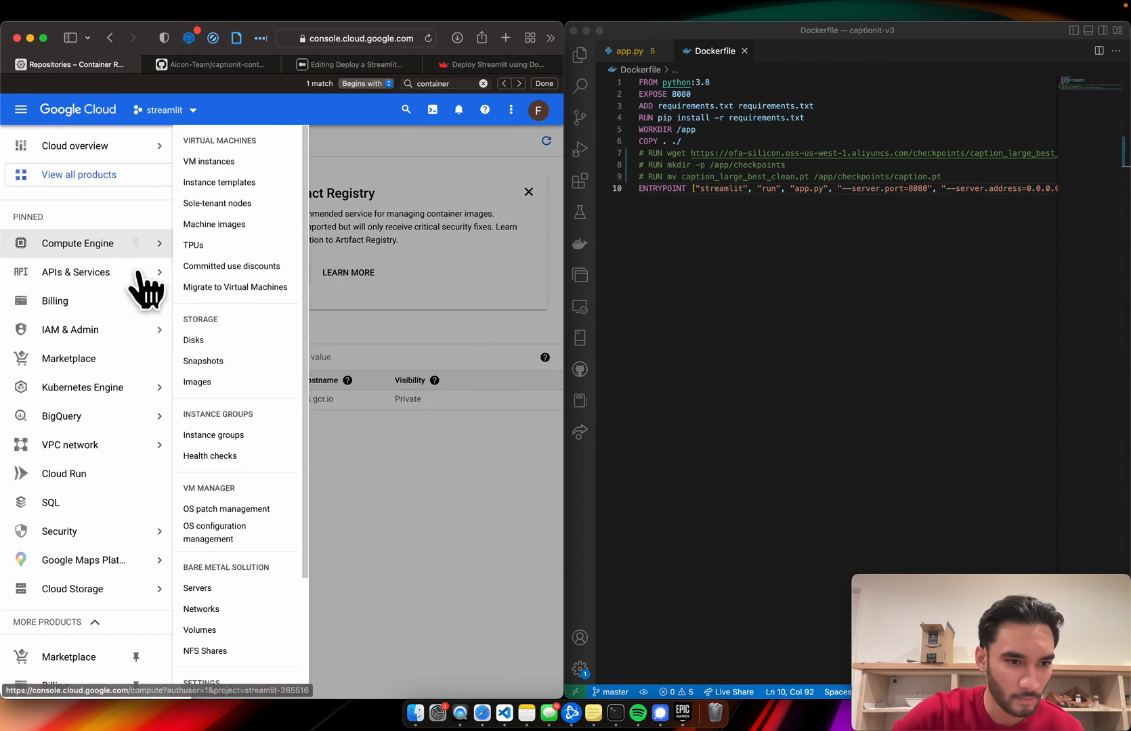
pyautogui.moveTo(64, 474)
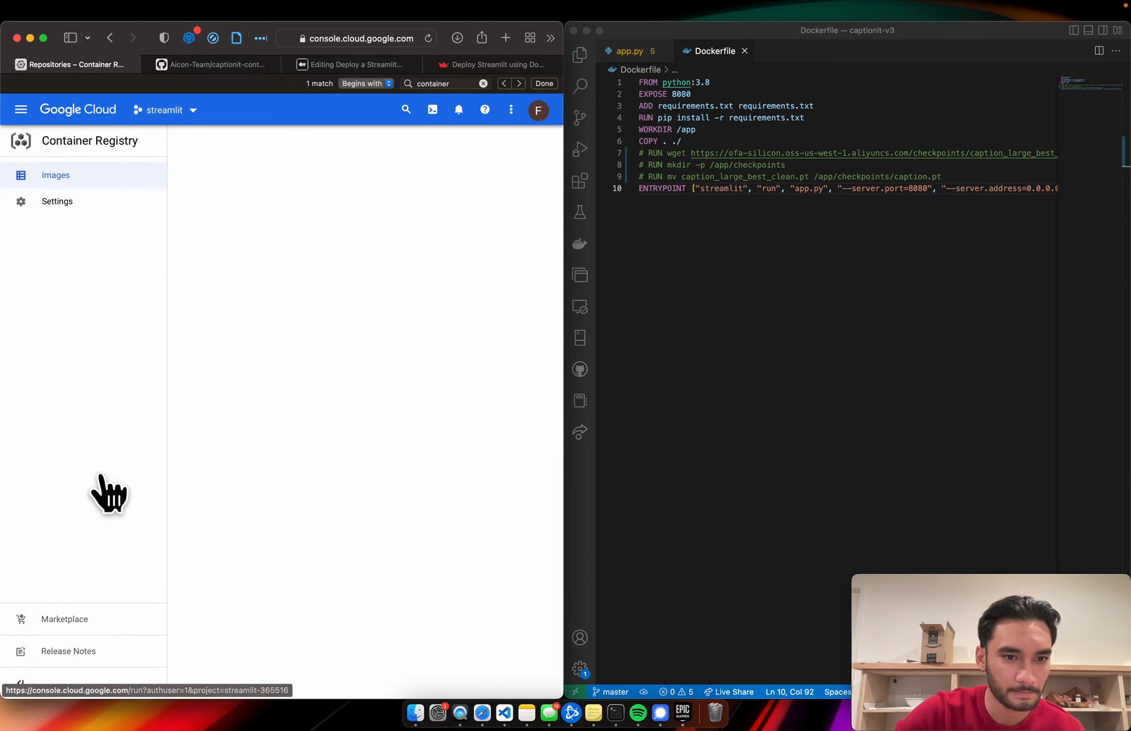
# Bring up the Cloud Run services list showing the existing streamlit service in us-central1
pyautogui.click(110, 490)
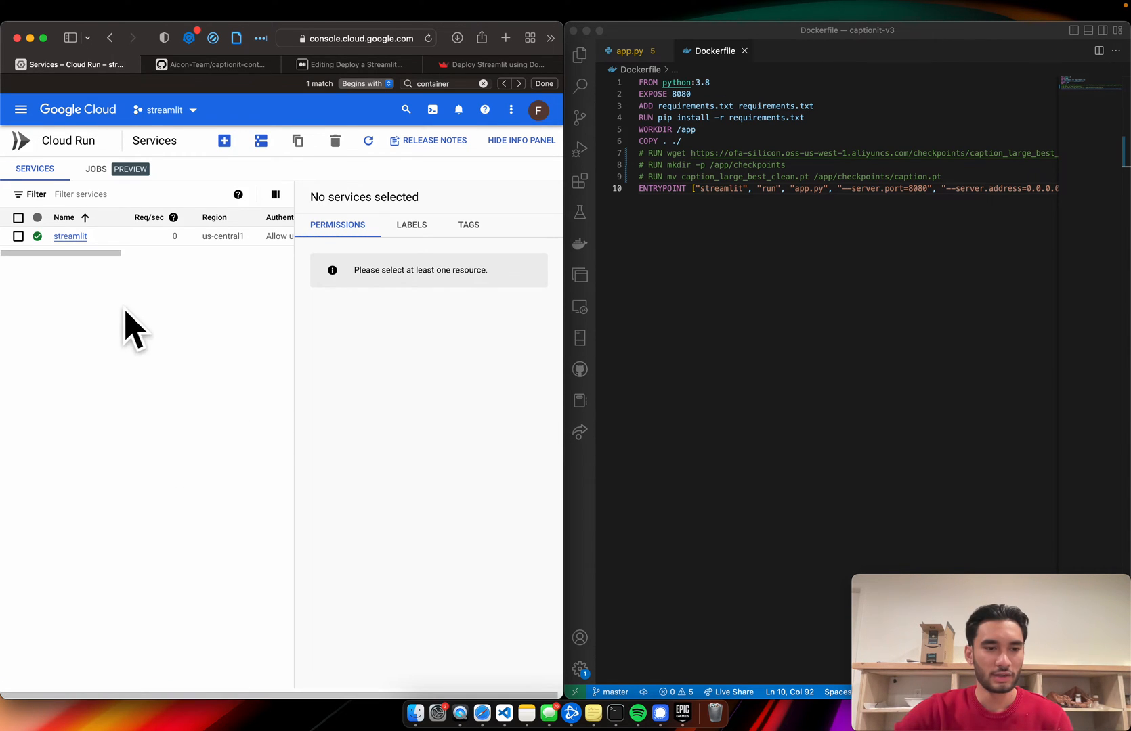
pyautogui.moveTo(306, 349)
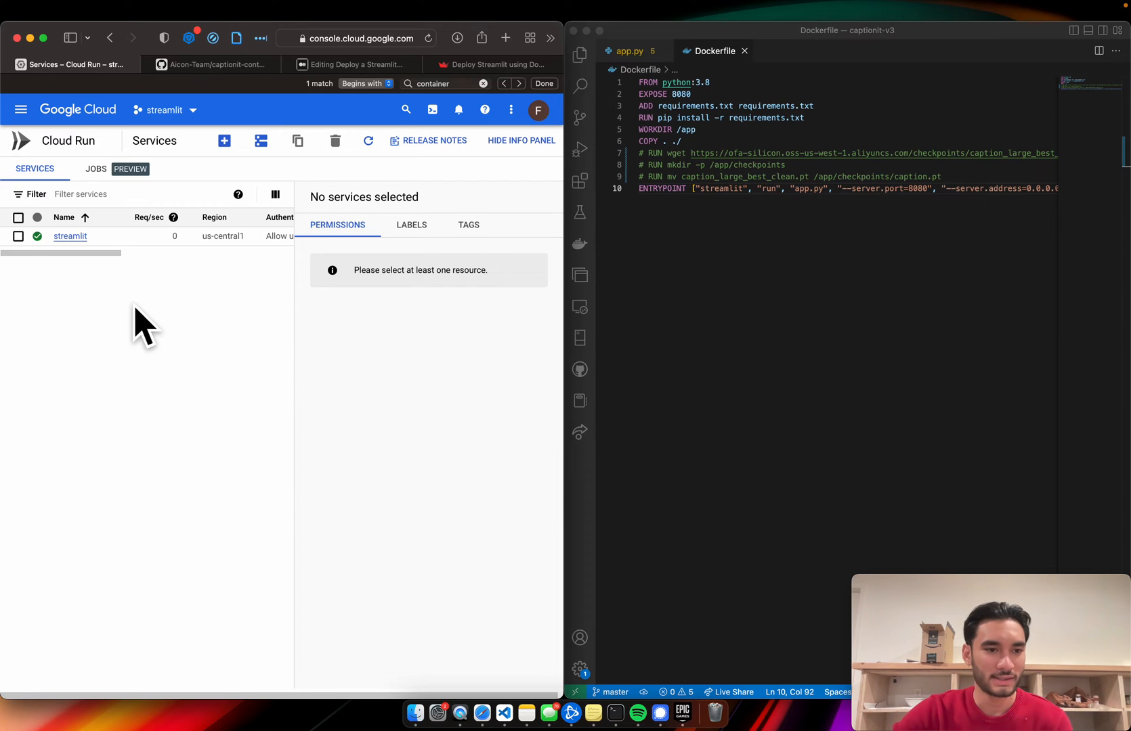
pyautogui.moveTo(21, 313)
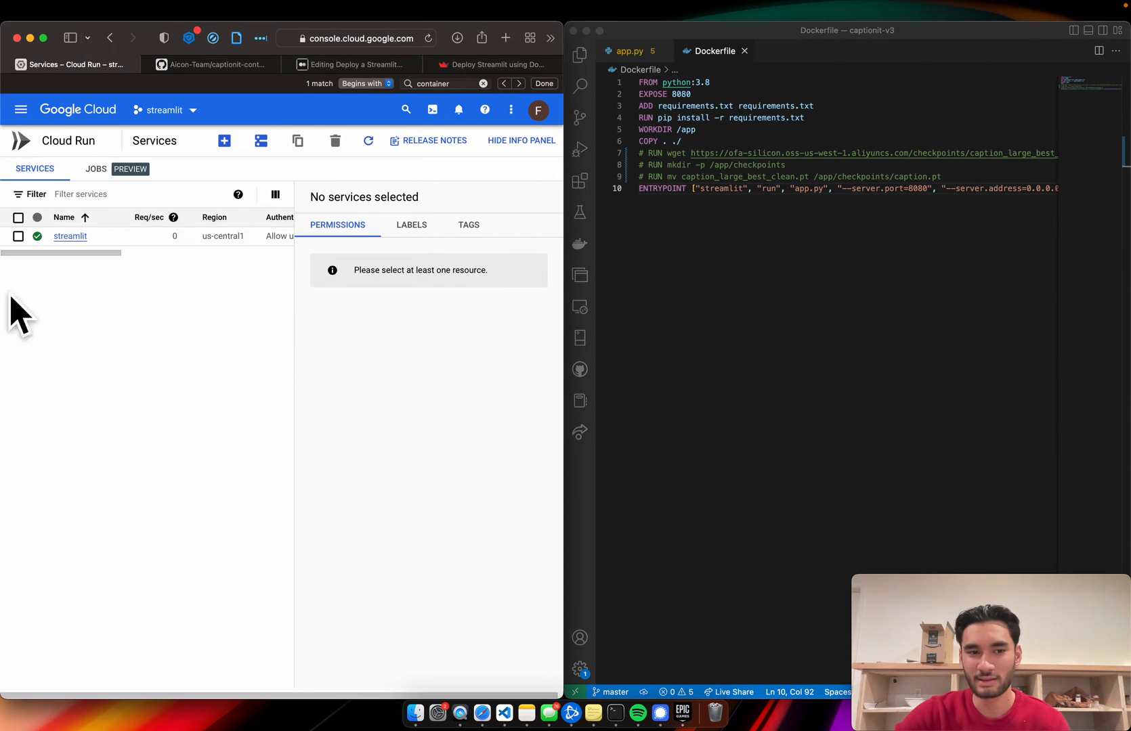
pyautogui.moveTo(192, 475)
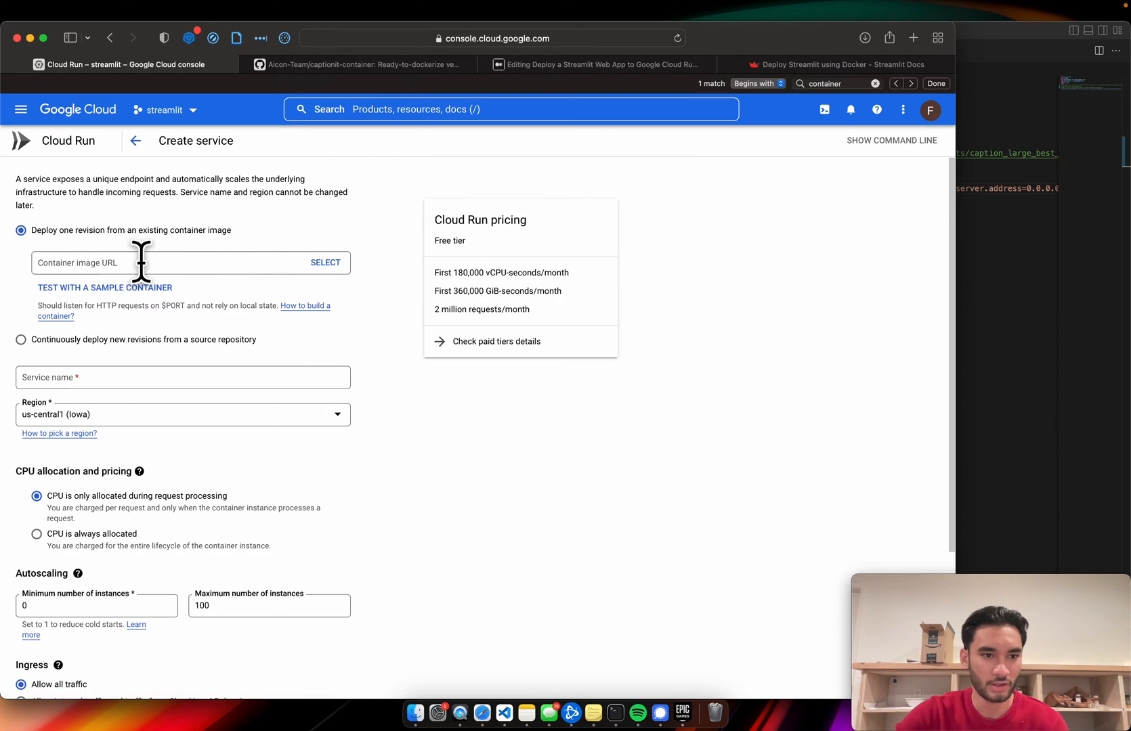
pyautogui.moveTo(209, 264)
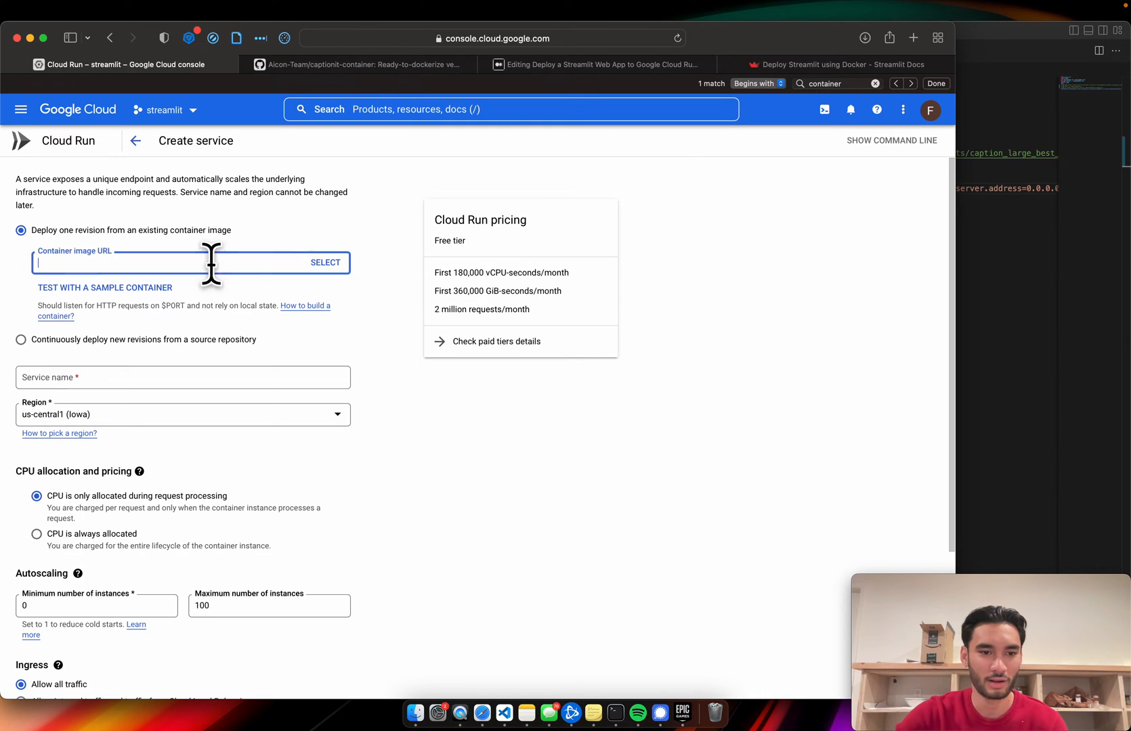
# In the new Cloud Run service form, browse the captioning container repository's stored image versions
pyautogui.click(325, 261)
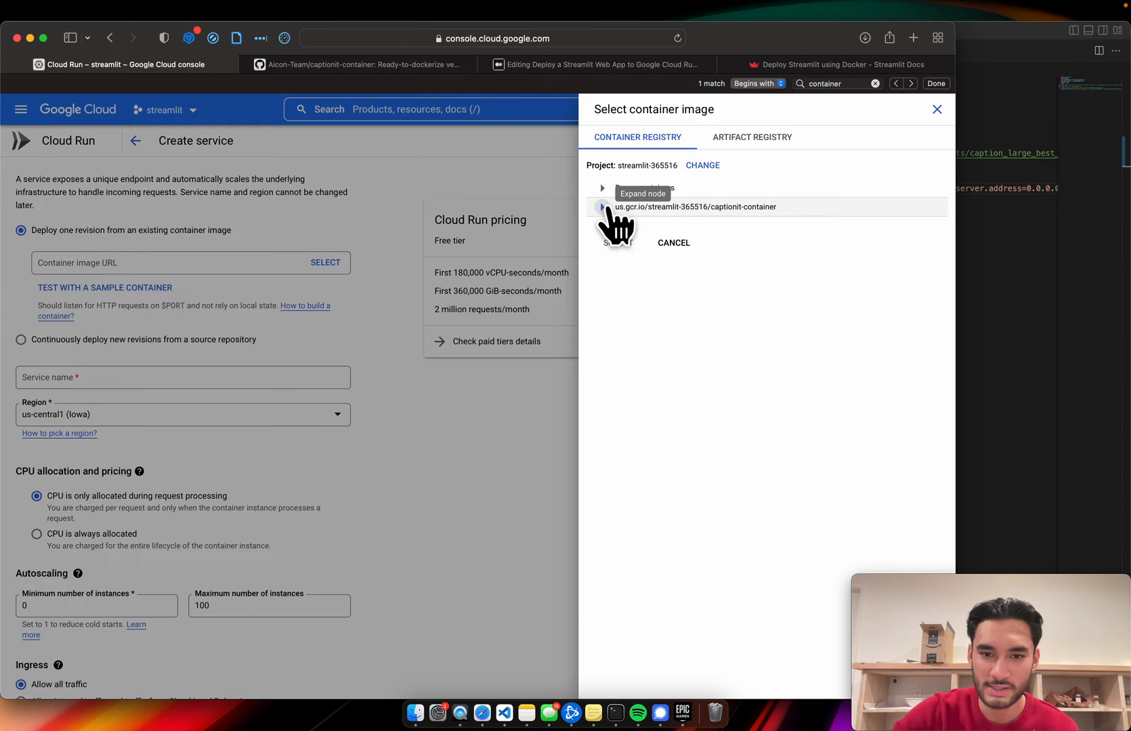
pyautogui.click(601, 207)
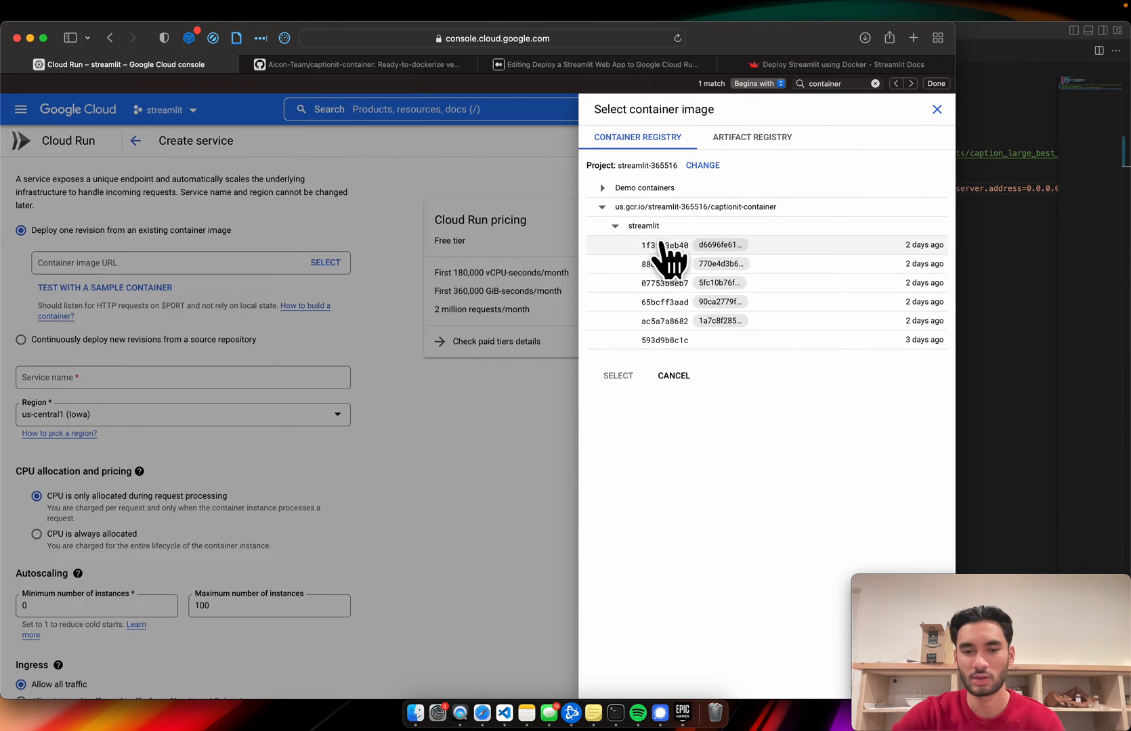
pyautogui.click(663, 246)
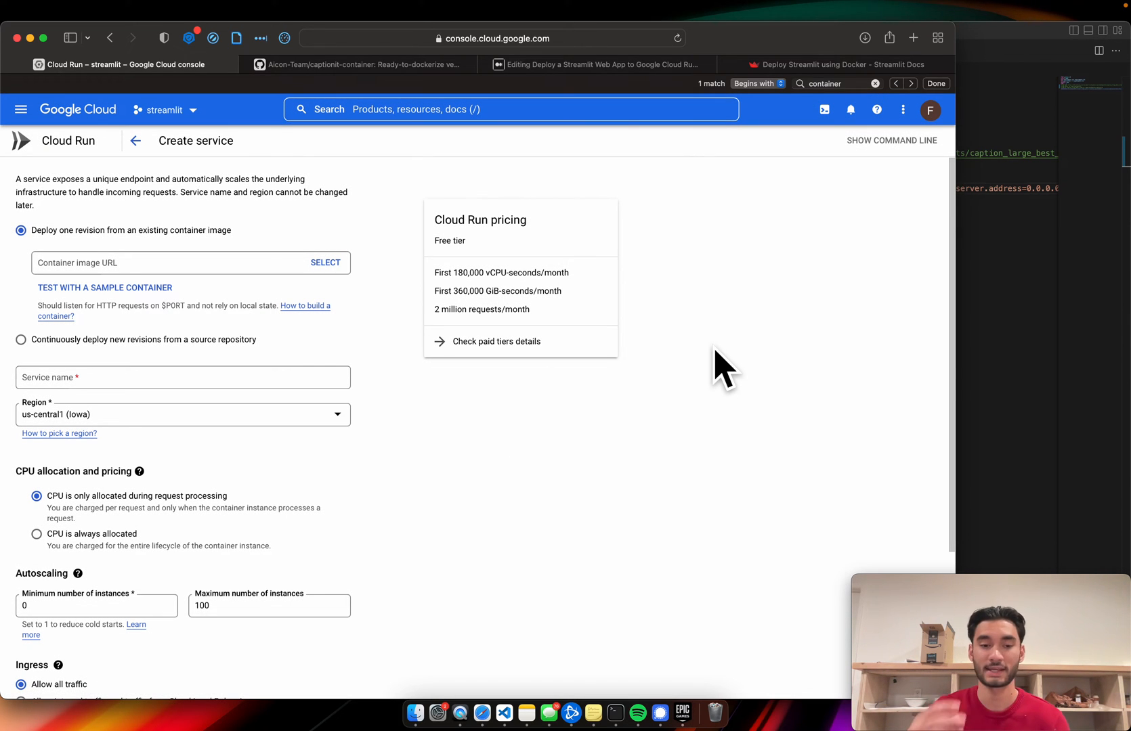
# Allow public unauthenticated access and keep the container port at 8080
pyautogui.click(182, 378)
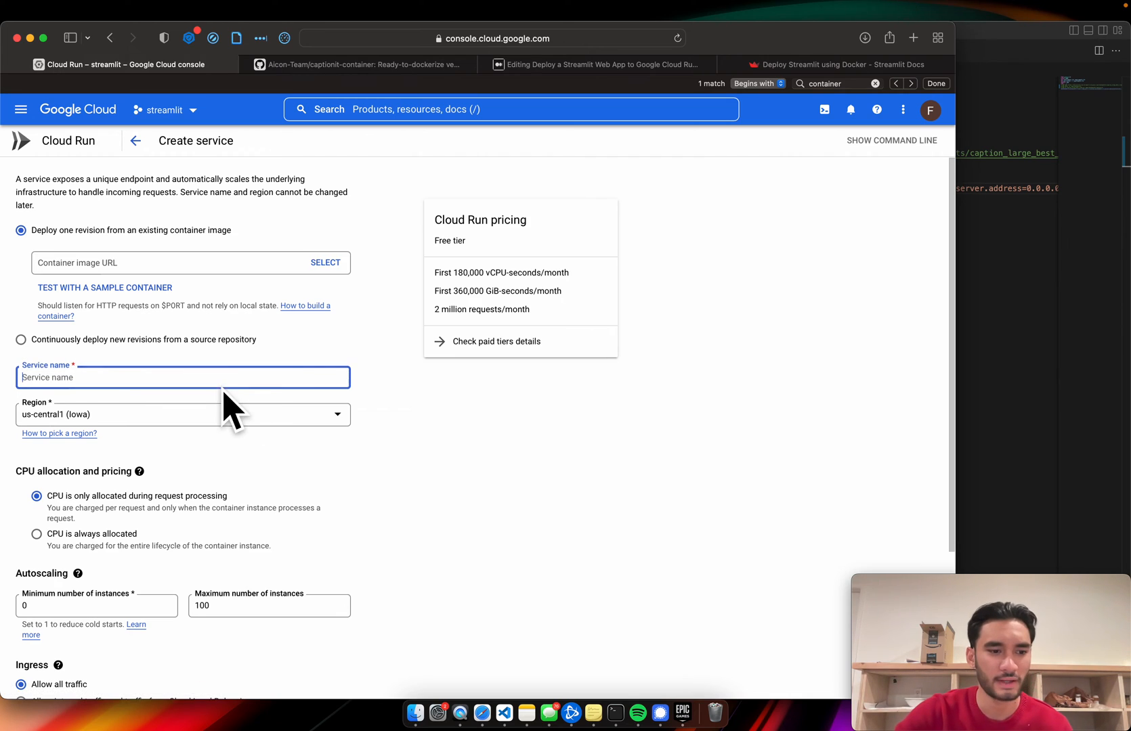
pyautogui.scroll(-3)
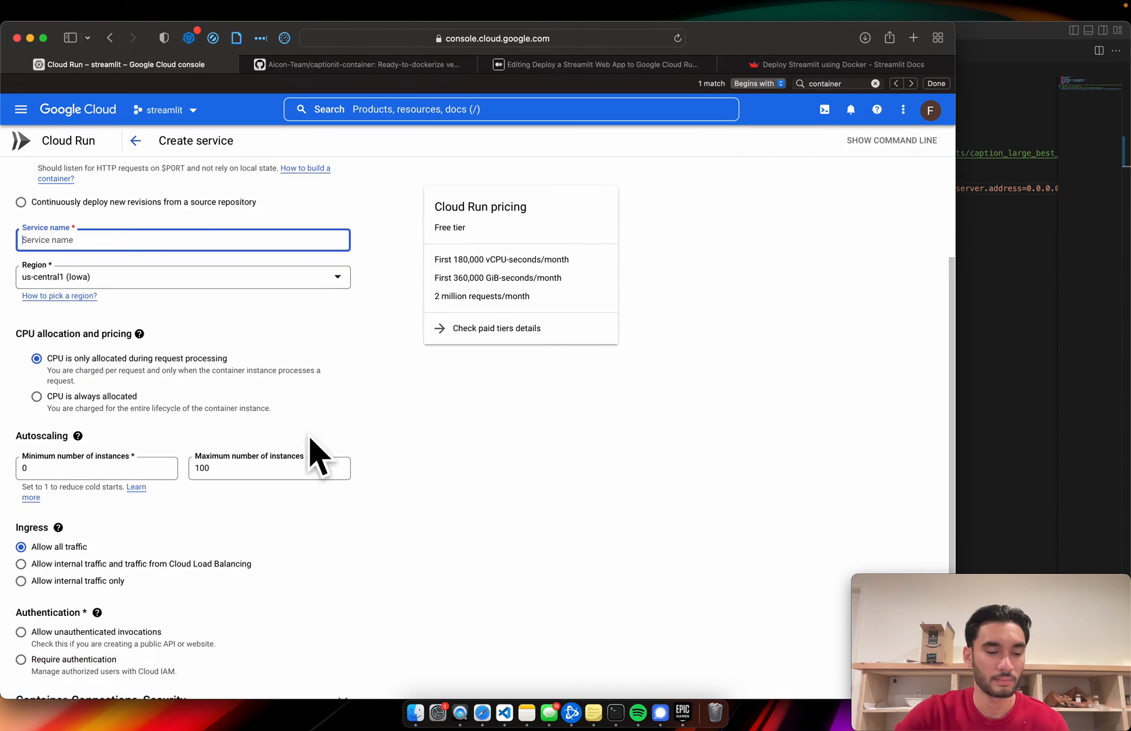
pyautogui.moveTo(91, 368)
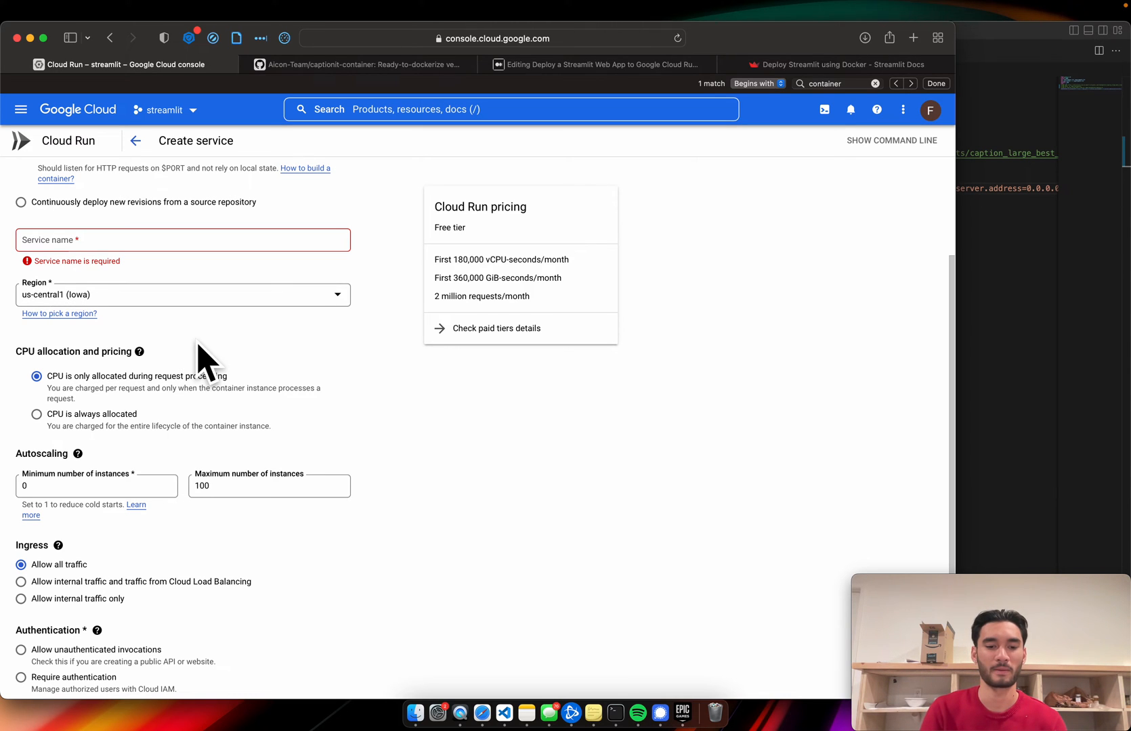
pyautogui.moveTo(436, 494)
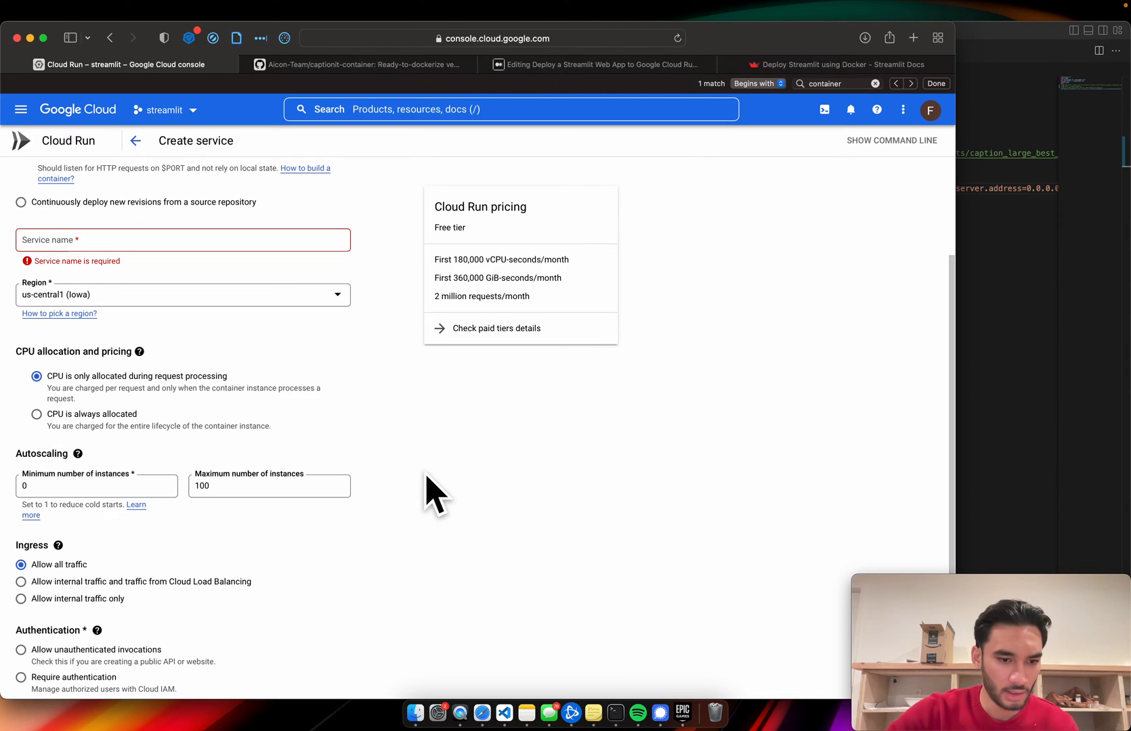
pyautogui.scroll(-3)
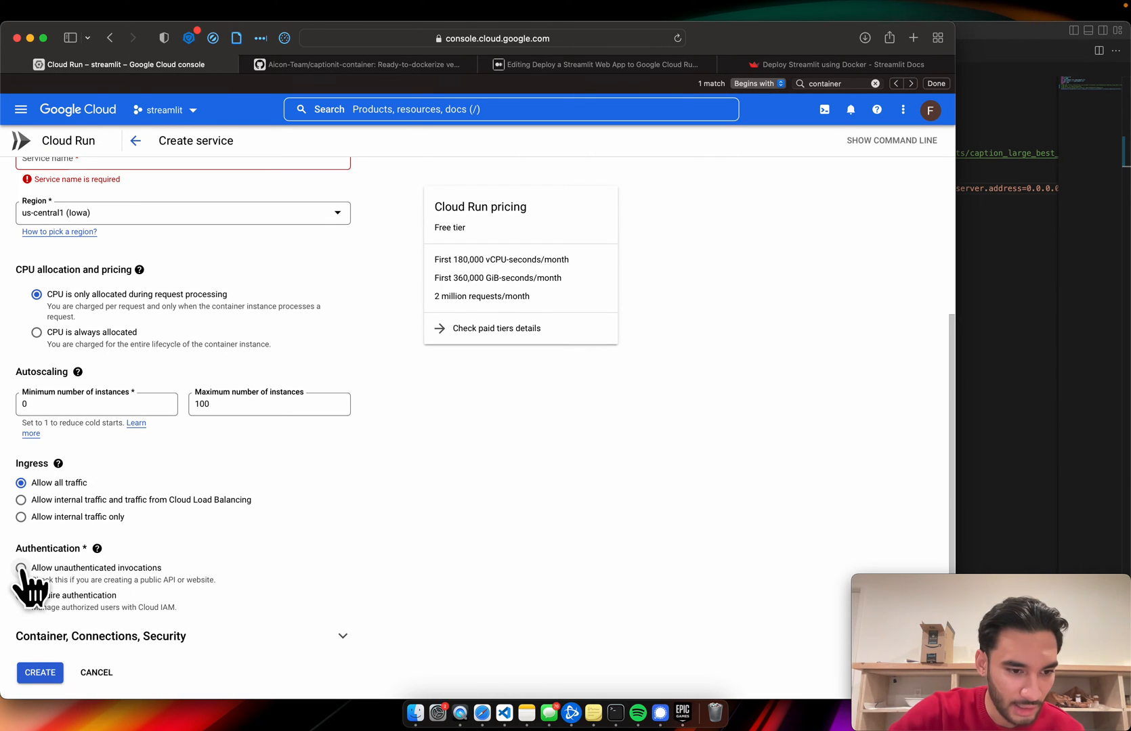
pyautogui.click(21, 570)
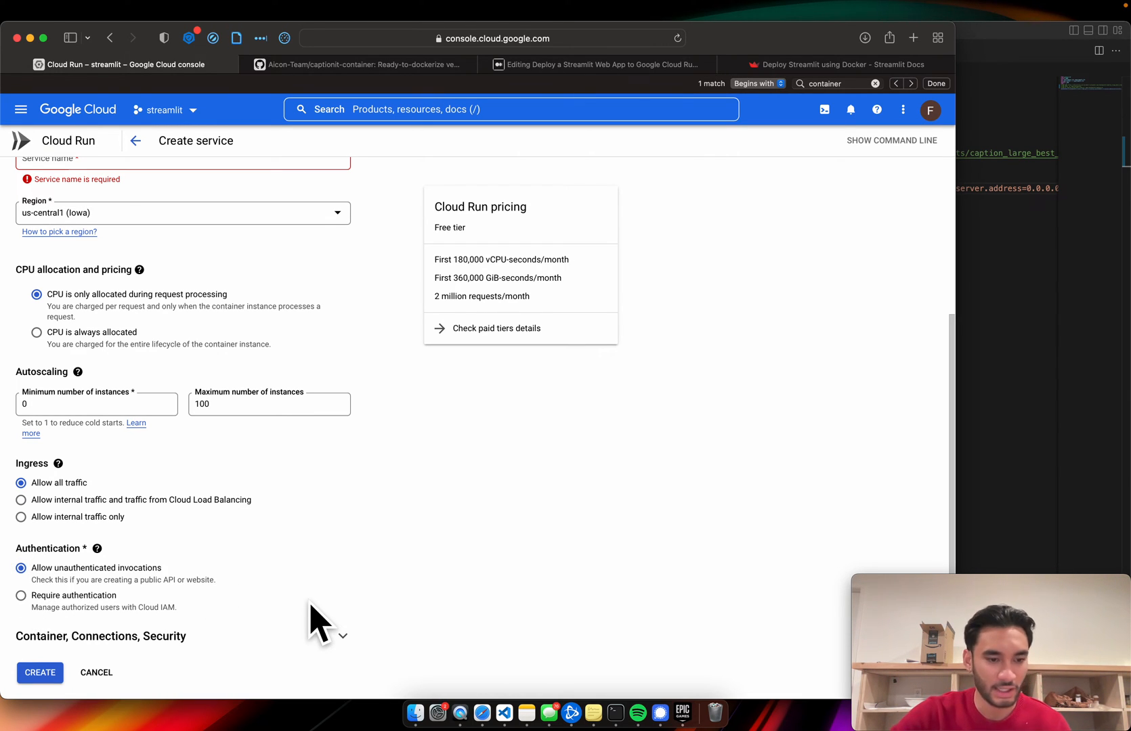
pyautogui.moveTo(485, 565)
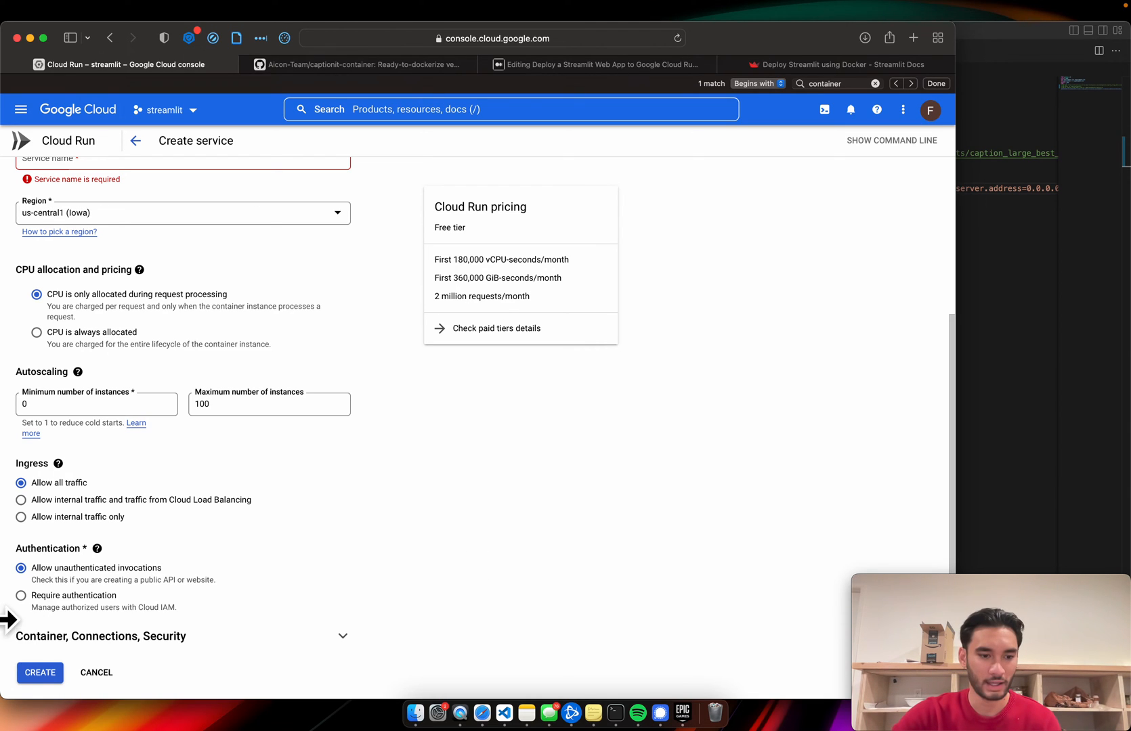
pyautogui.click(21, 595)
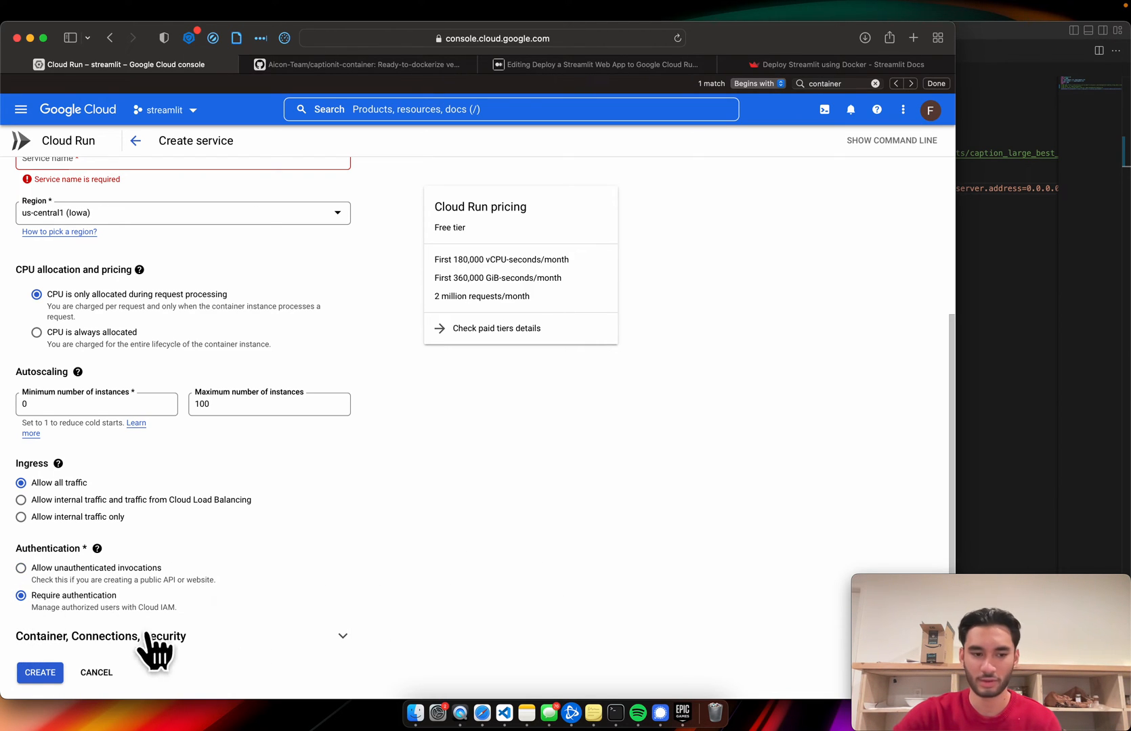
pyautogui.click(21, 568)
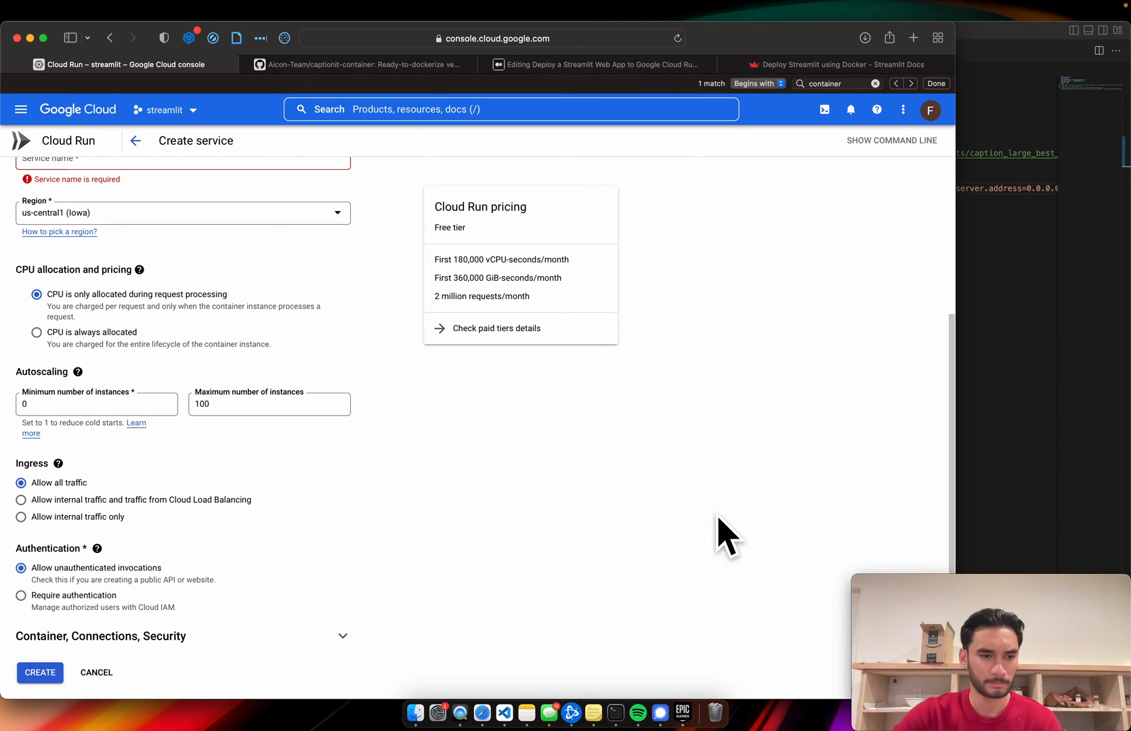
pyautogui.moveTo(400, 507)
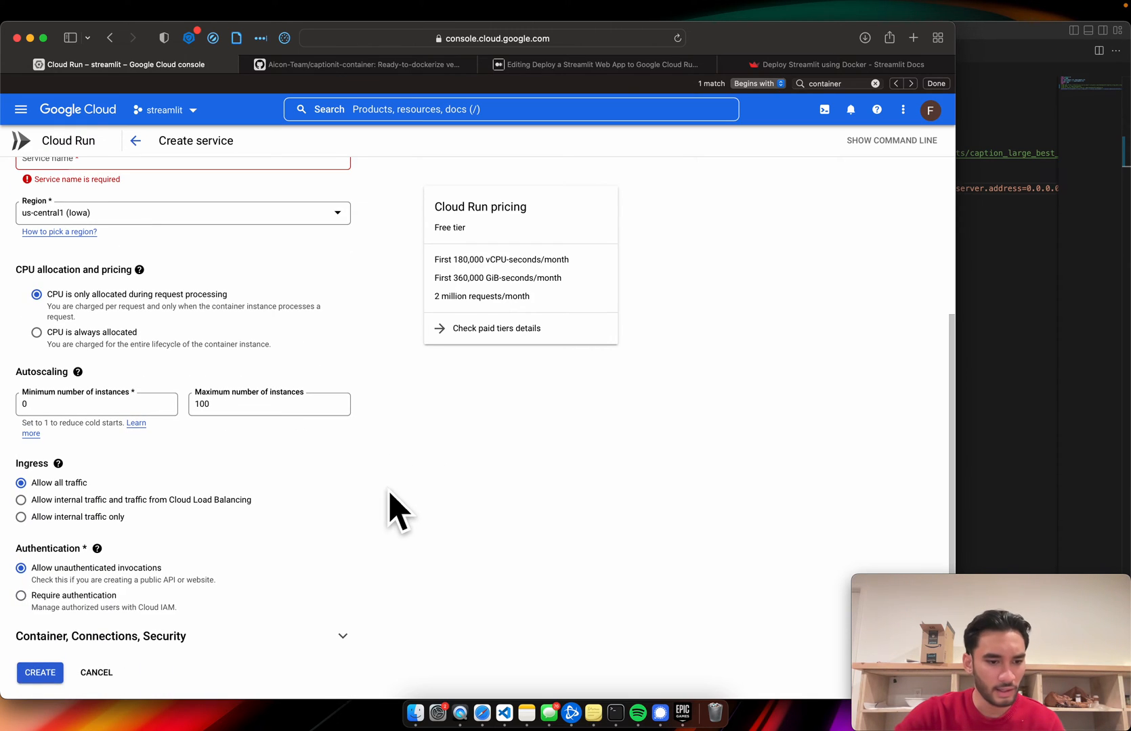
pyautogui.scroll(-3)
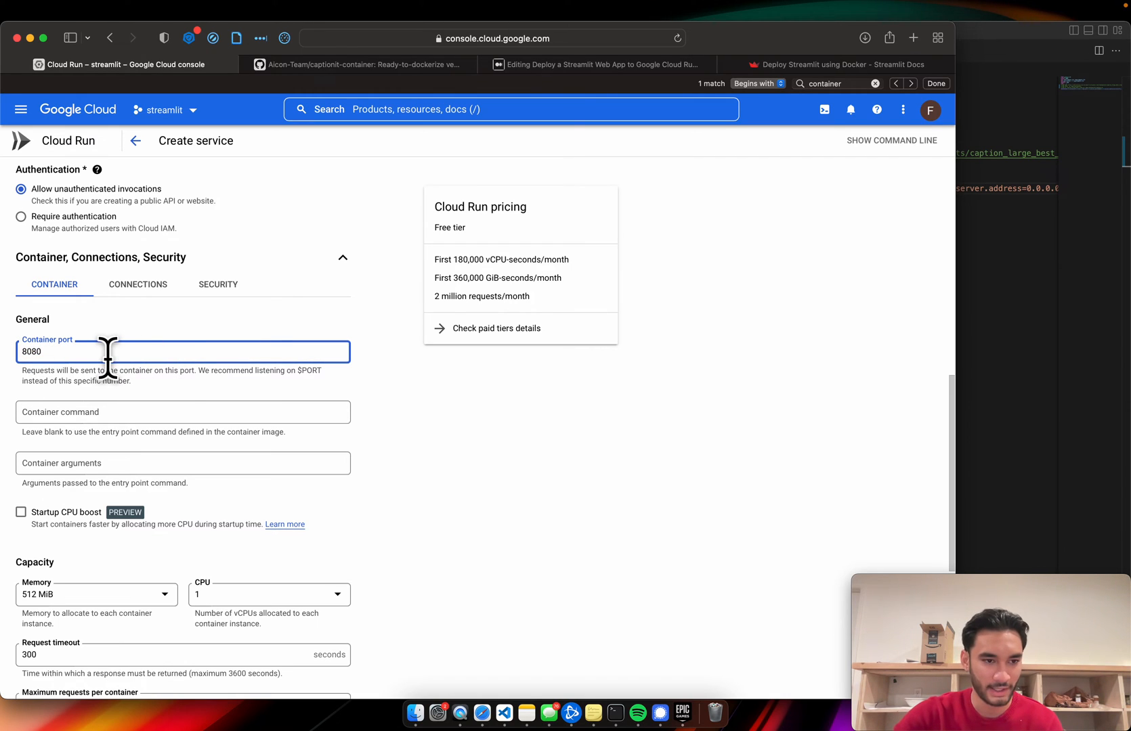
pyautogui.doubleClick(33, 351)
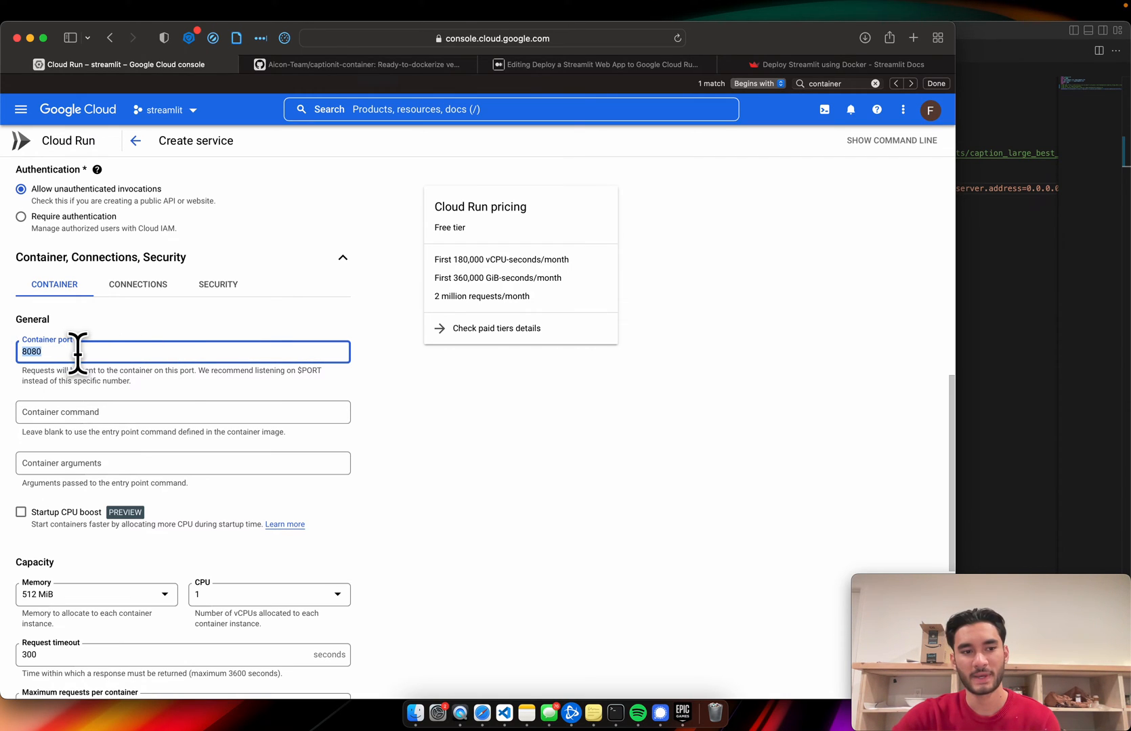
pyautogui.moveTo(359, 342)
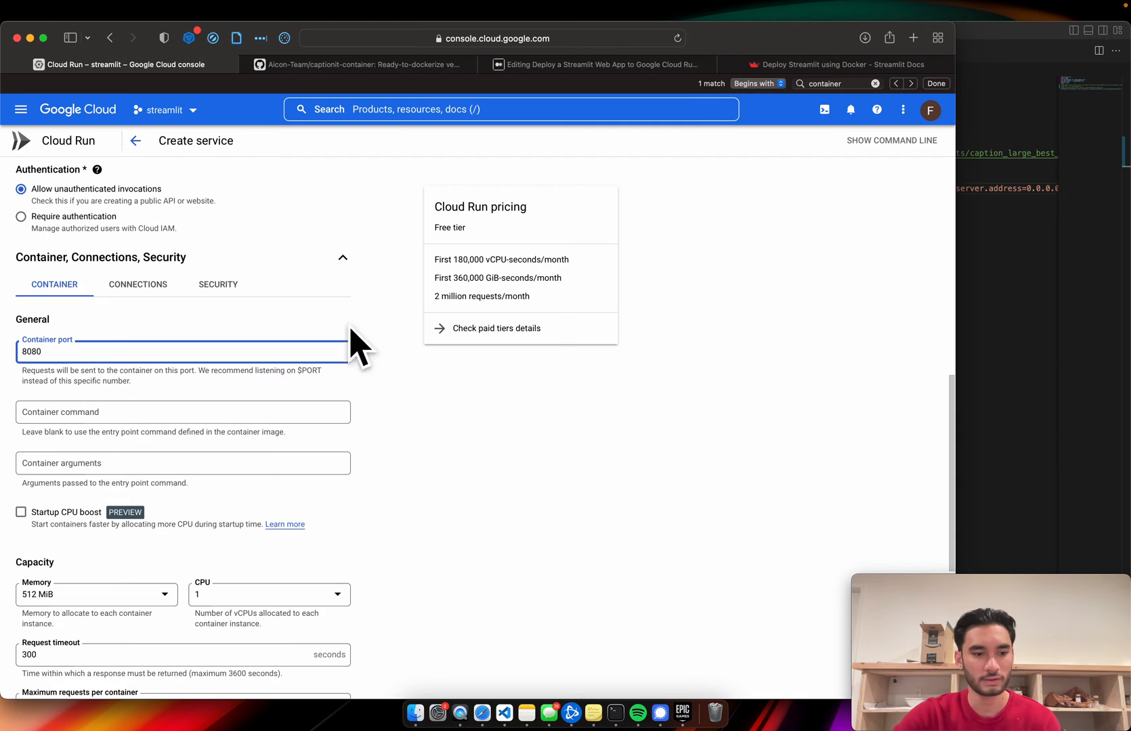
# Allocate 8 CPUs and 32 GiB of memory per instance
pyautogui.scroll(-3)
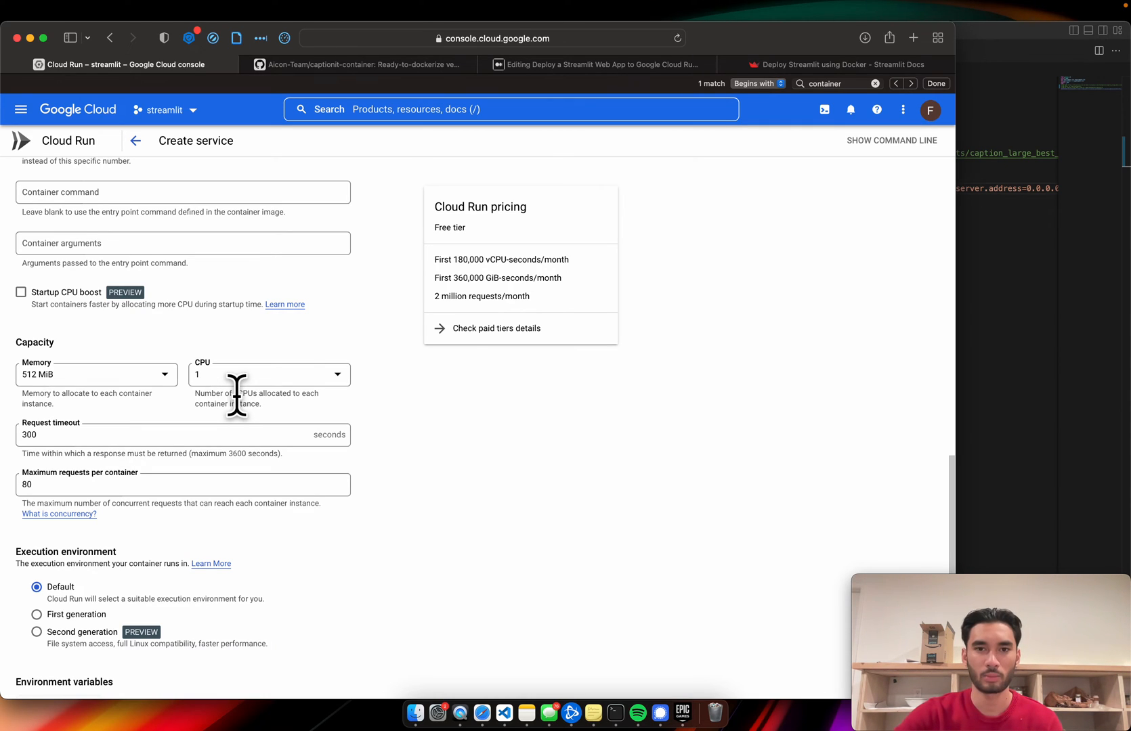
pyautogui.click(269, 374)
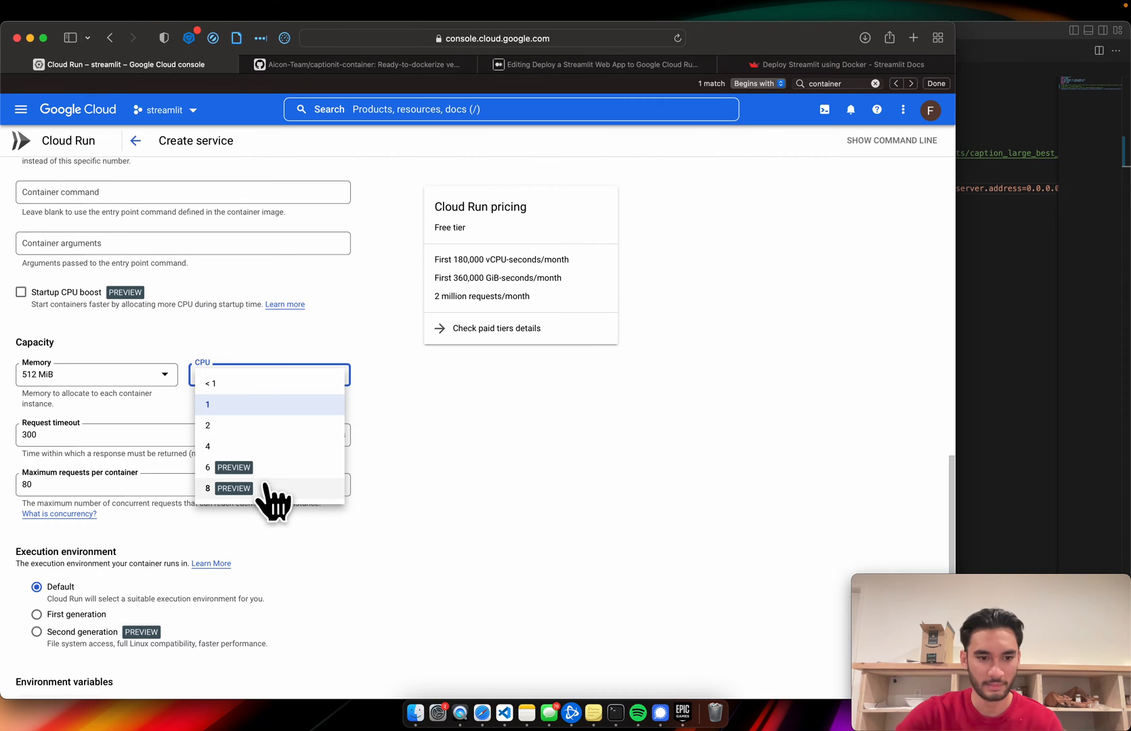
pyautogui.click(227, 489)
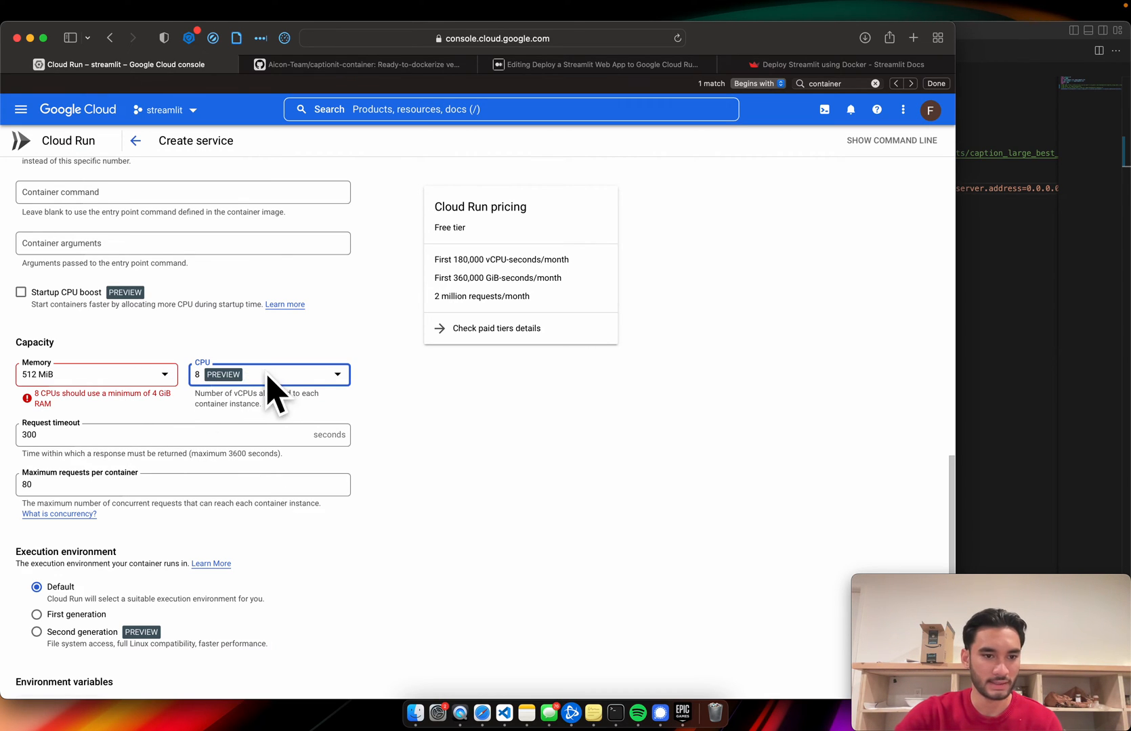
pyautogui.moveTo(220, 382)
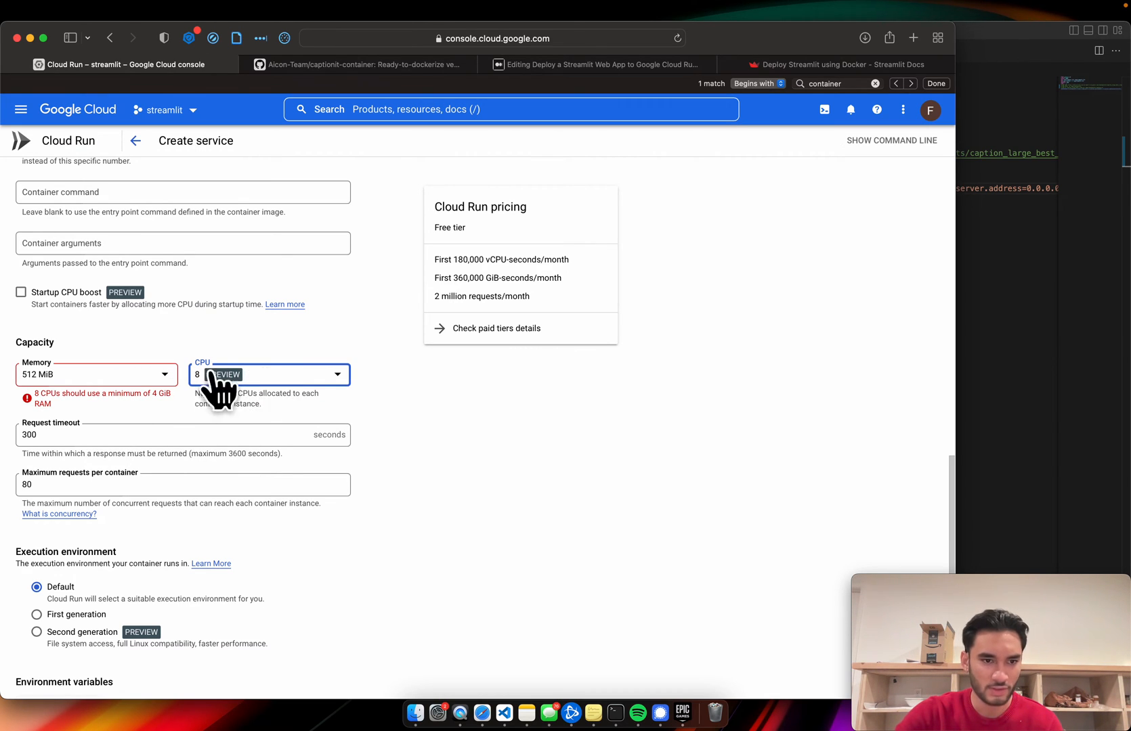
pyautogui.click(96, 374)
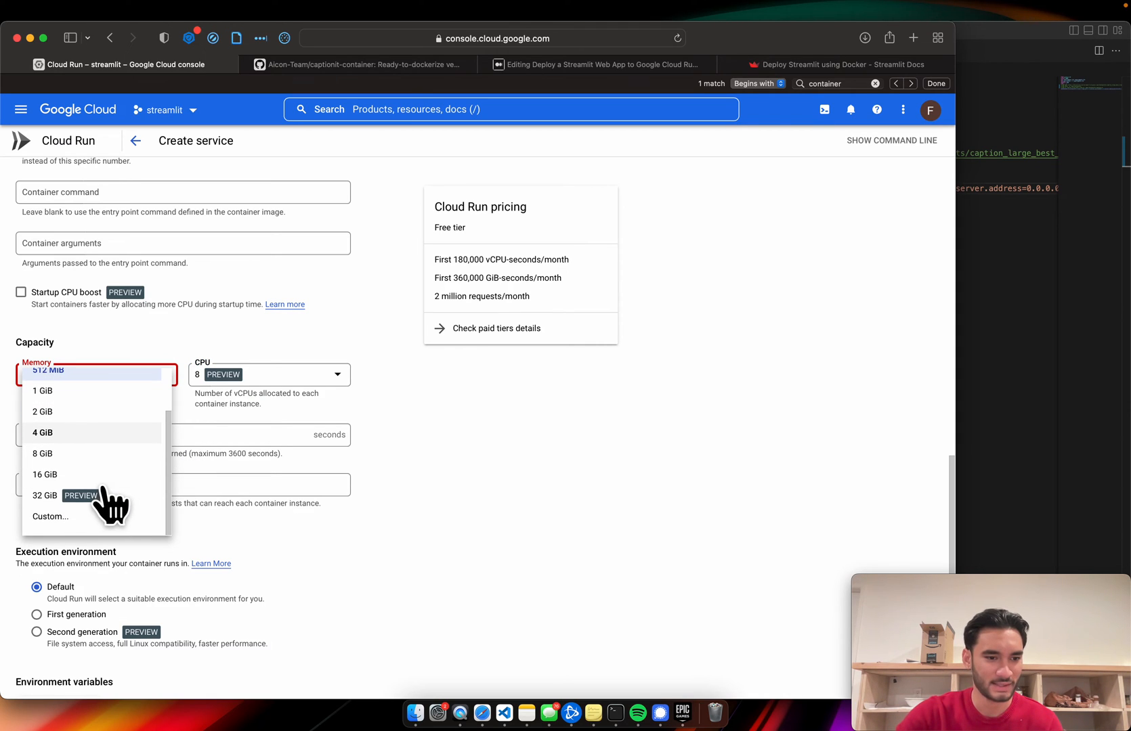
pyautogui.click(44, 495)
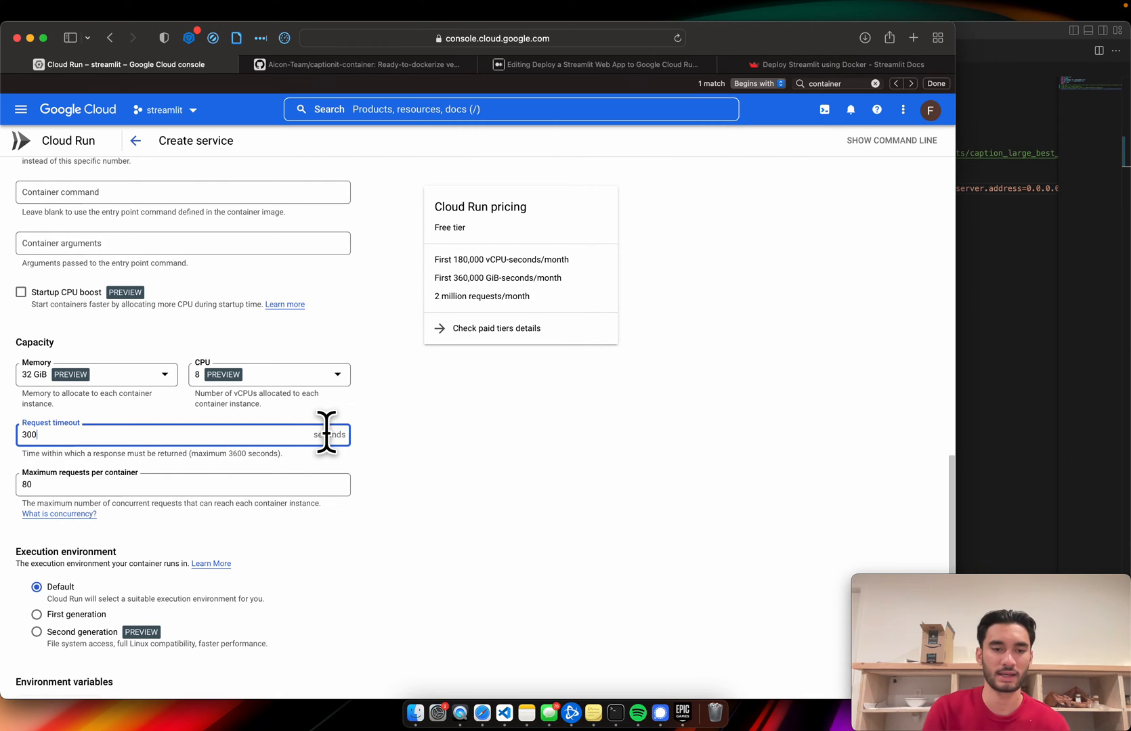
pyautogui.moveTo(141, 447)
pyautogui.write('300/60')
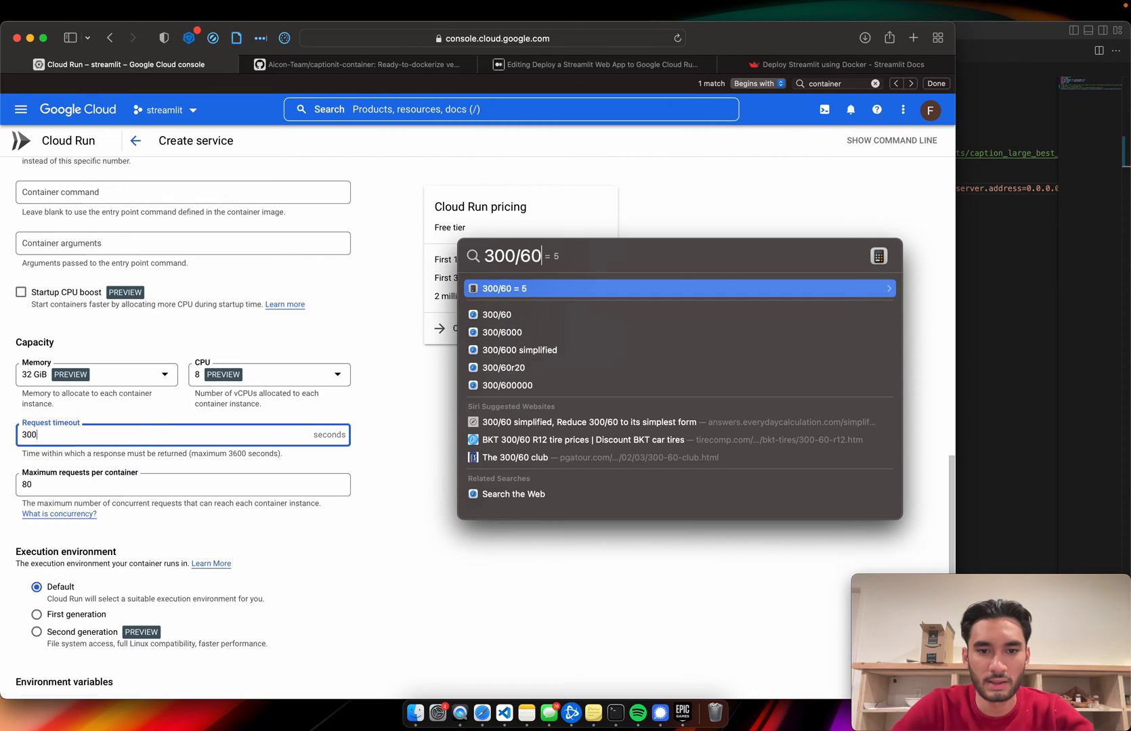
pyautogui.moveTo(420, 620)
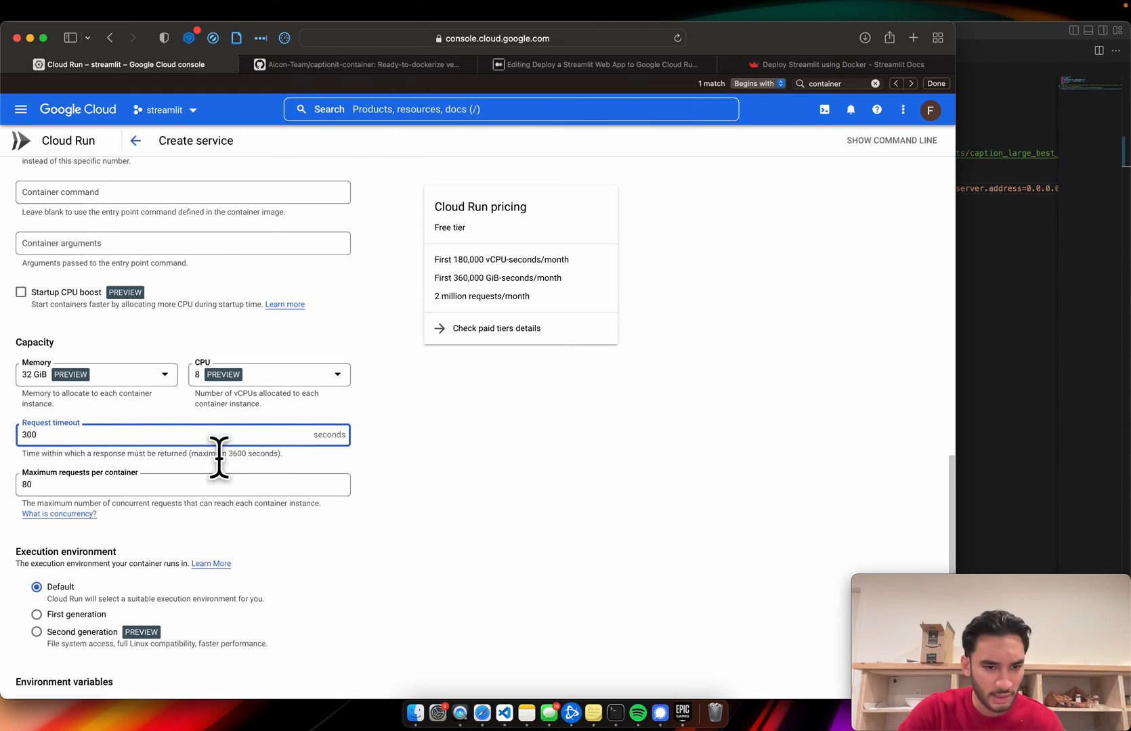
pyautogui.moveTo(195, 447)
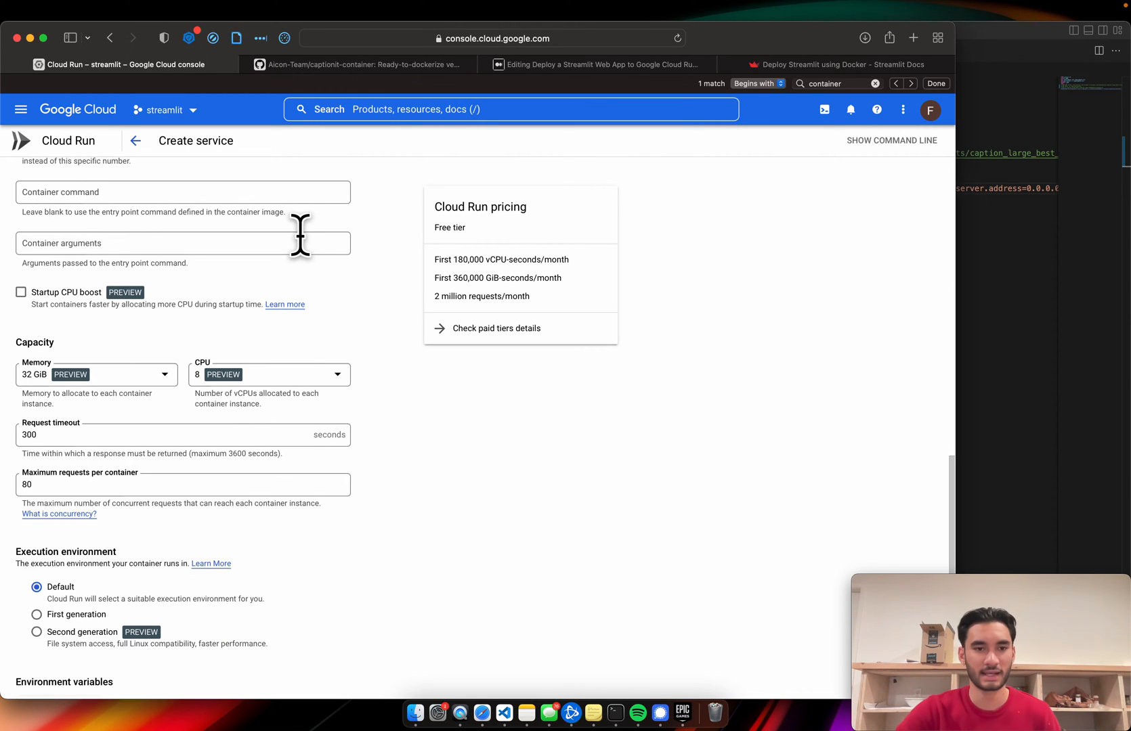
pyautogui.moveTo(297, 294)
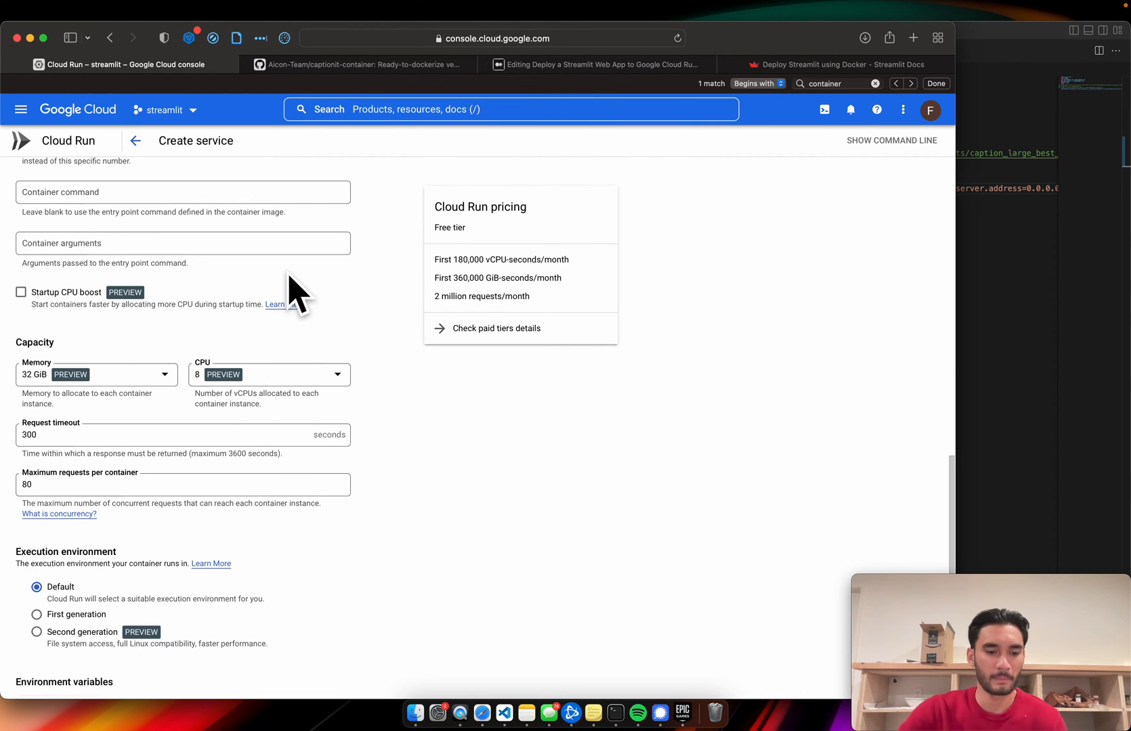
# Cancel the new service form, view the existing streamlit service details, and check its running app tab
pyautogui.scroll(-3)
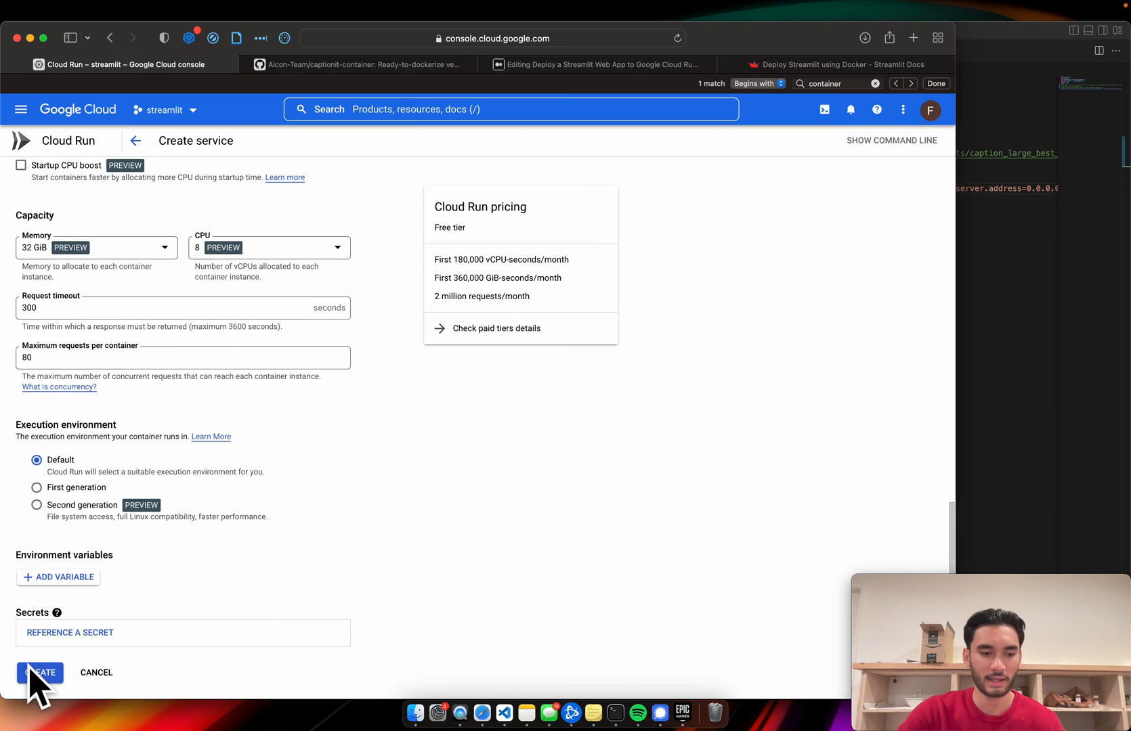
pyautogui.moveTo(427, 575)
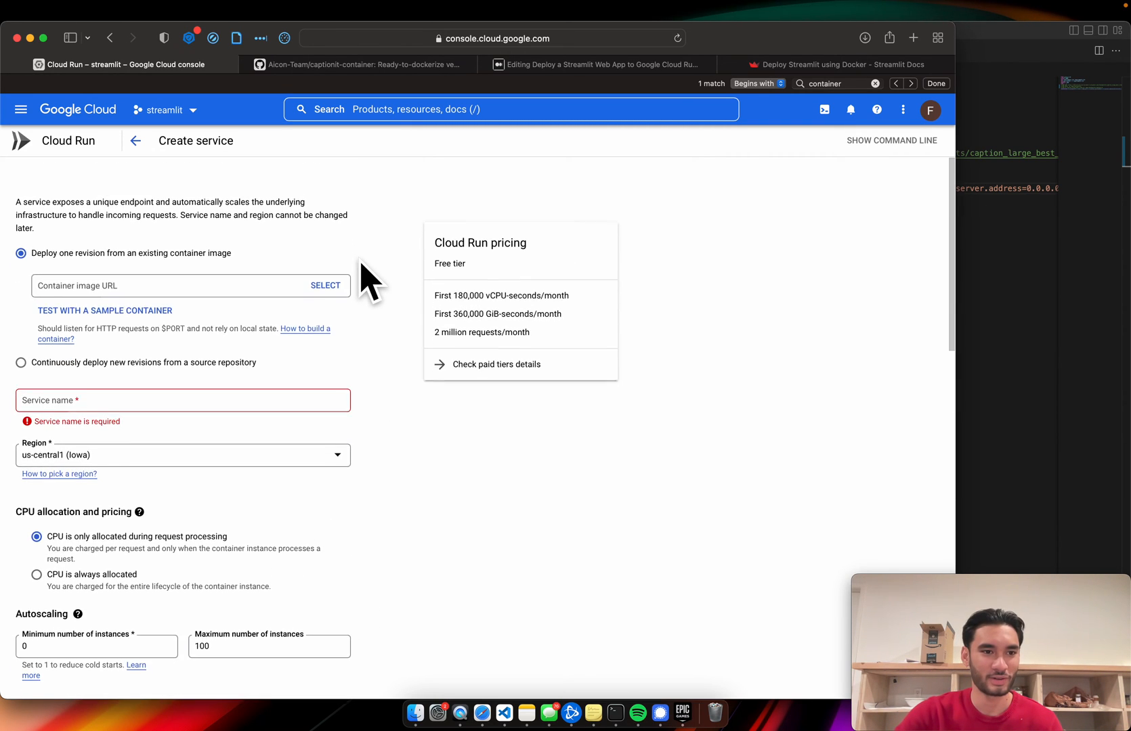
pyautogui.click(136, 141)
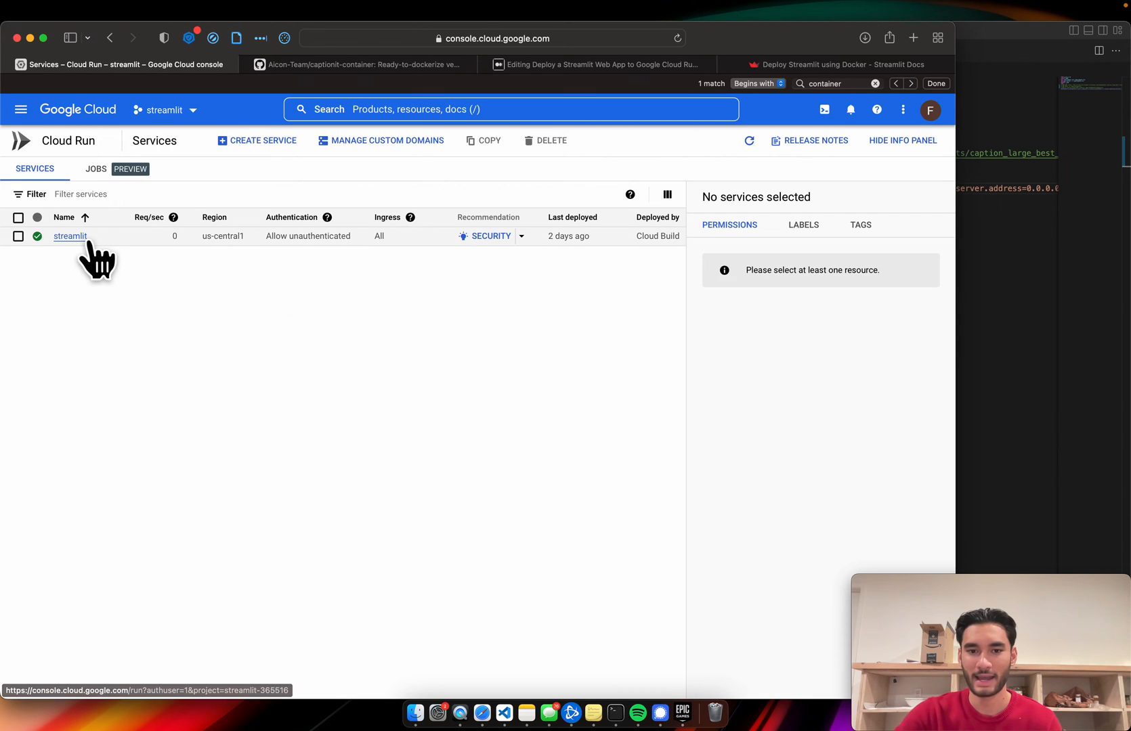
pyautogui.moveTo(339, 558)
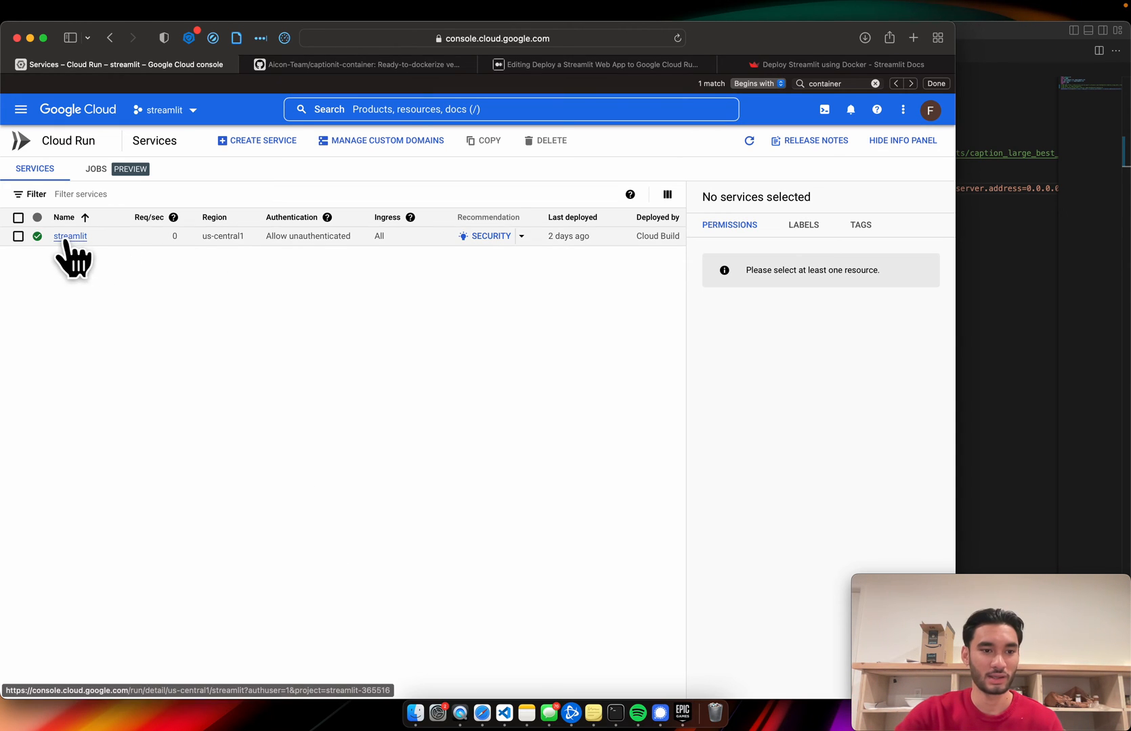
pyautogui.click(70, 235)
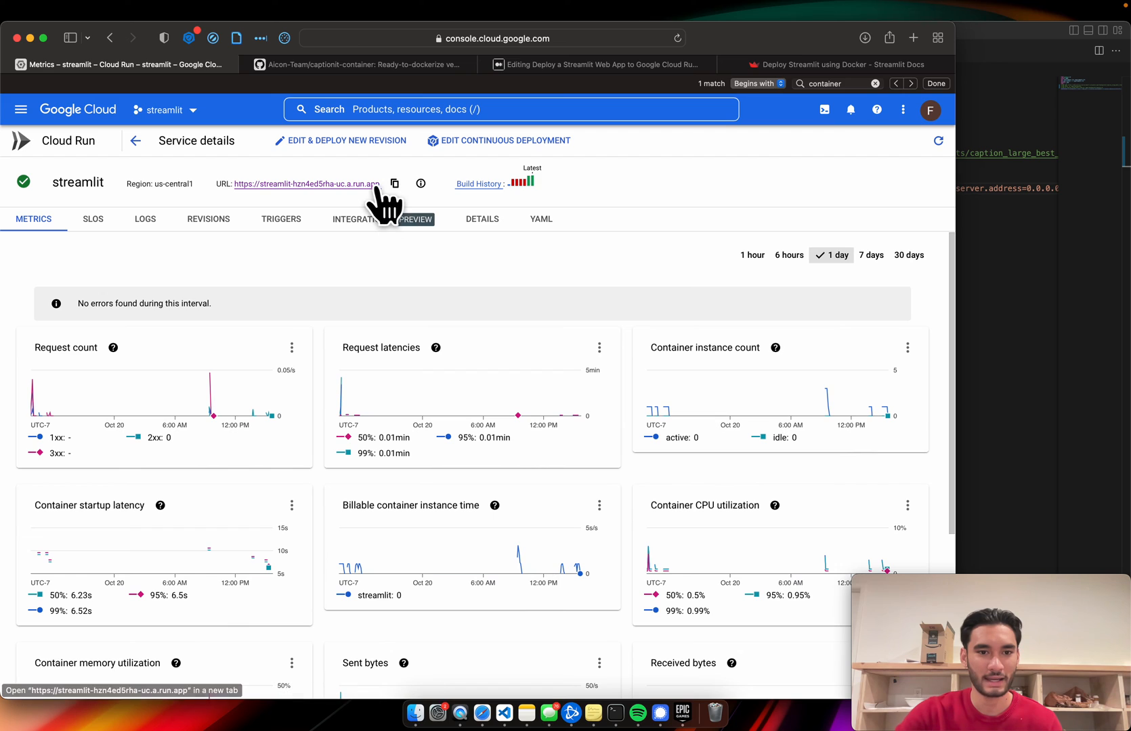
pyautogui.moveTo(250, 206)
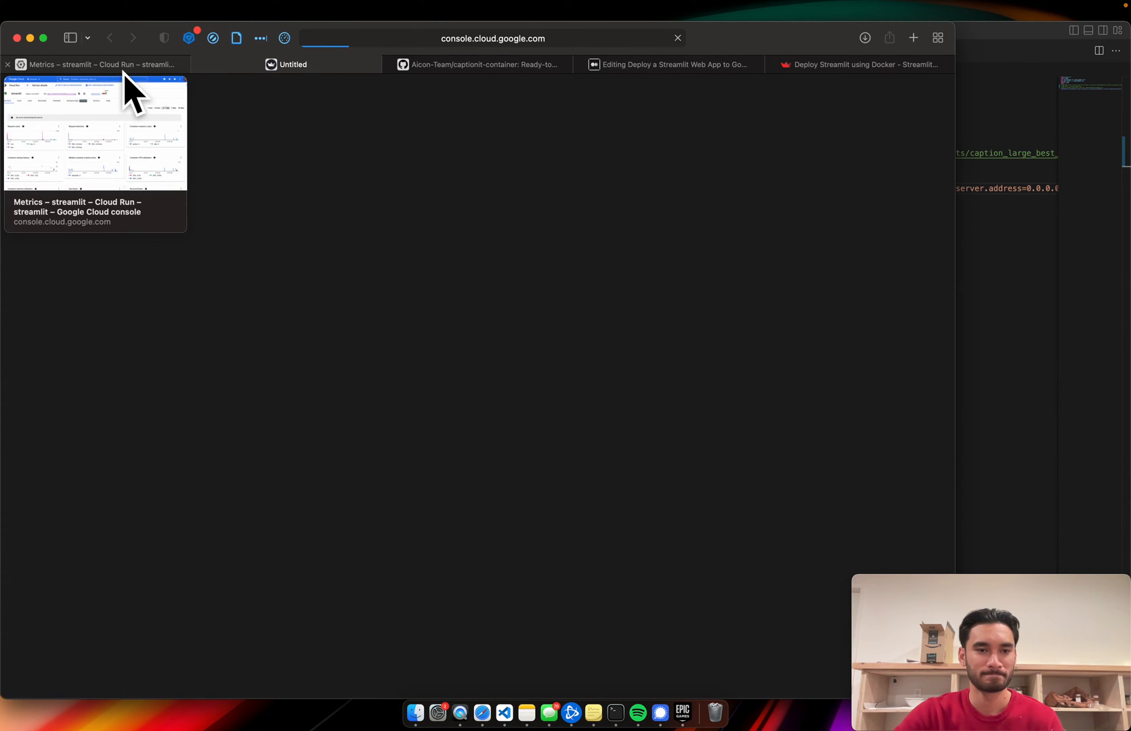
pyautogui.click(287, 63)
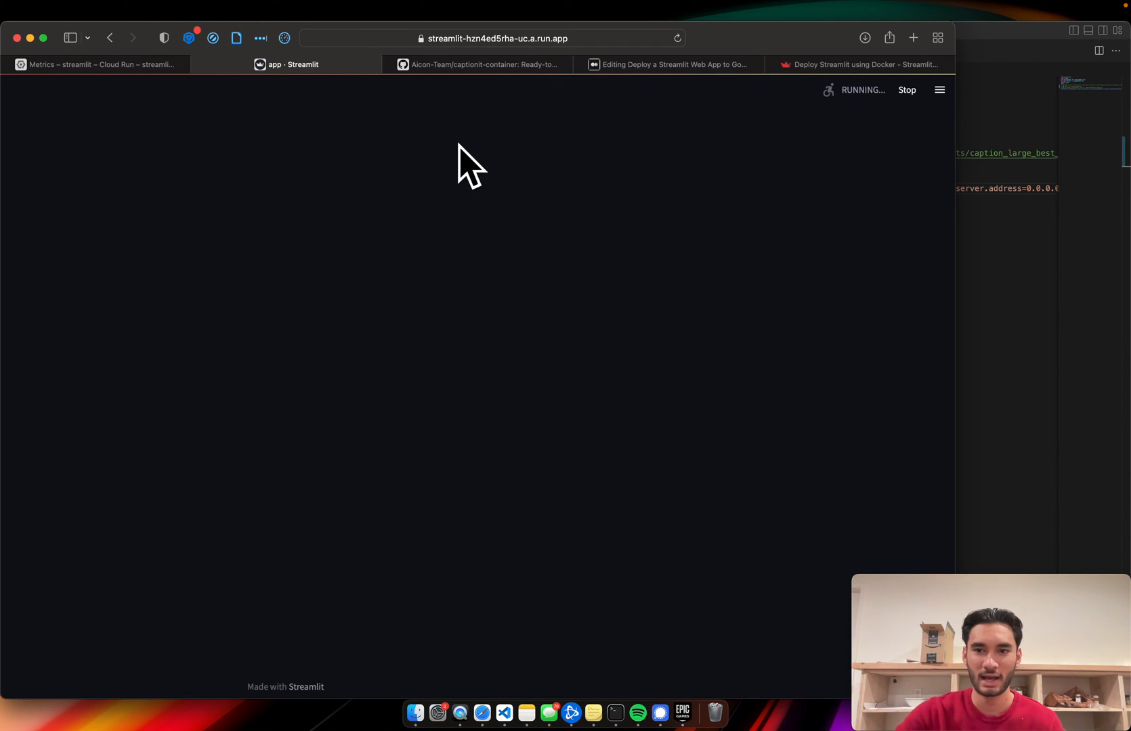
pyautogui.click(98, 64)
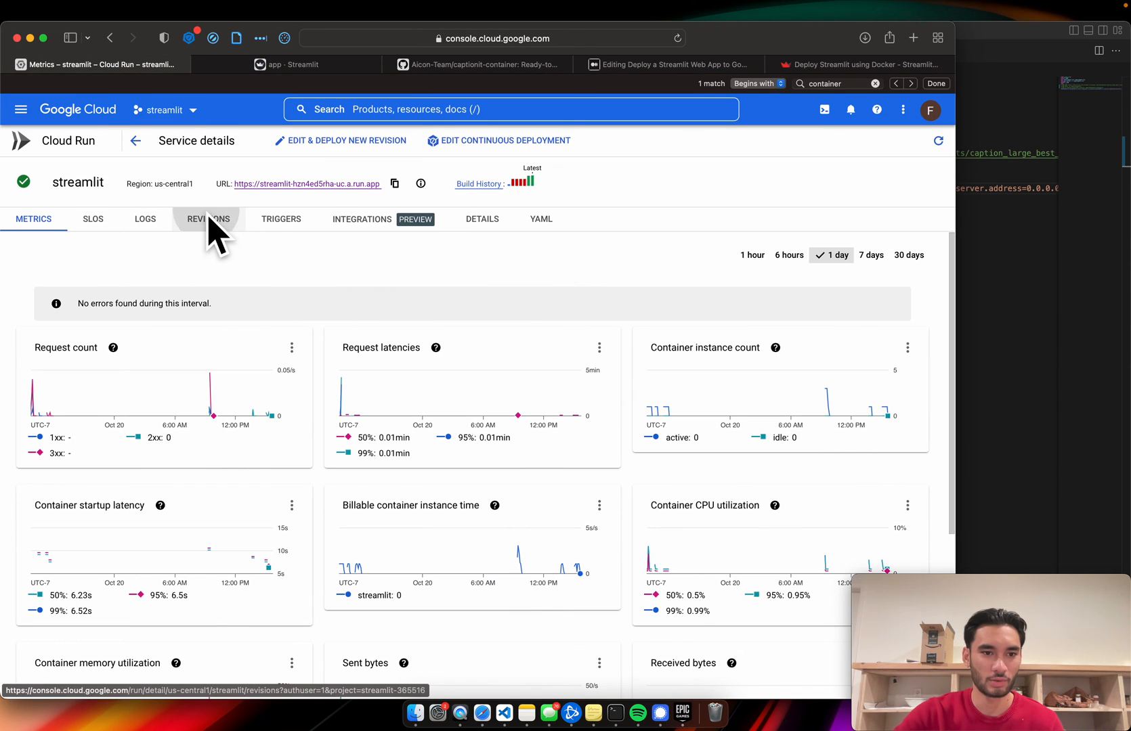
# View the Revisions list showing streamlit-00017-daz serving 100% traffic, glancing at the article draft
pyautogui.click(207, 220)
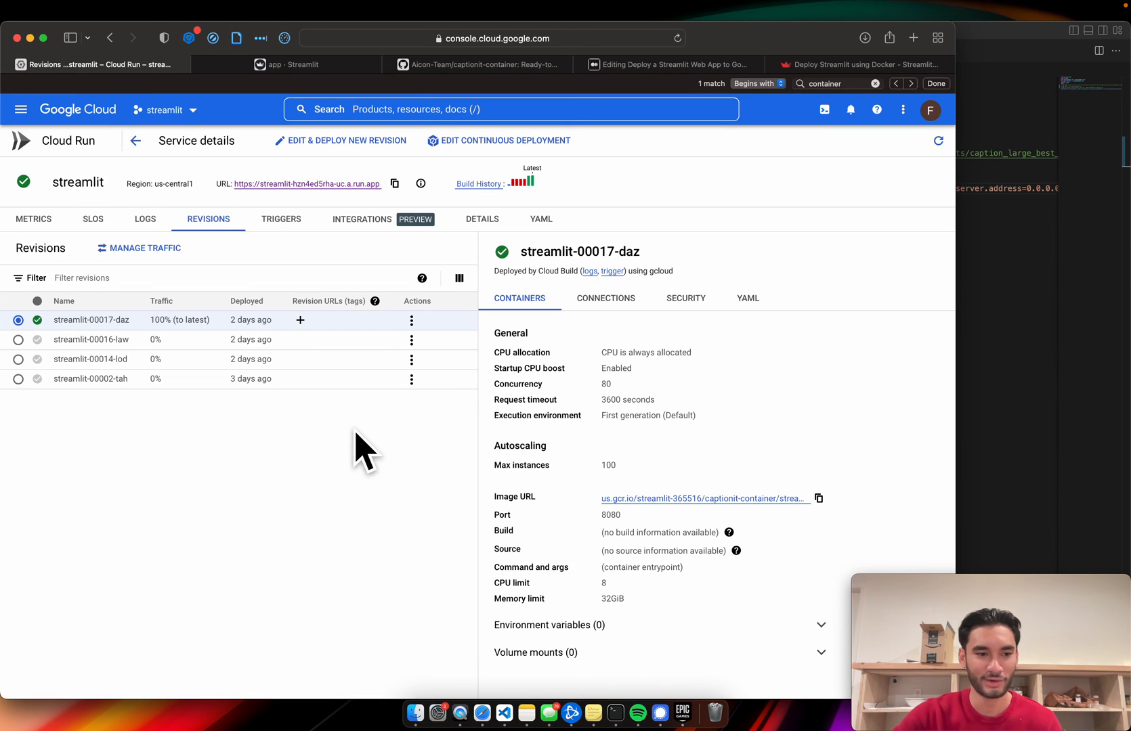
pyautogui.moveTo(203, 425)
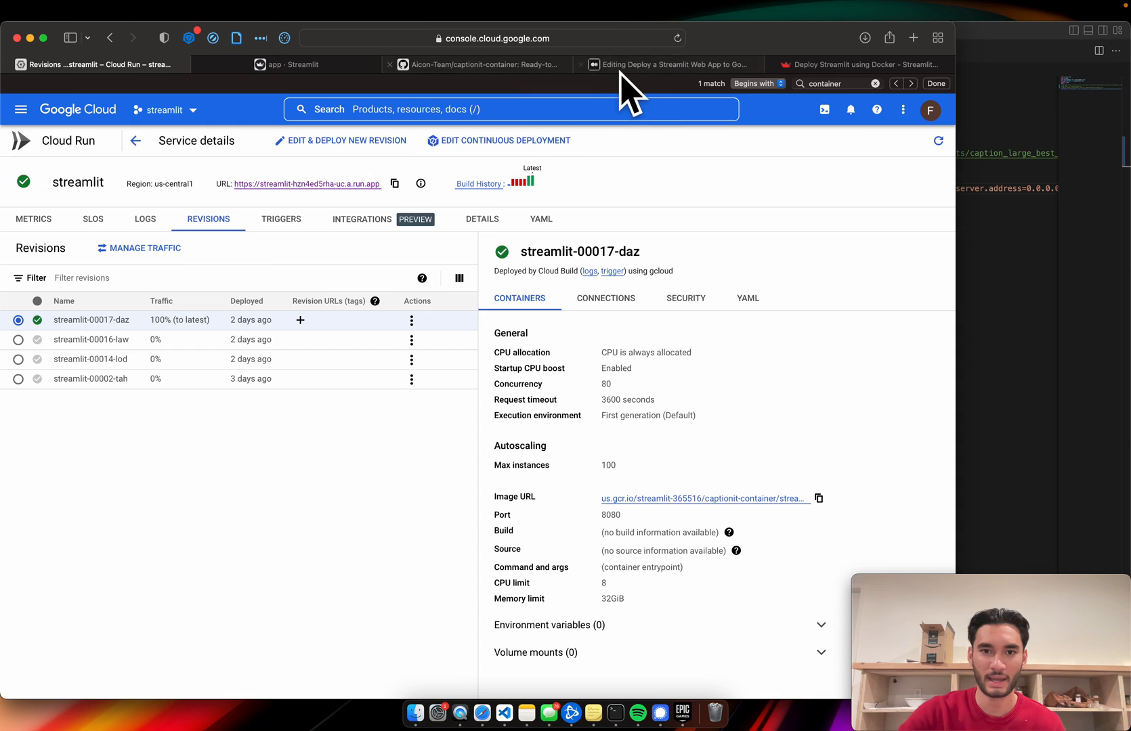
pyautogui.click(666, 64)
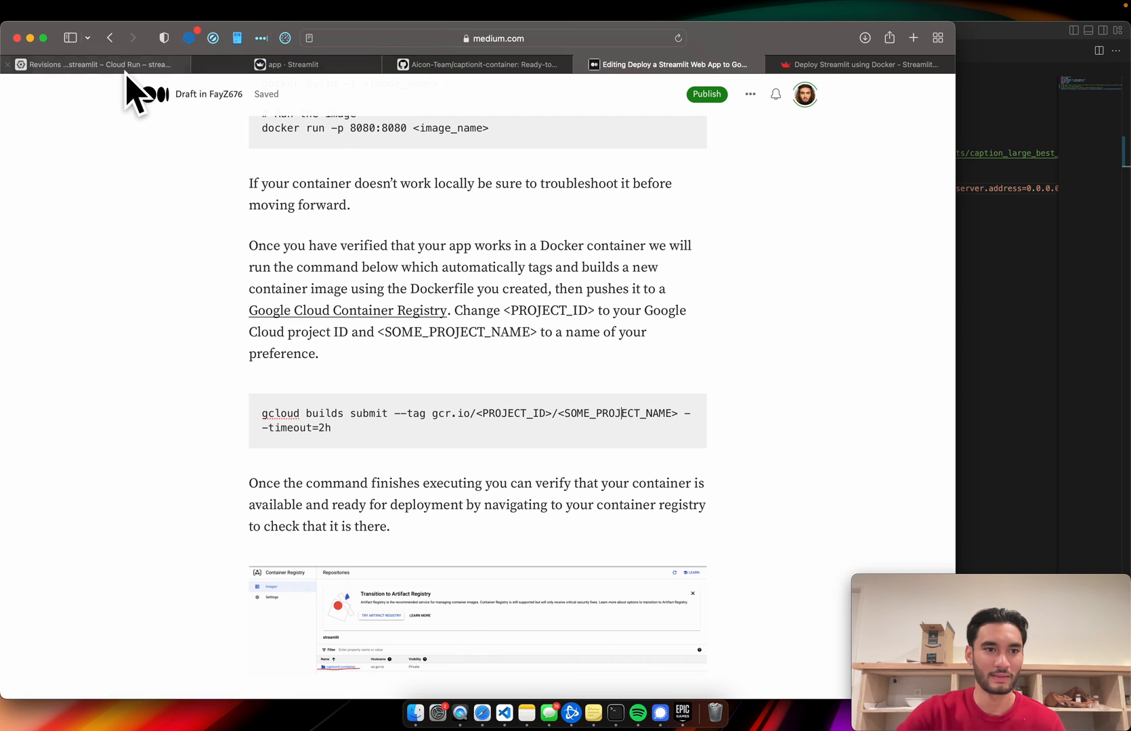
pyautogui.click(94, 63)
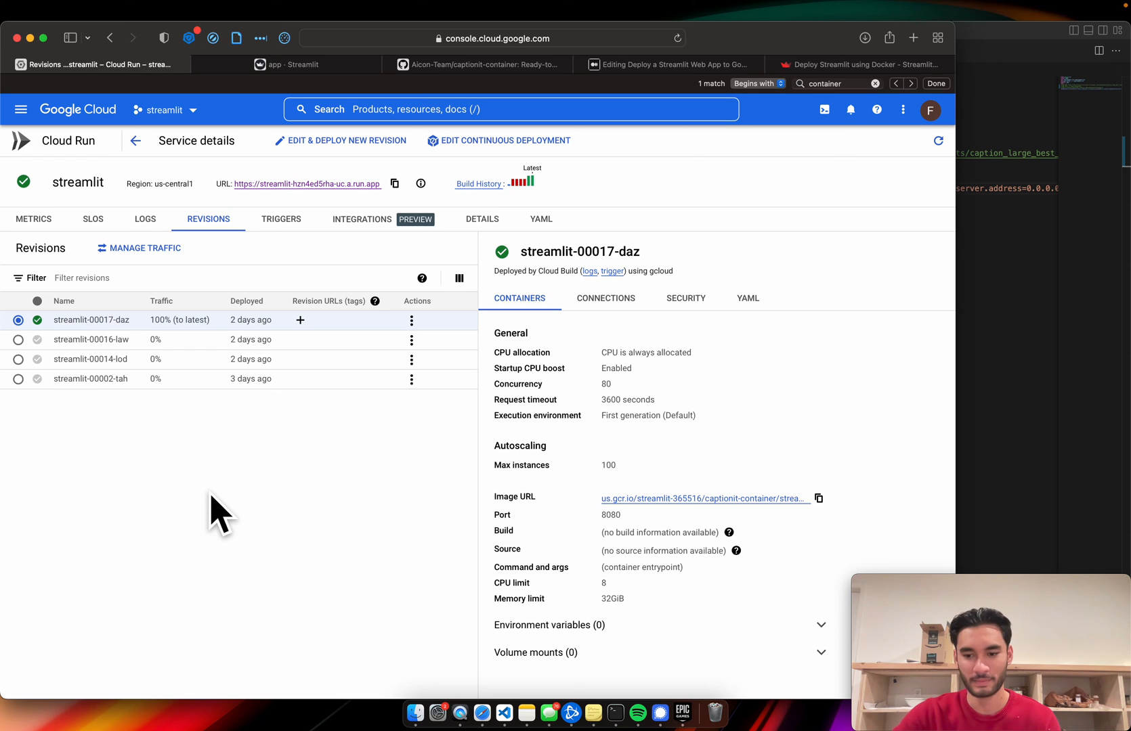
pyautogui.moveTo(331, 508)
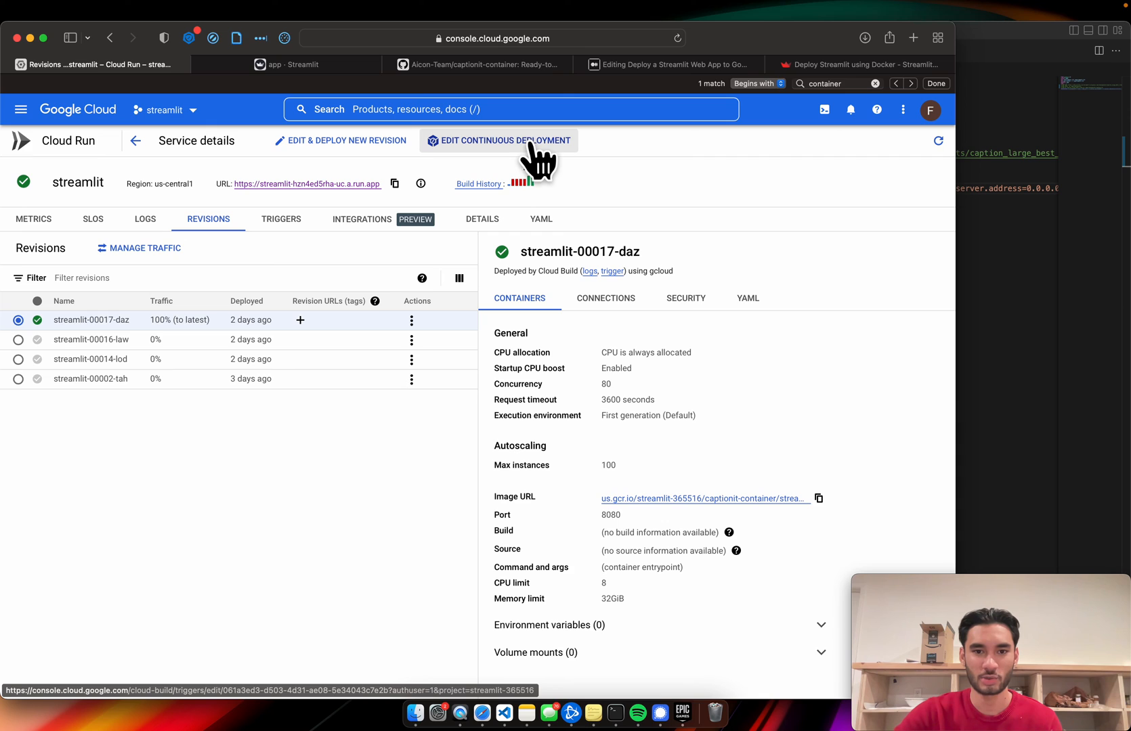
# Edit the continuous deployment trigger for Aicon-Team/captionit-container, glancing at the GitHub repo
pyautogui.click(499, 140)
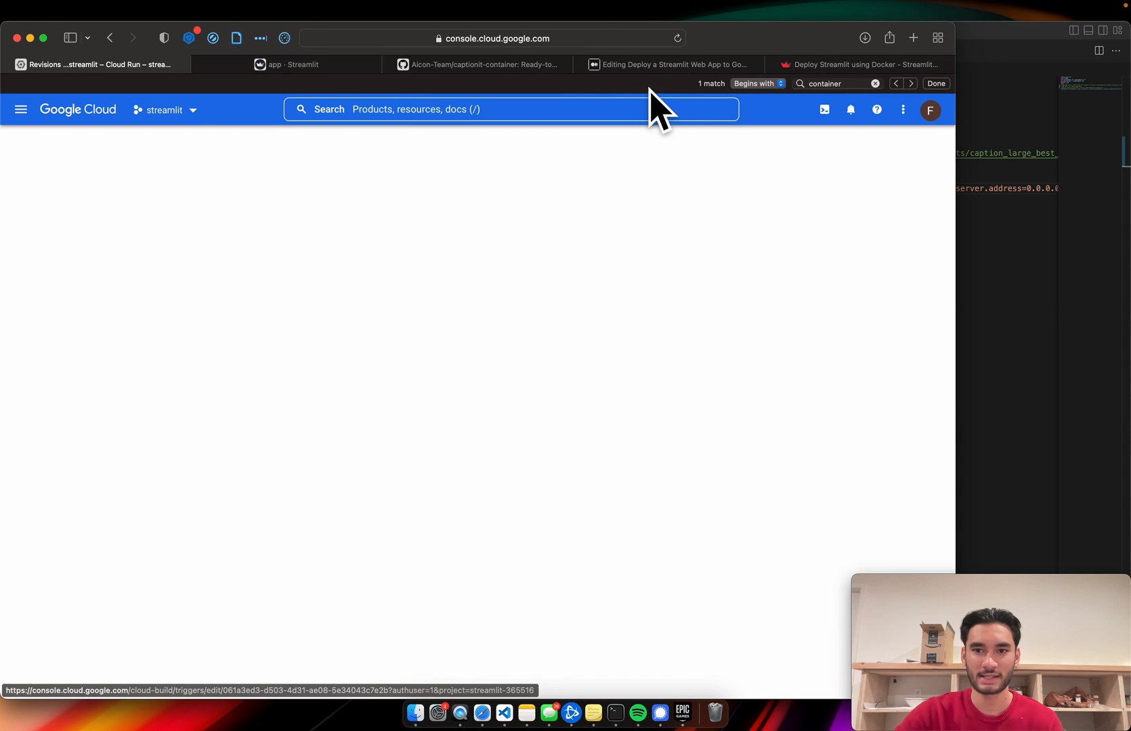
pyautogui.click(478, 63)
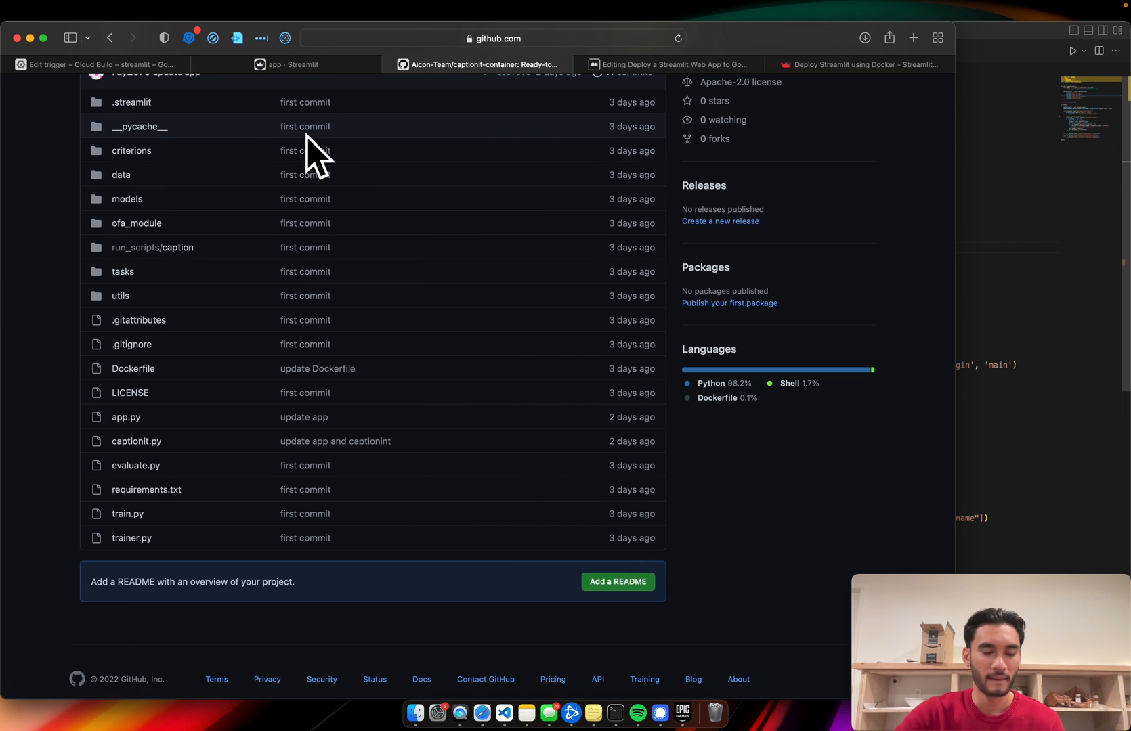
pyautogui.click(97, 64)
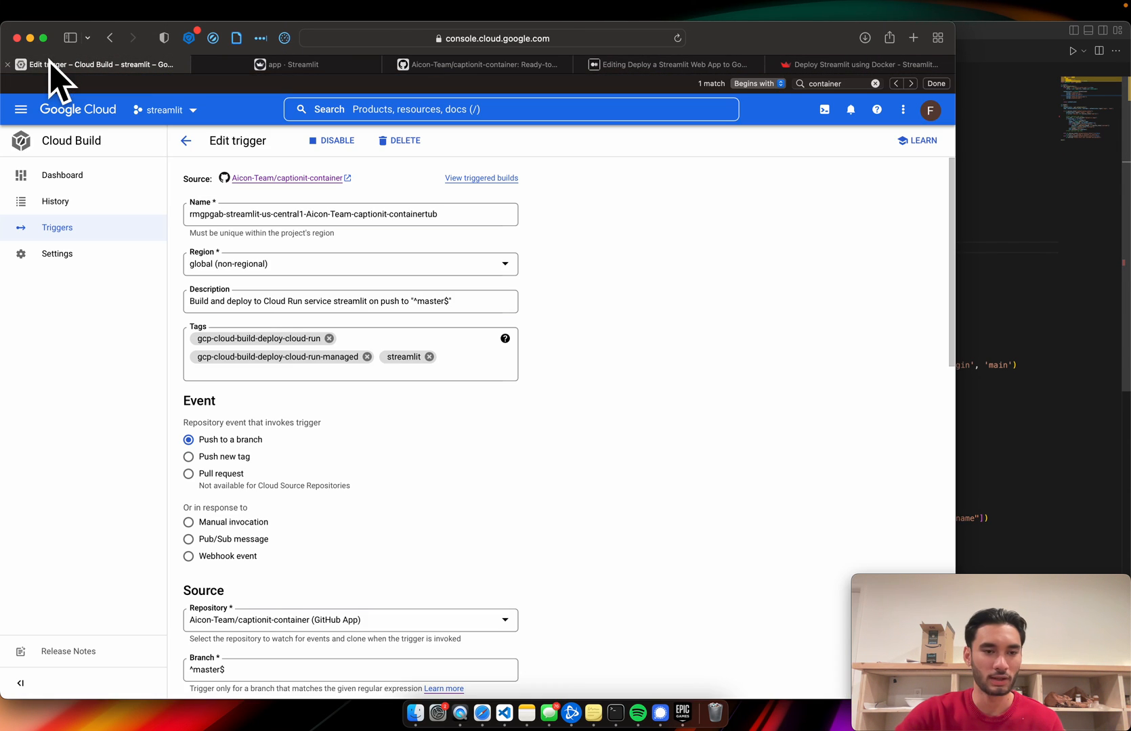
pyautogui.moveTo(638, 321)
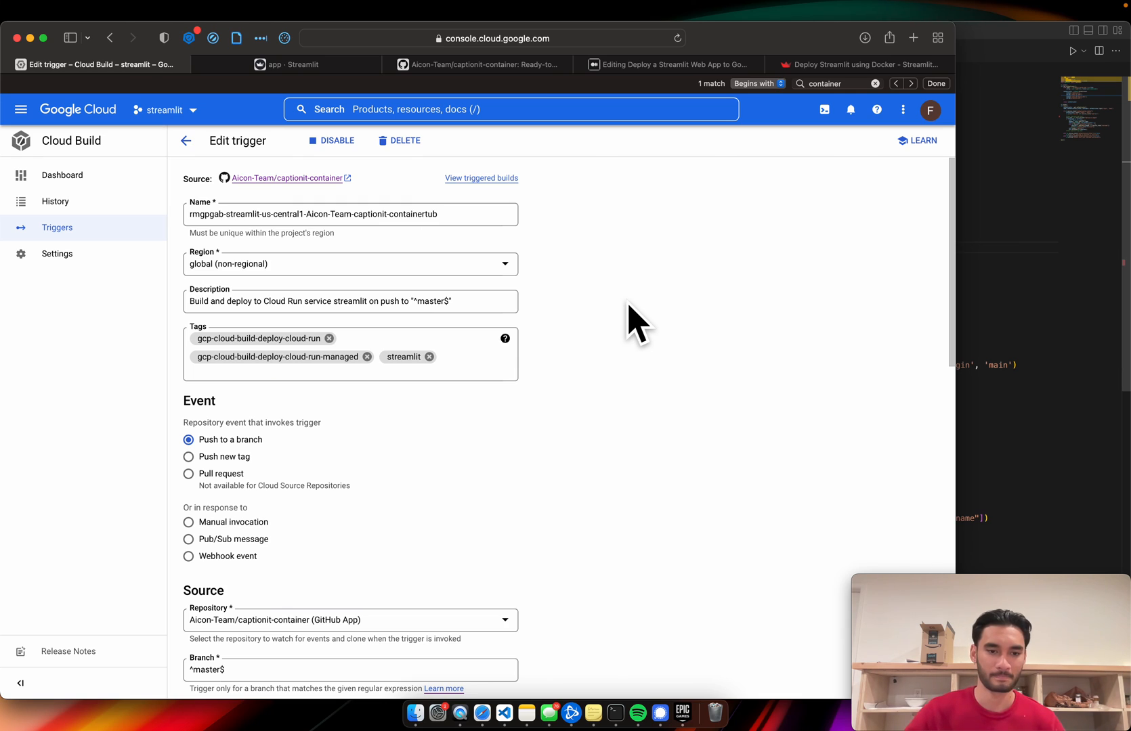
pyautogui.moveTo(538, 275)
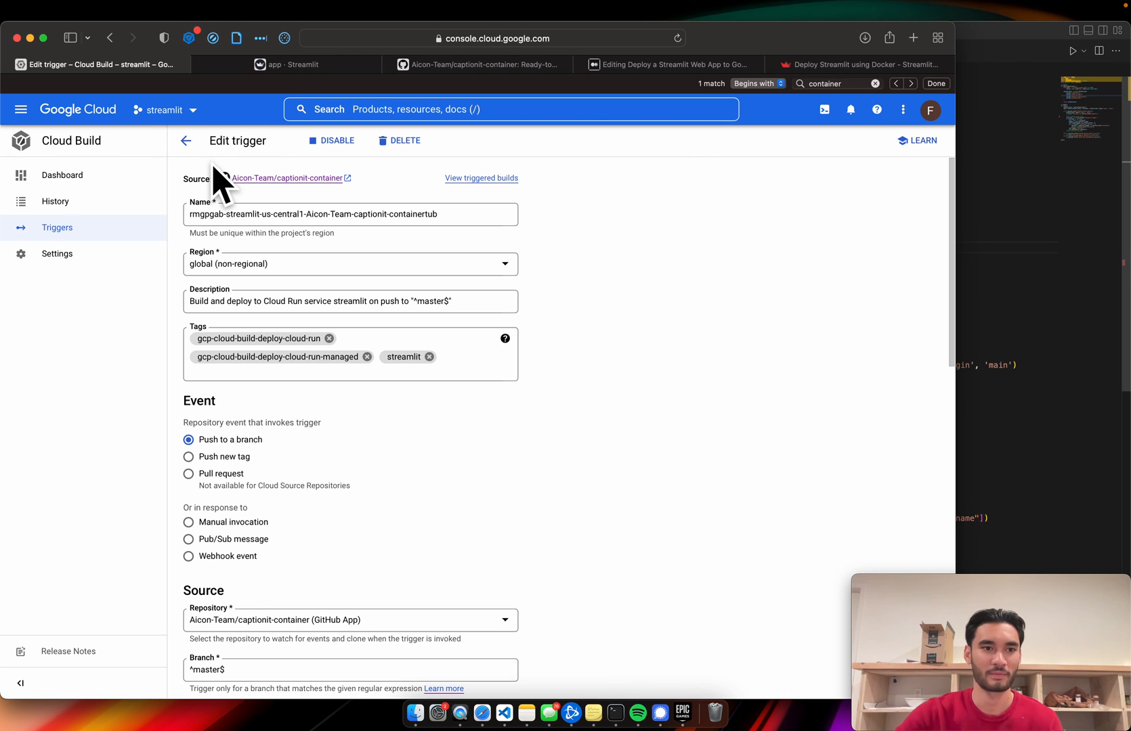
# Go back to the service's revisions and close the running Streamlit app's tab
pyautogui.click(185, 141)
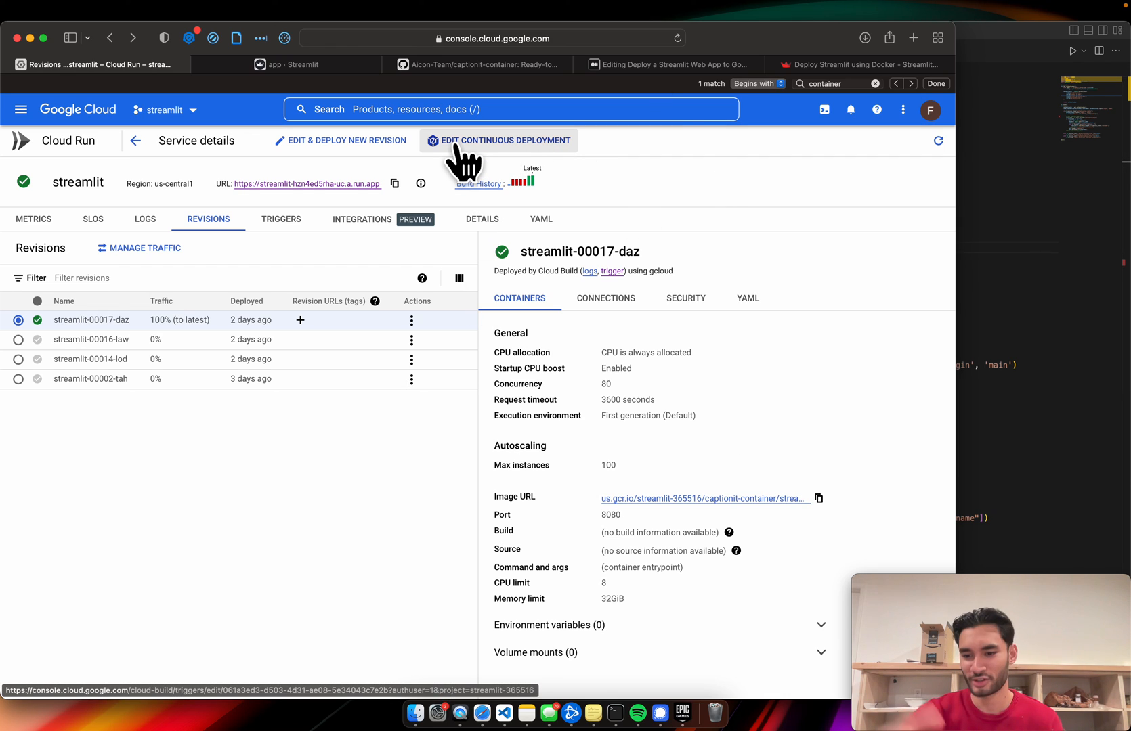
pyautogui.moveTo(288, 97)
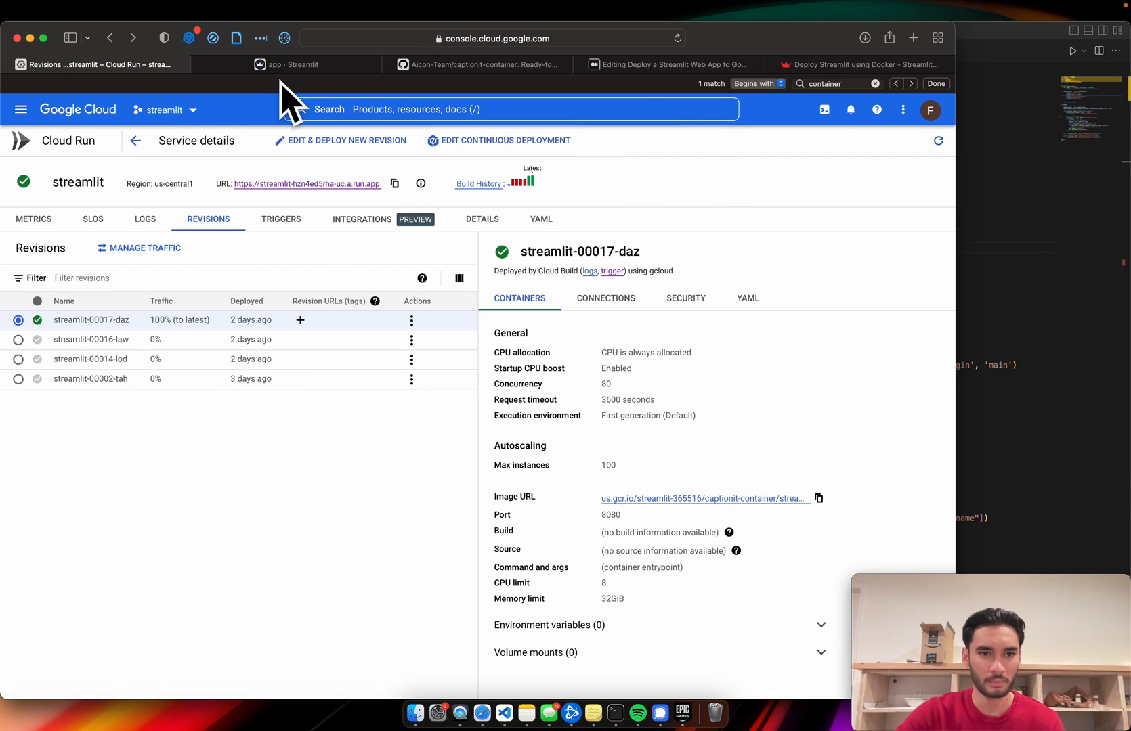
pyautogui.click(285, 63)
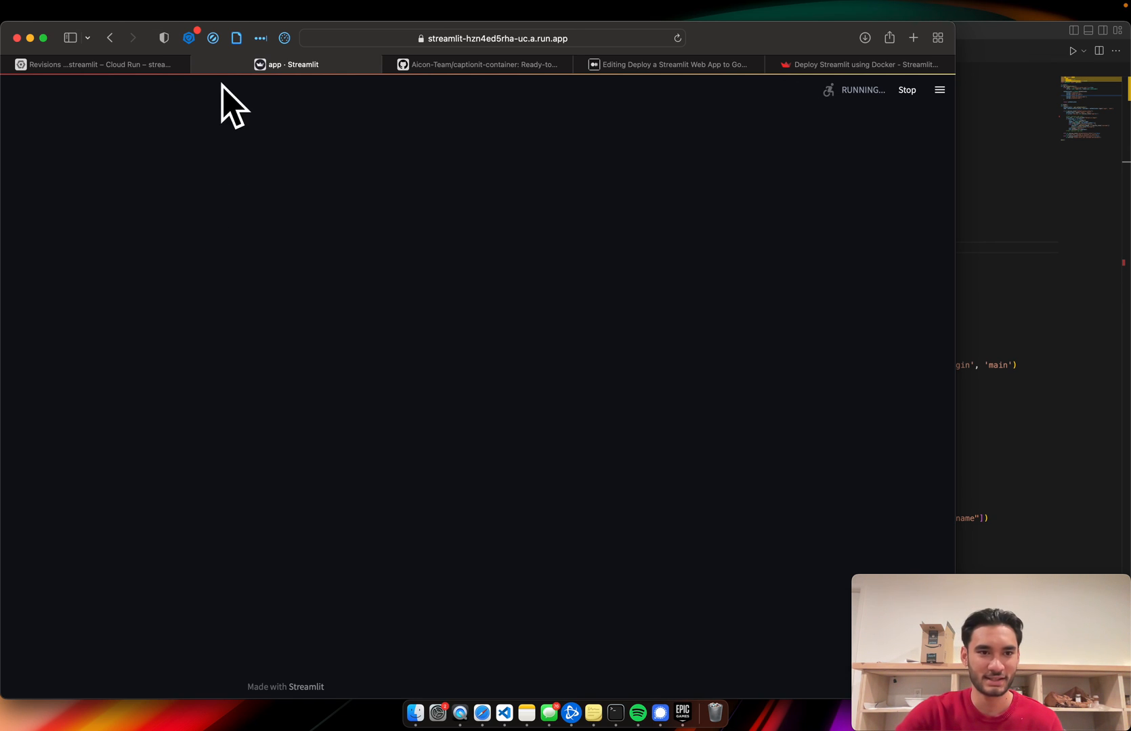
pyautogui.click(94, 64)
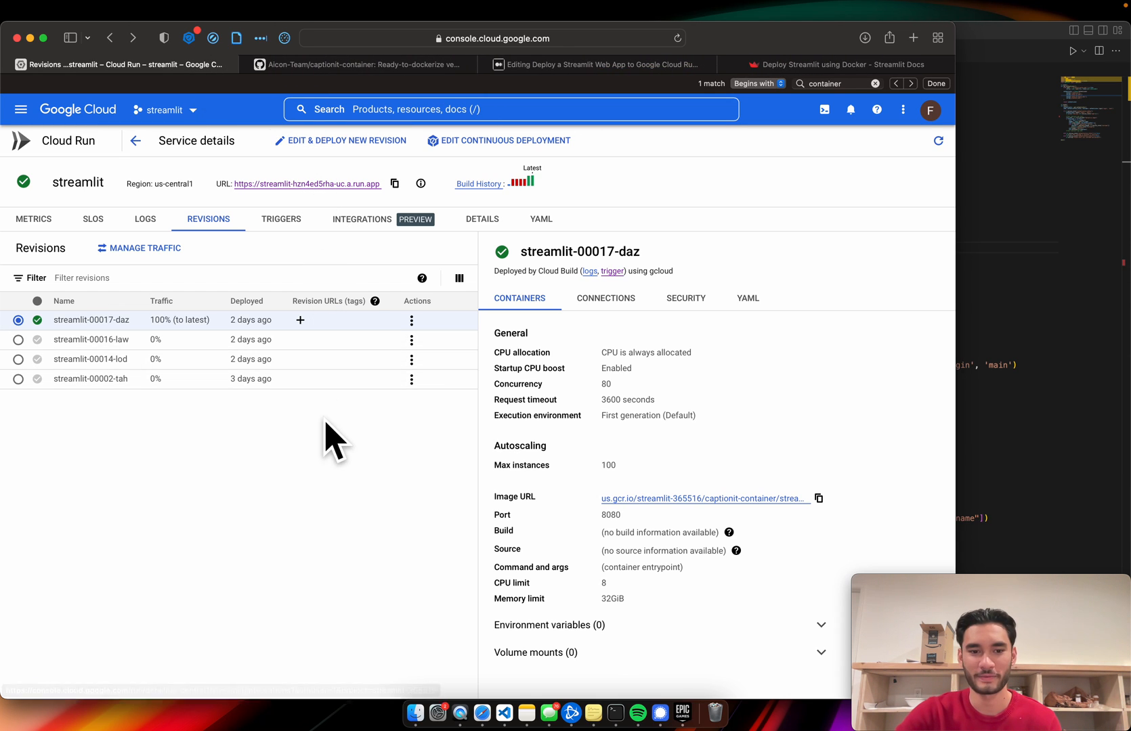
pyautogui.moveTo(472, 483)
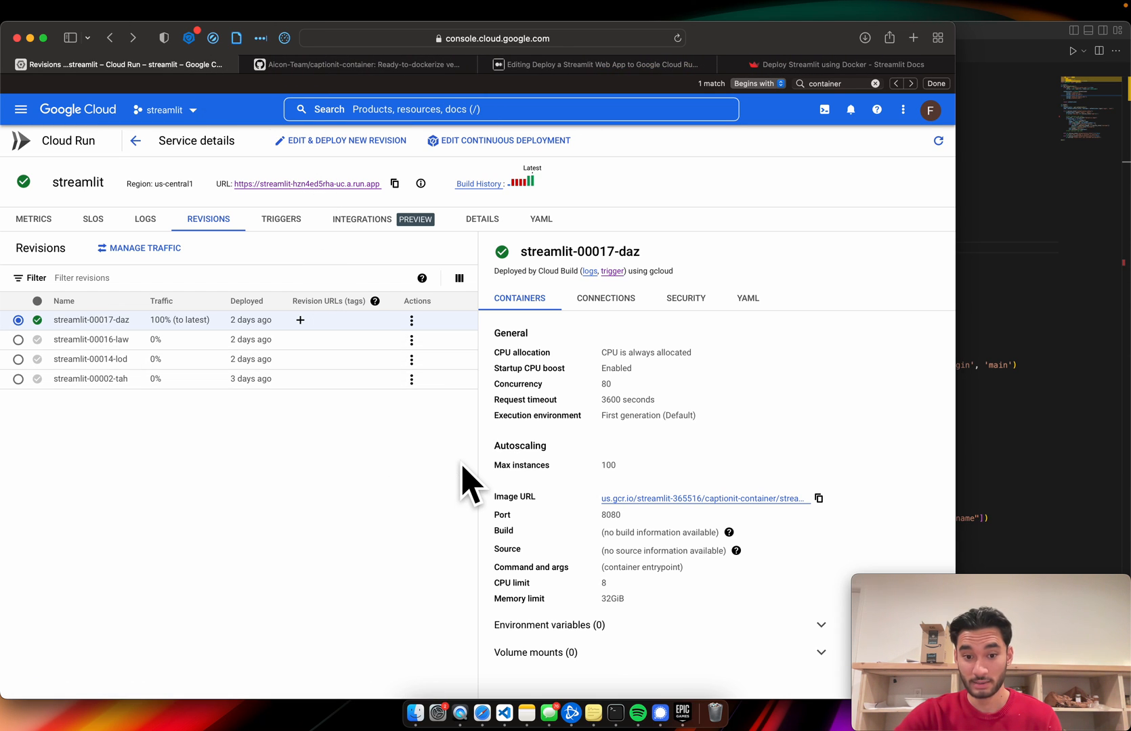
pyautogui.moveTo(346, 505)
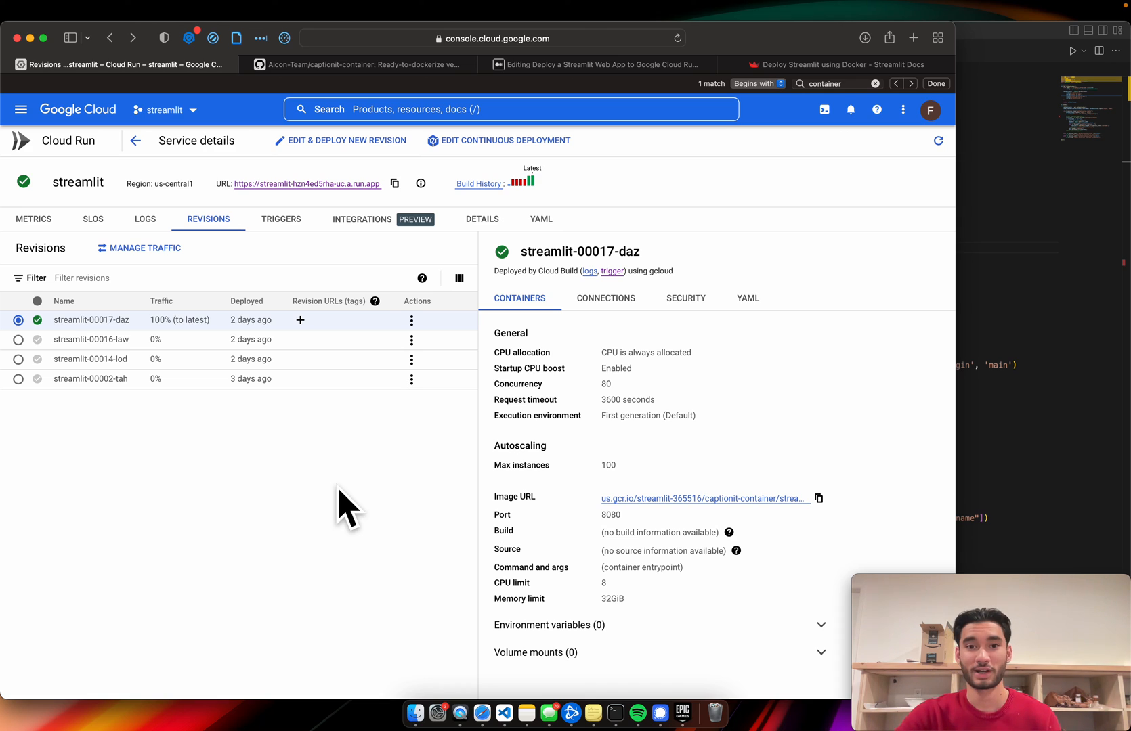